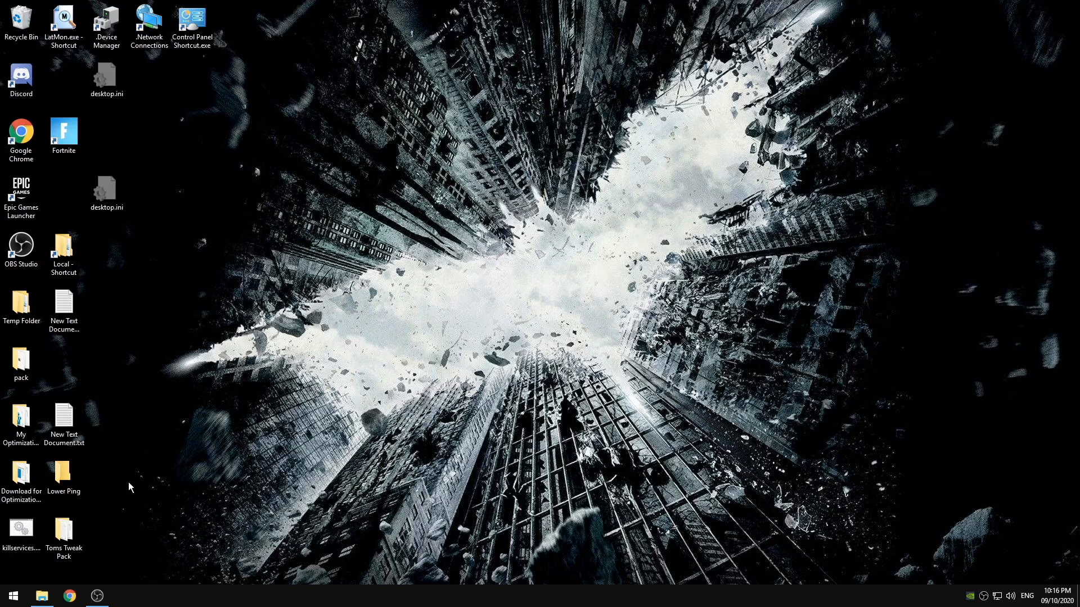
Go to the user's profile folder under C:\Users and turn on hidden items
double_click(63, 472)
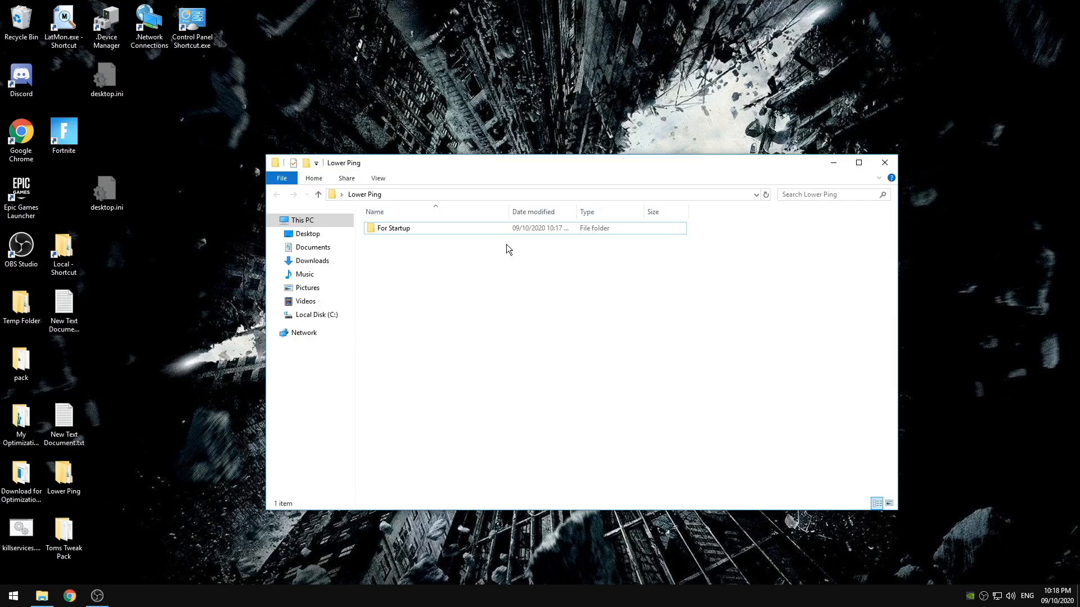
mouse_move(537, 291)
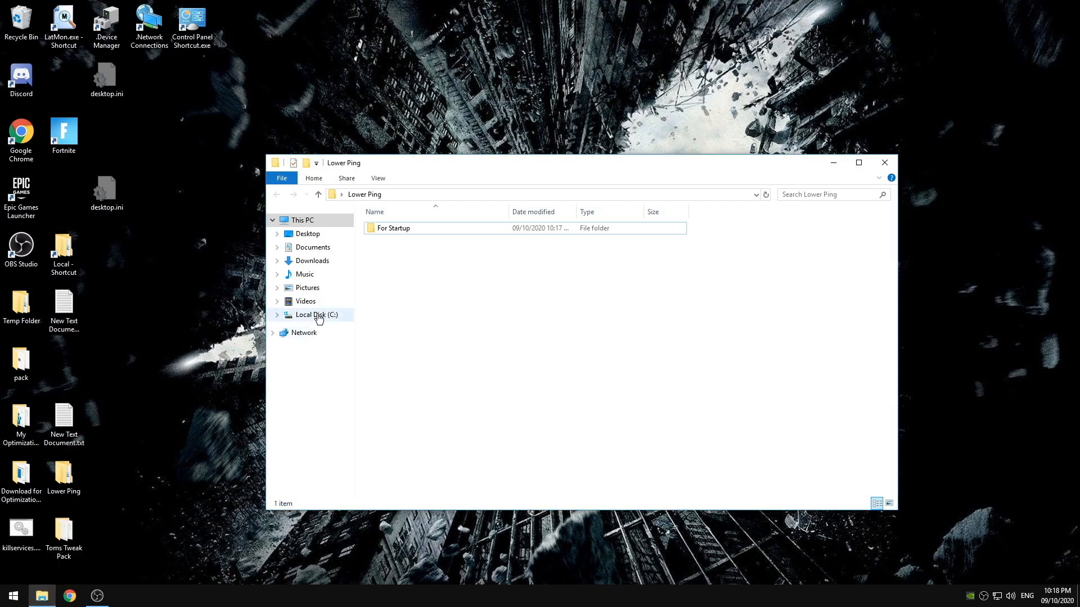
click(316, 314)
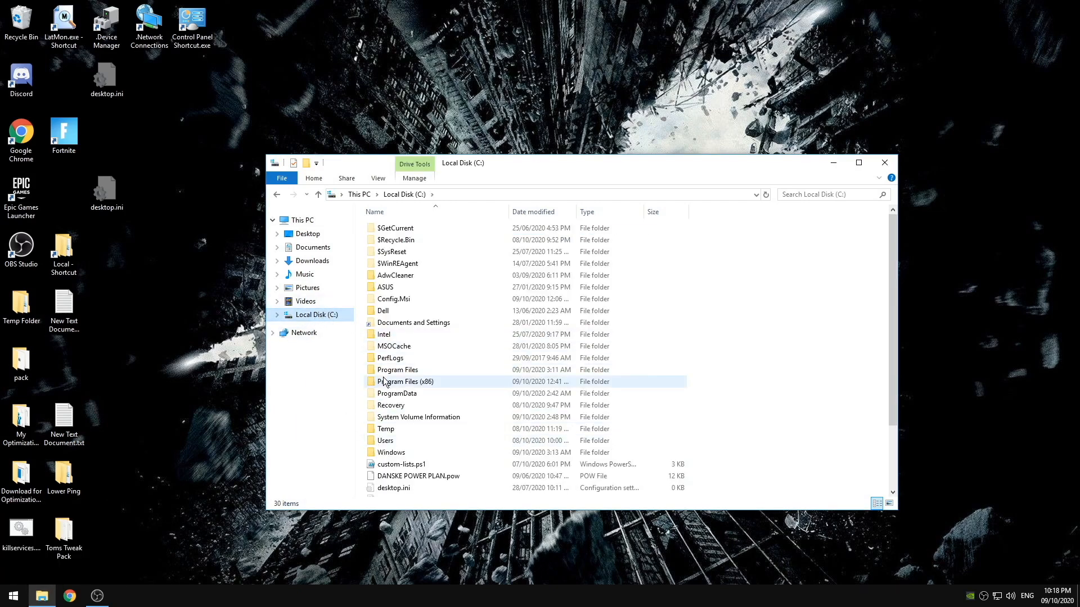
double_click(388, 440)
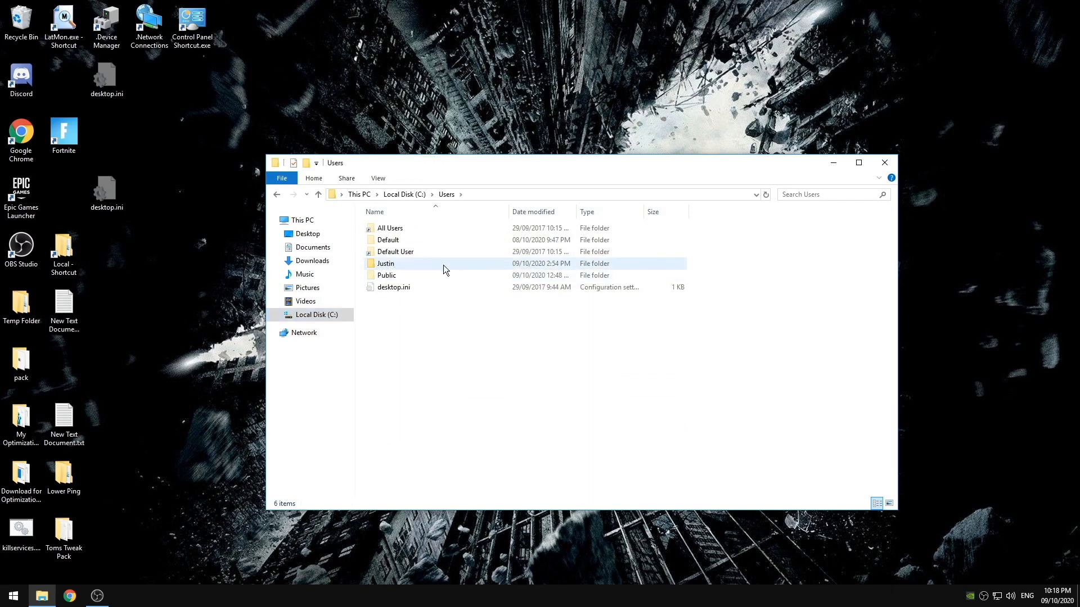
double_click(386, 263)
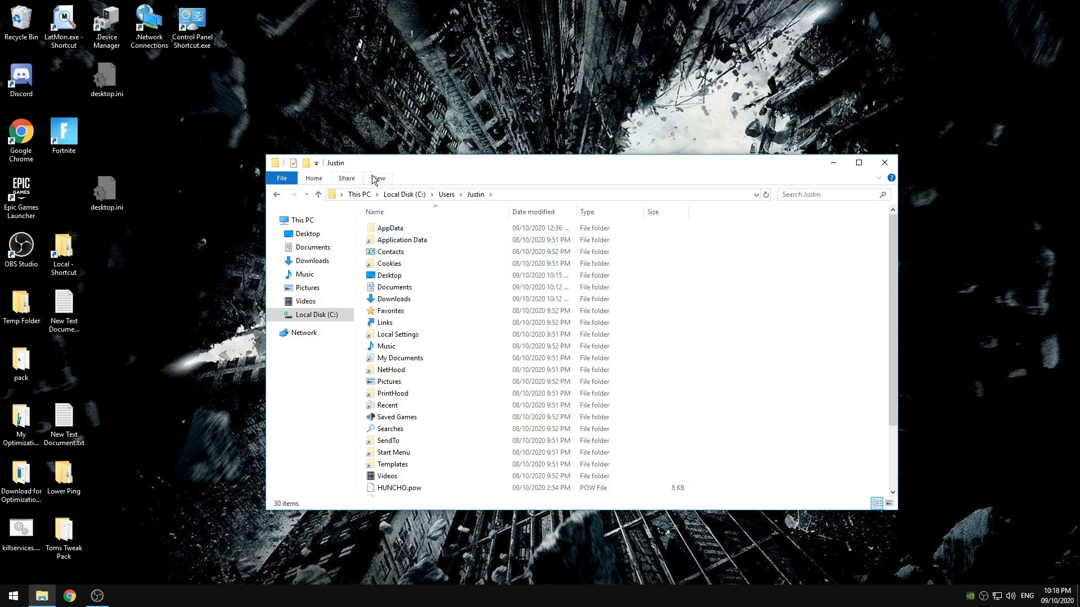
click(378, 177)
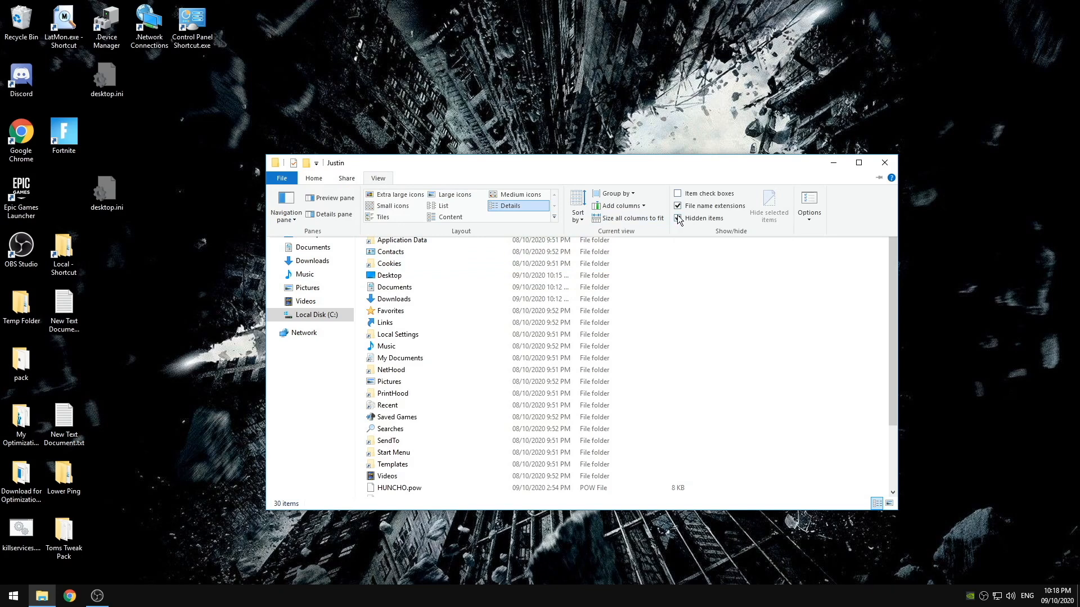
click(677, 219)
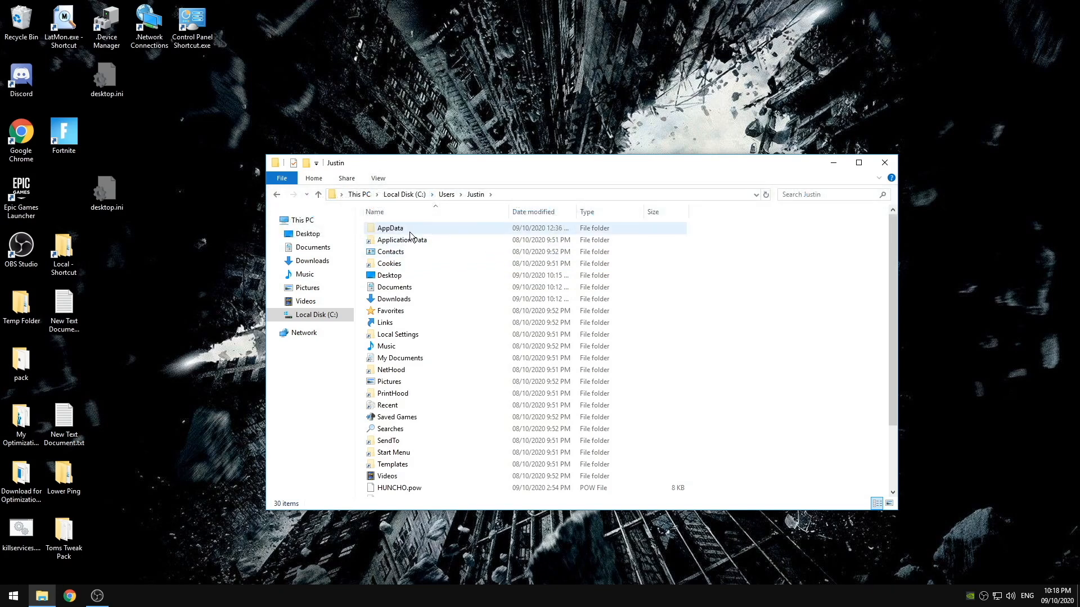
Open AppData\Roaming\Microsoft\Windows\Start Menu\Programs\Startup
double_click(390, 228)
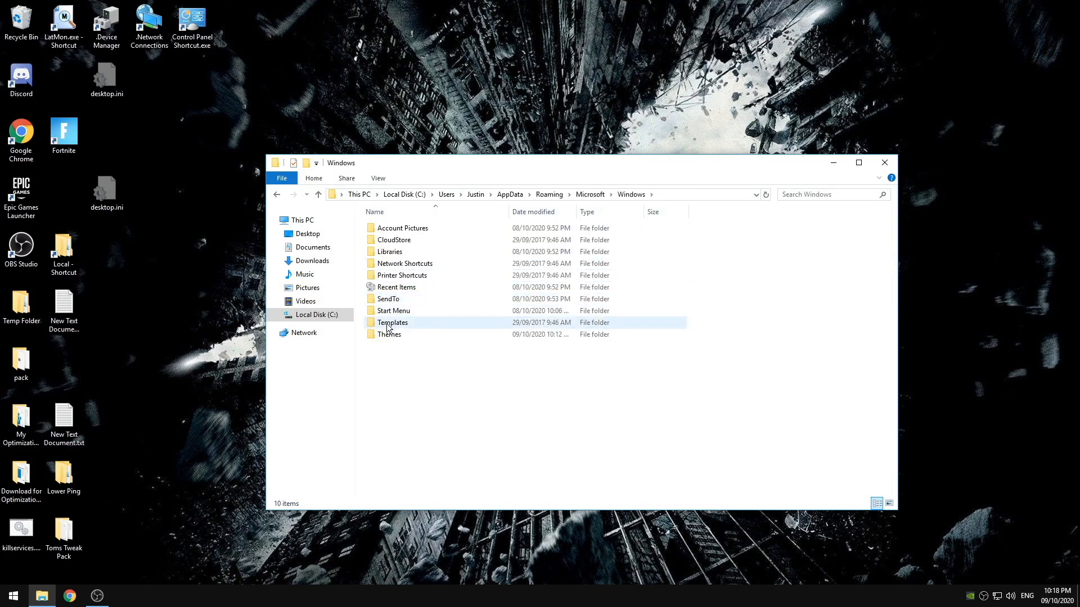
double_click(393, 311)
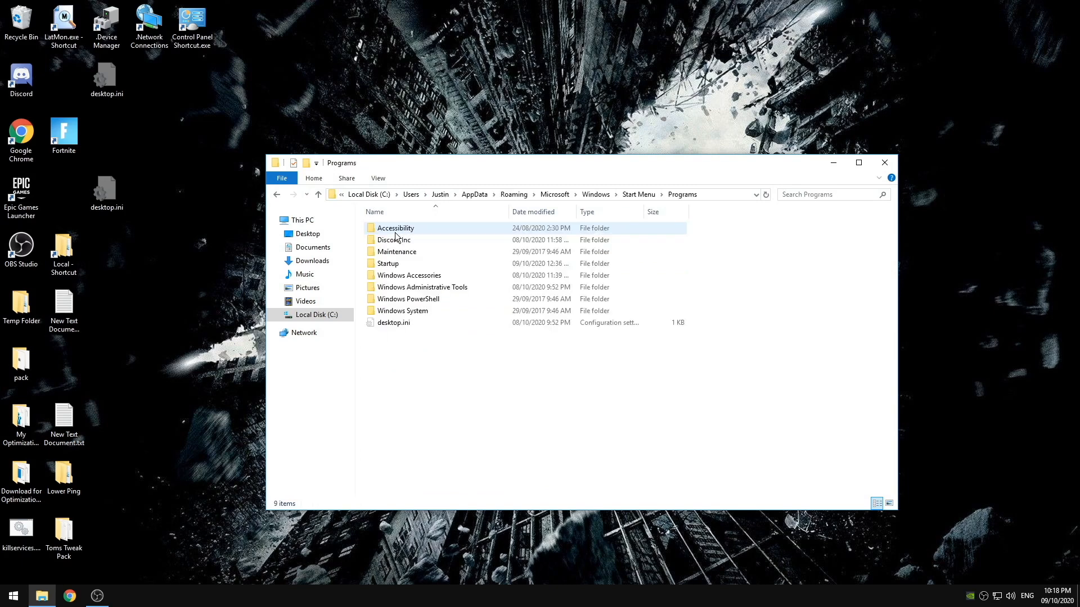
double_click(388, 264)
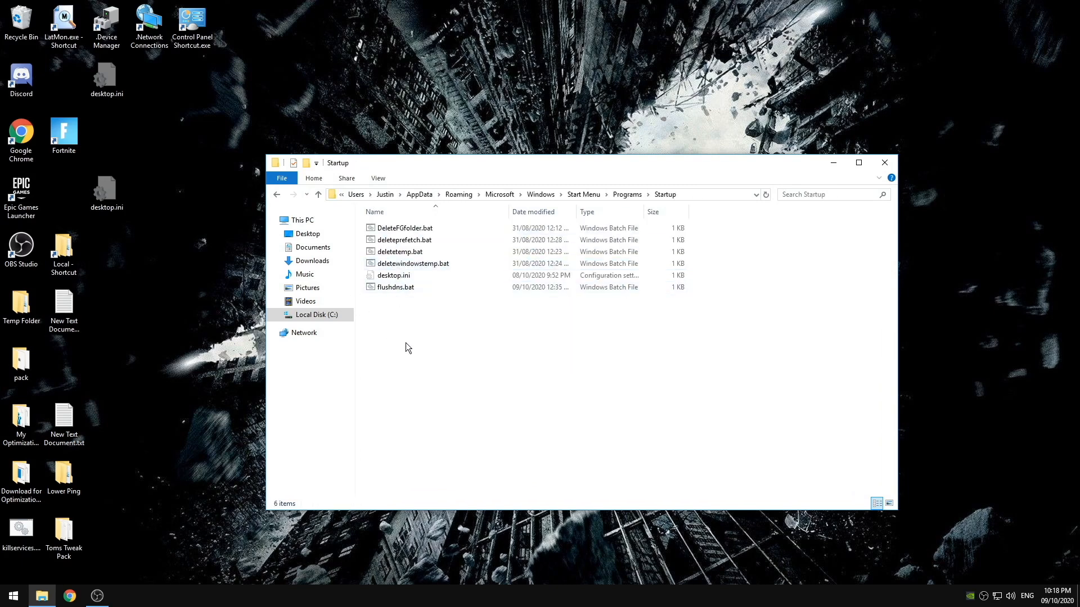
Select the Startup folder's files, then run flushdns.bat
key(ctrl+a)
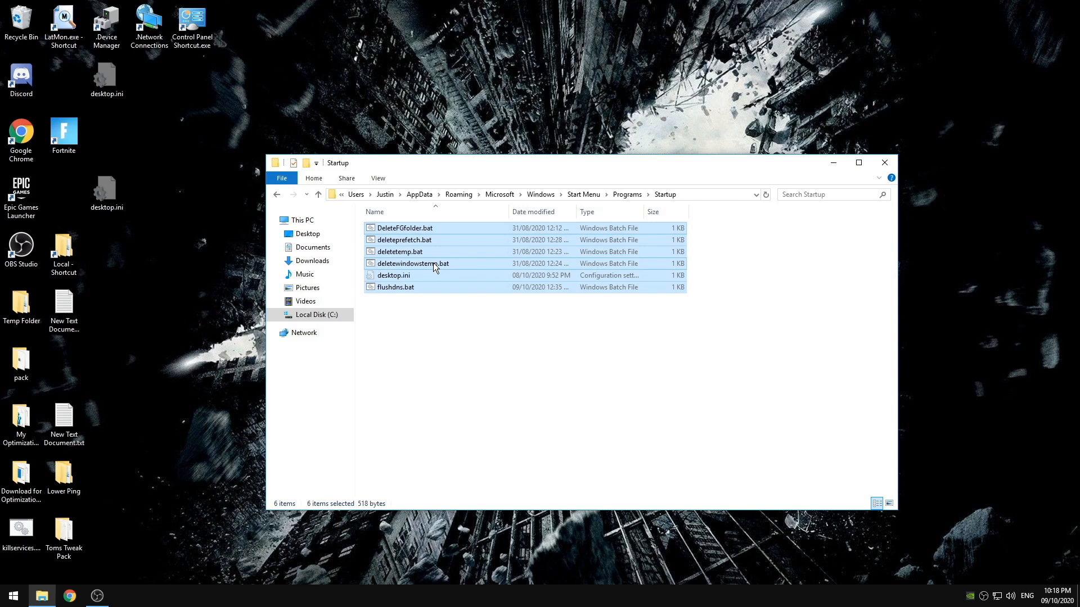
click(395, 287)
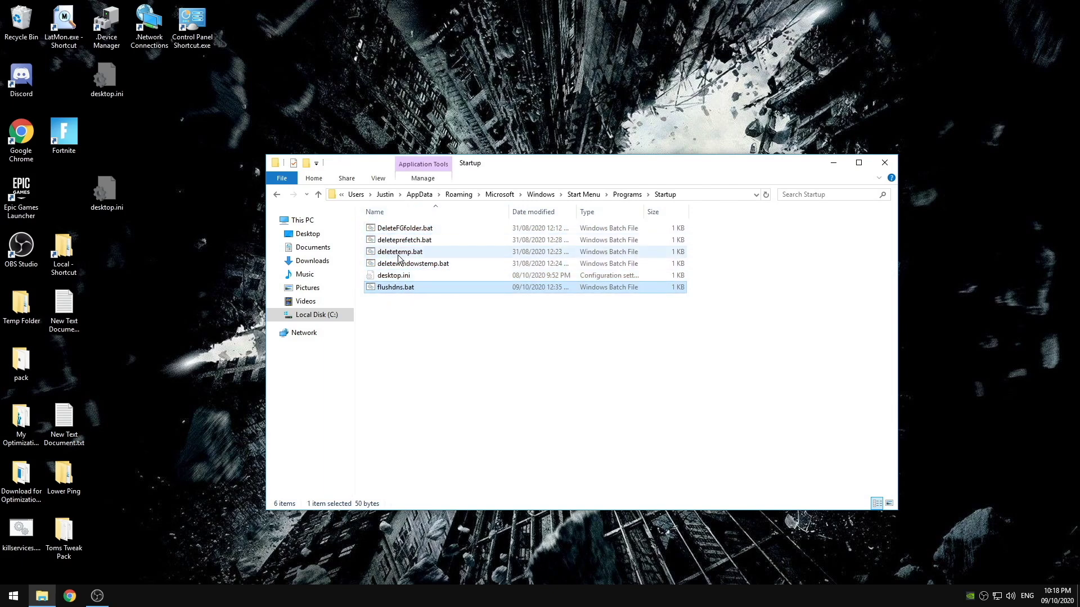
double_click(395, 287)
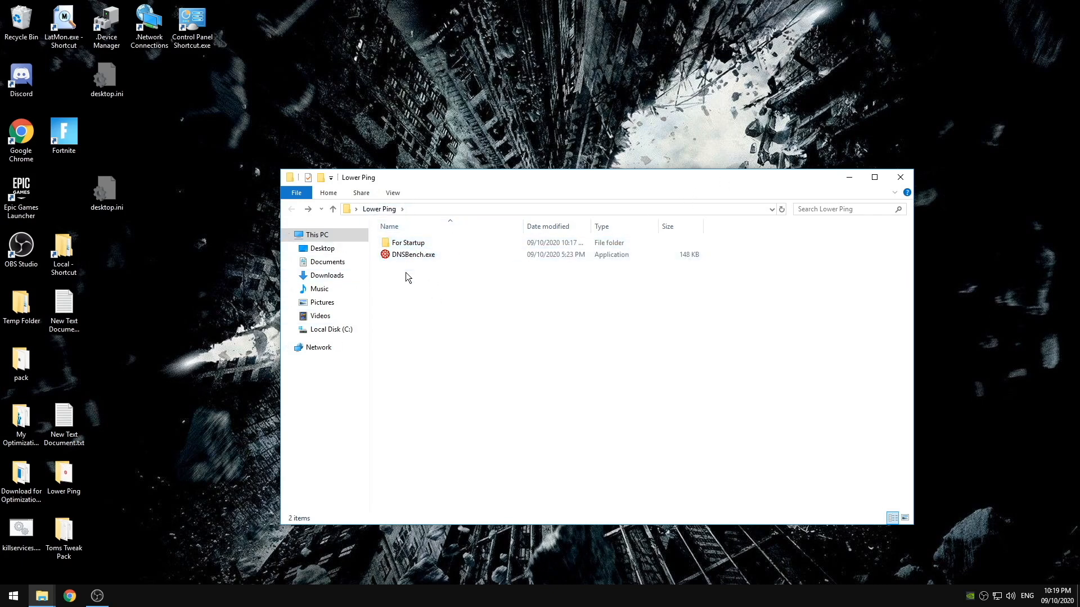
Launch DNSBench.exe and scroll through its OpenDNS, Cloudflare and Level3 nameserver list
click(413, 254)
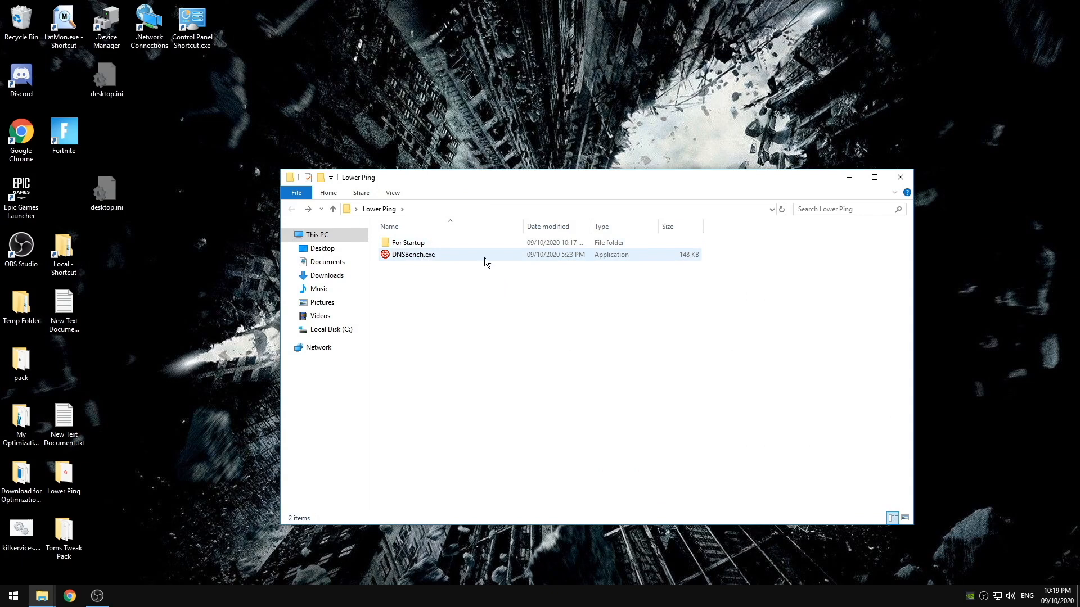
double_click(413, 255)
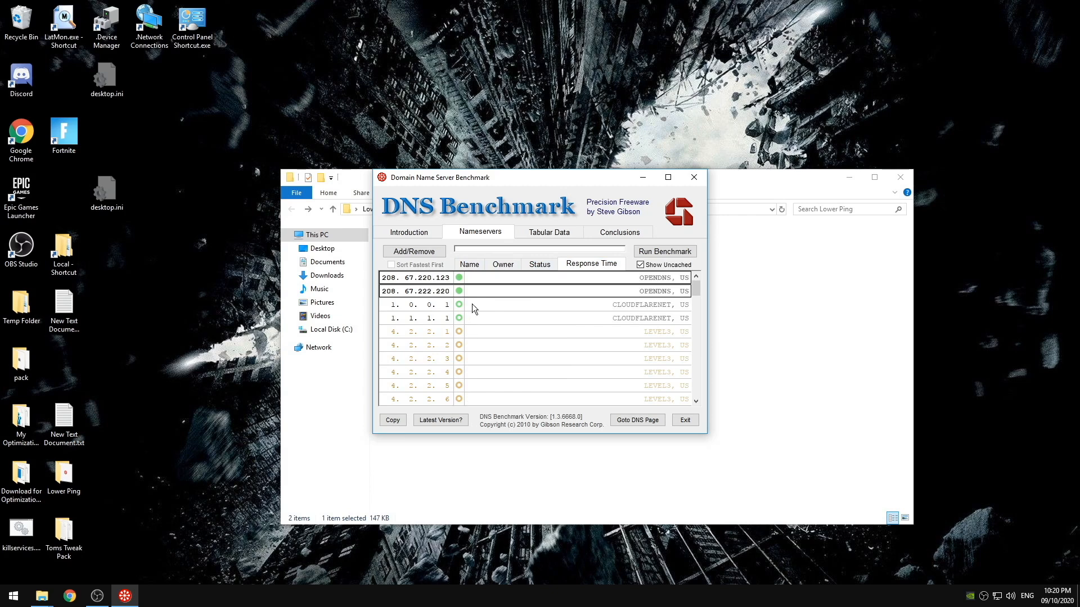
scroll(down, 3)
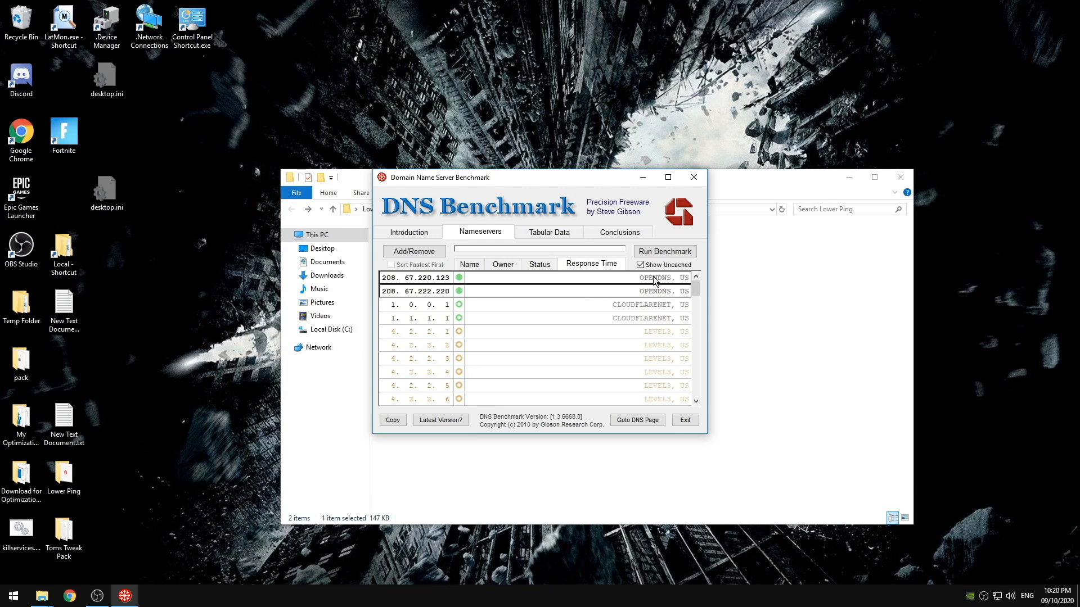
mouse_move(635, 322)
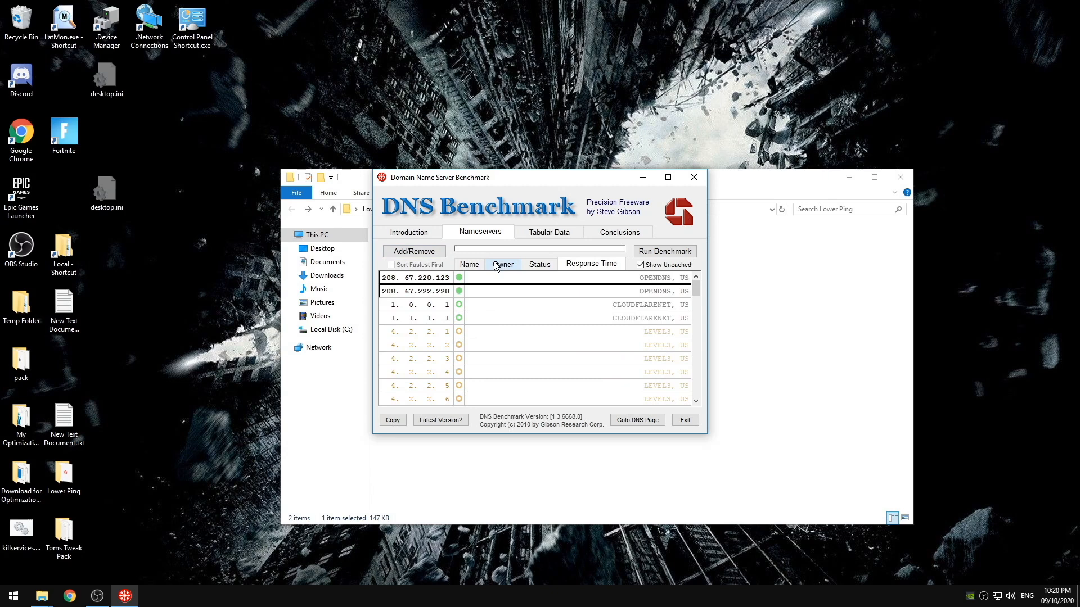
mouse_move(512, 290)
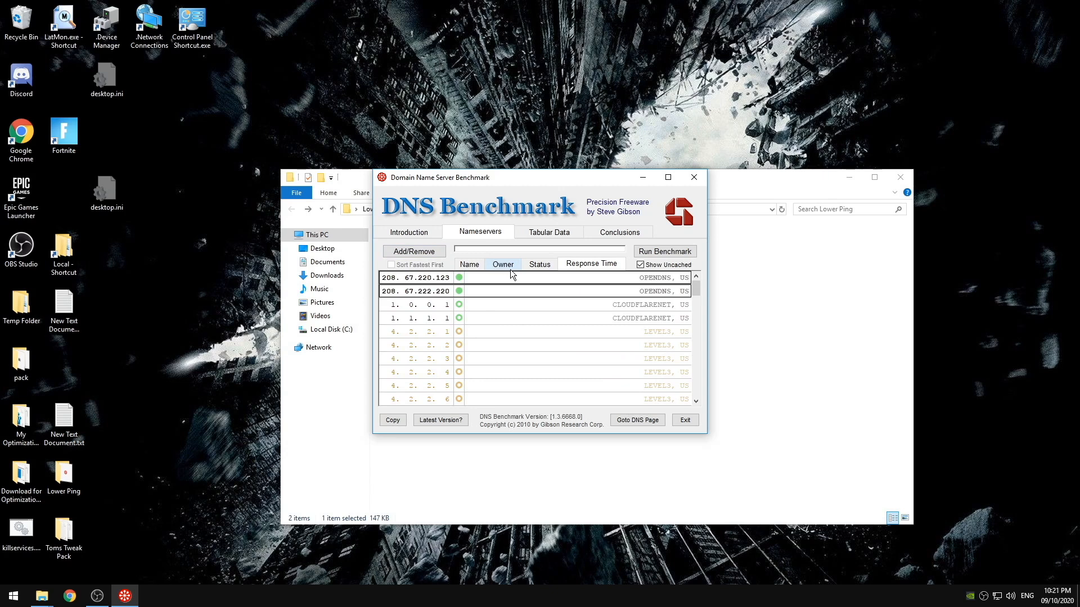
mouse_move(538, 299)
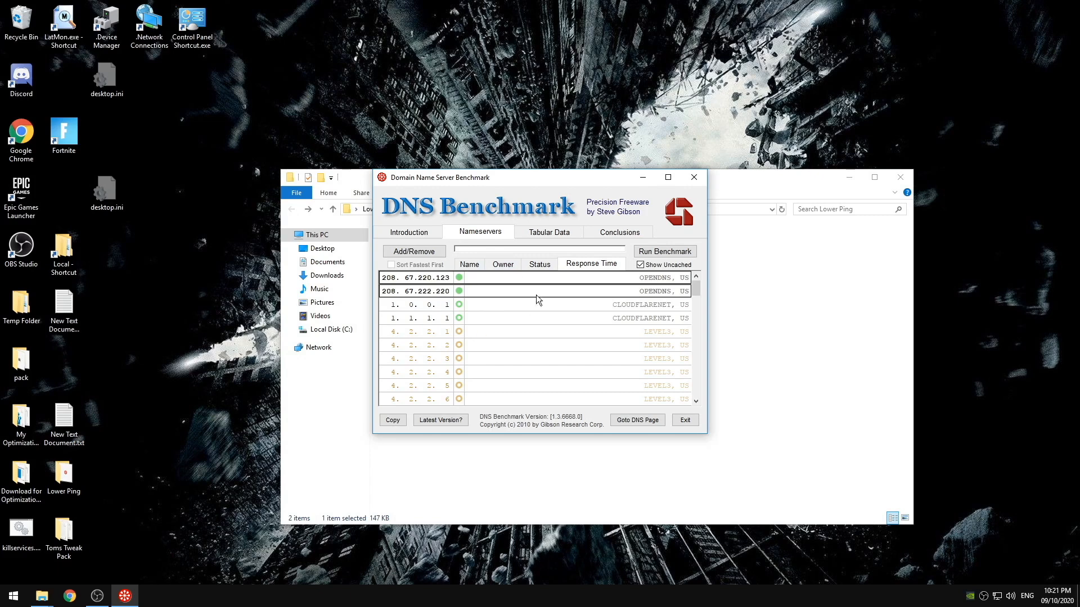
mouse_move(495, 289)
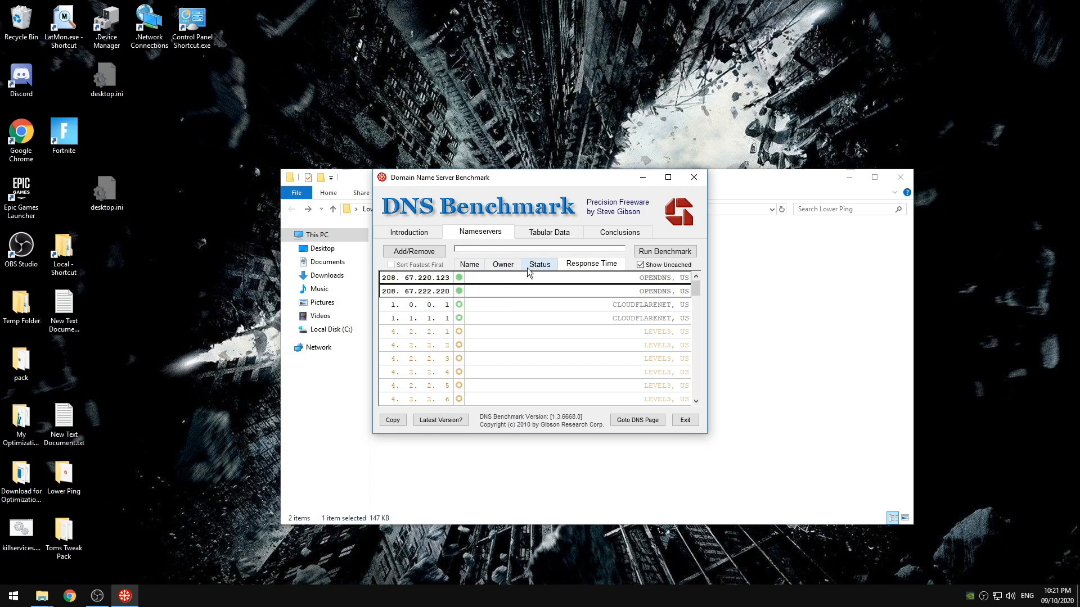
mouse_move(536, 293)
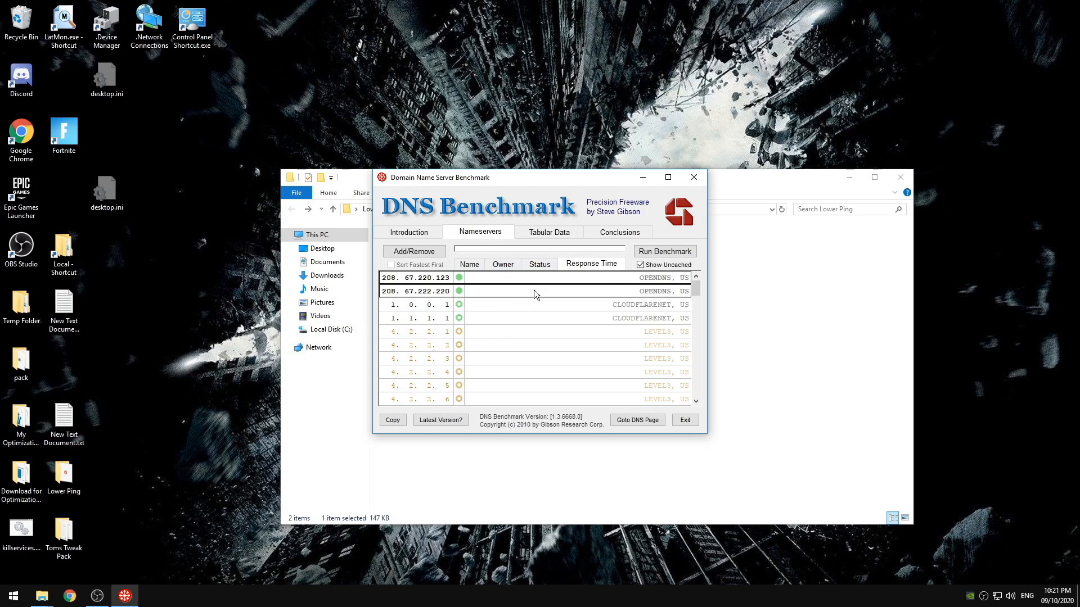
mouse_move(680, 195)
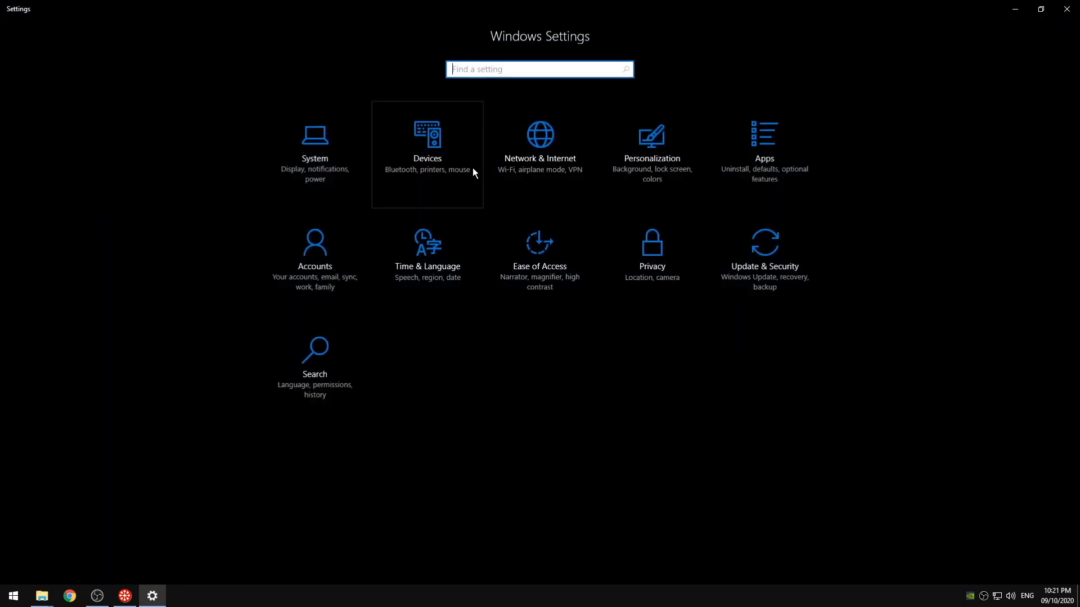
Set Ethernet IPv4 preferred DNS to 208.67.222.220 and alternate to 208.67.220.123
click(540, 135)
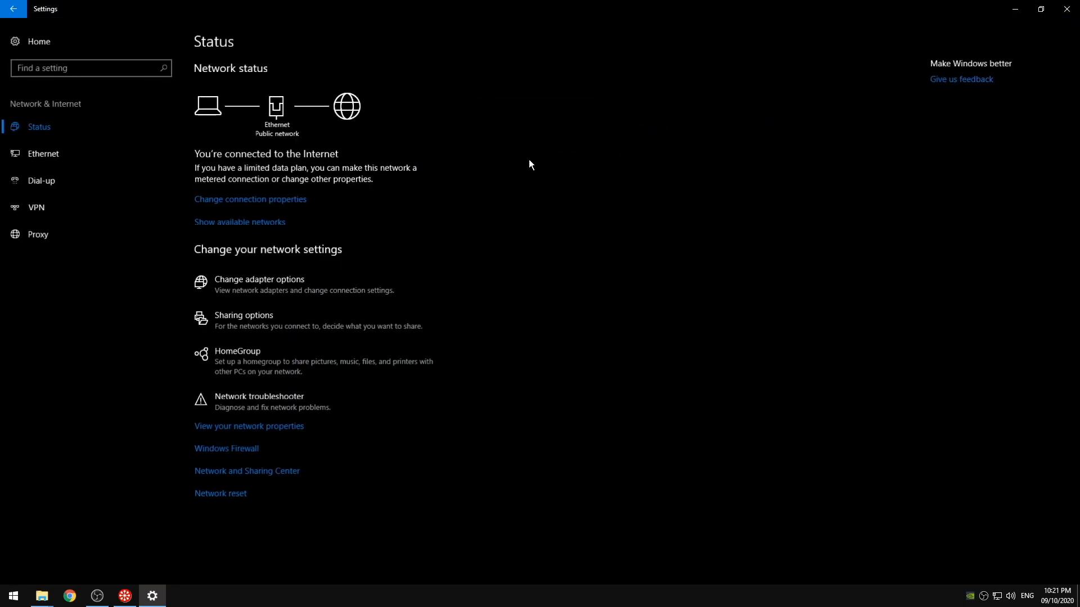
mouse_move(383, 265)
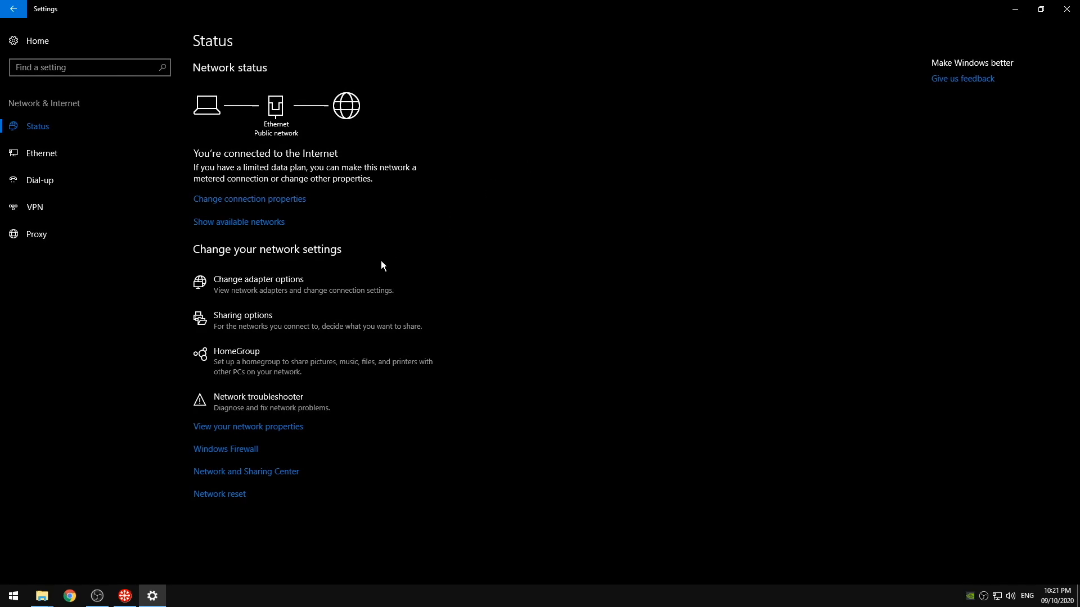
click(258, 279)
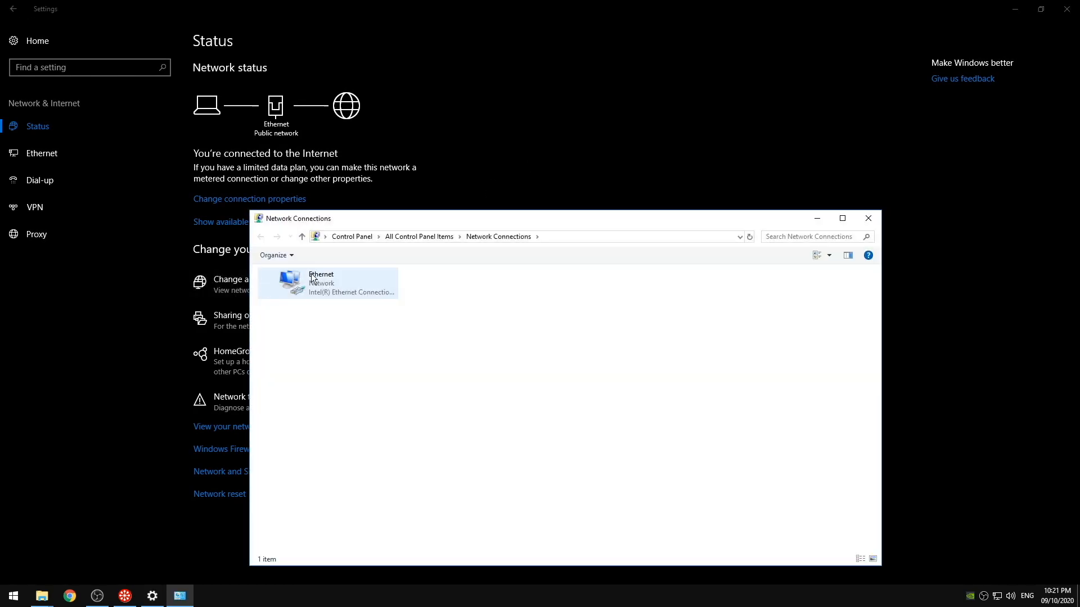
double_click(320, 282)
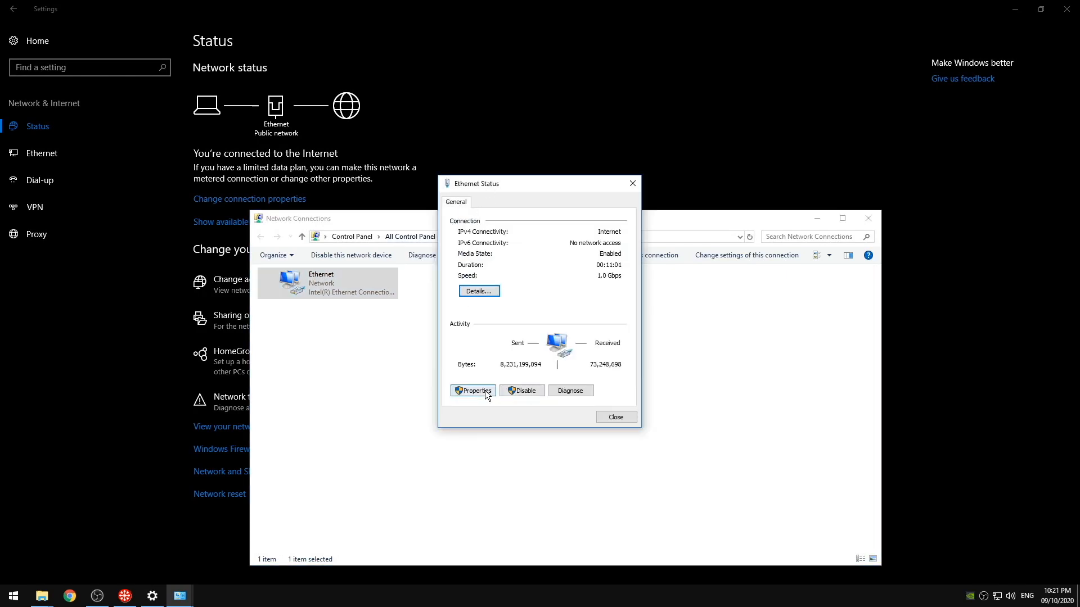
click(473, 391)
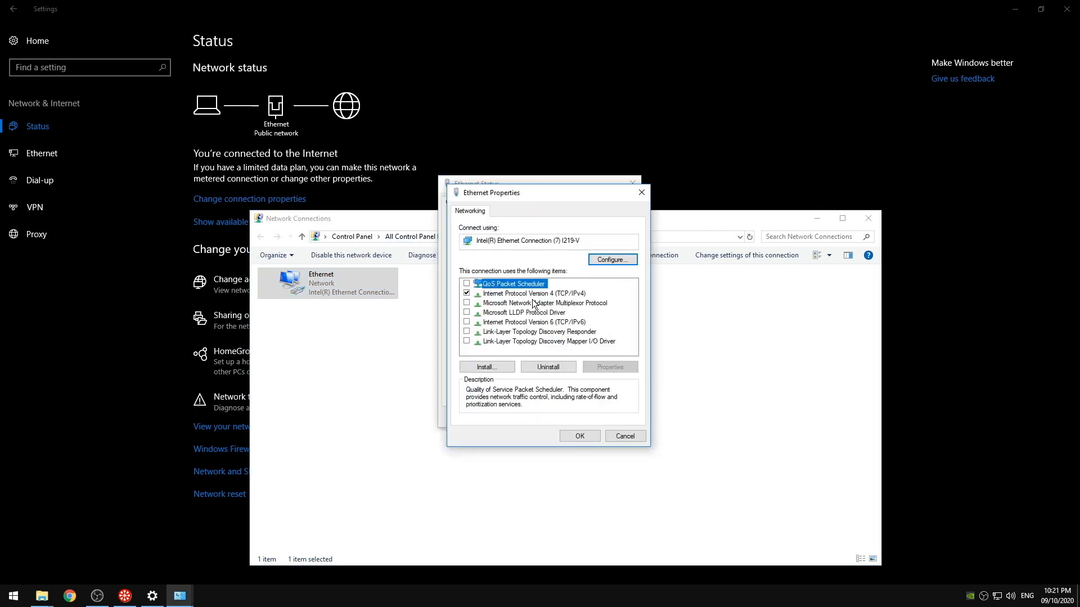
click(535, 293)
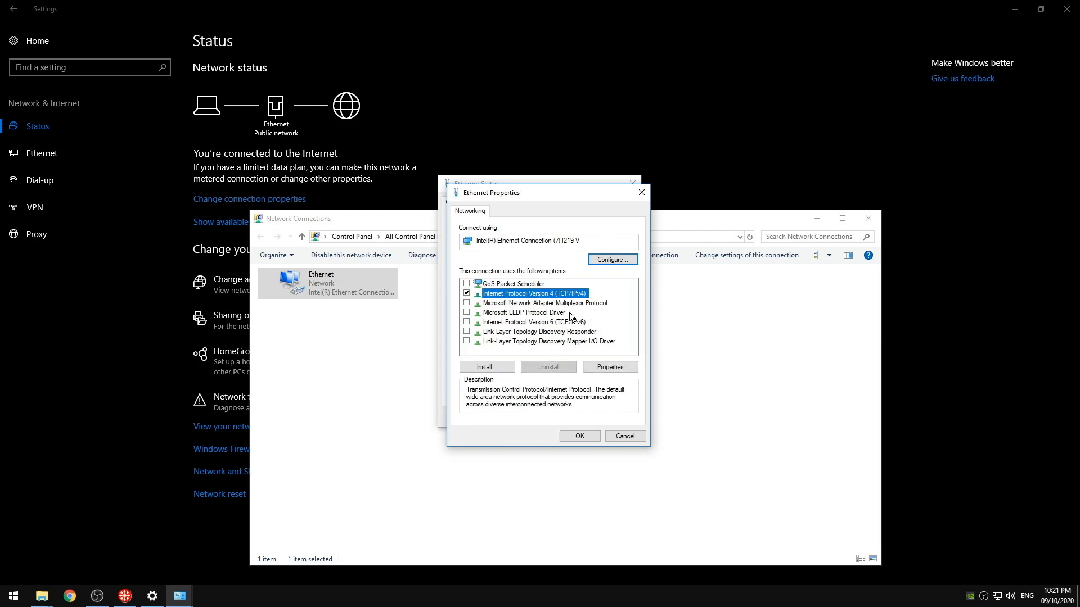
click(610, 366)
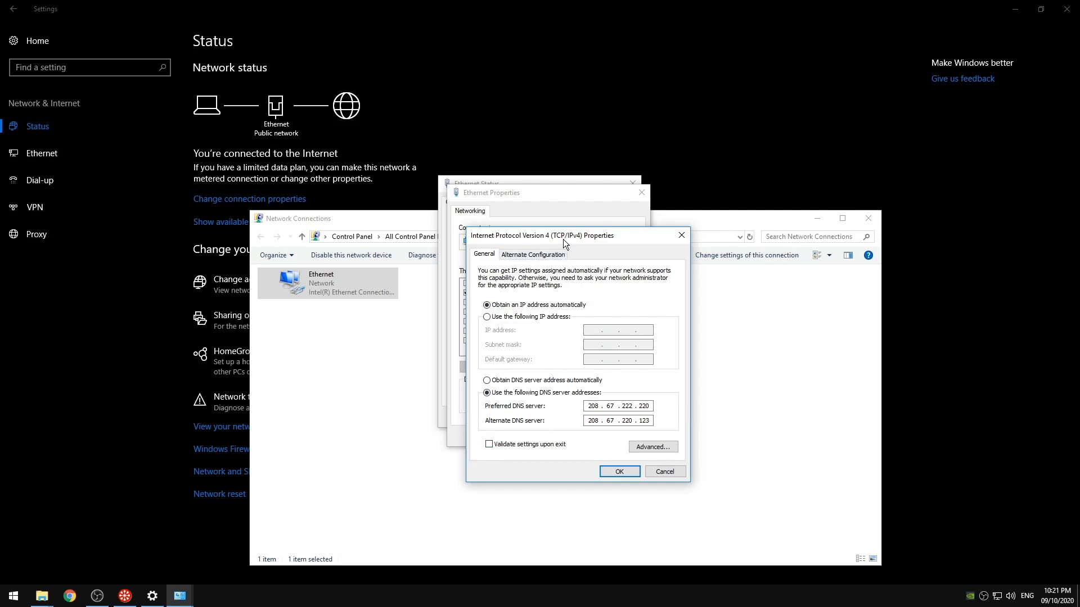
In advanced IPv4 settings, set interface metric 1 and disable NetBIOS over TCP/IP
click(653, 447)
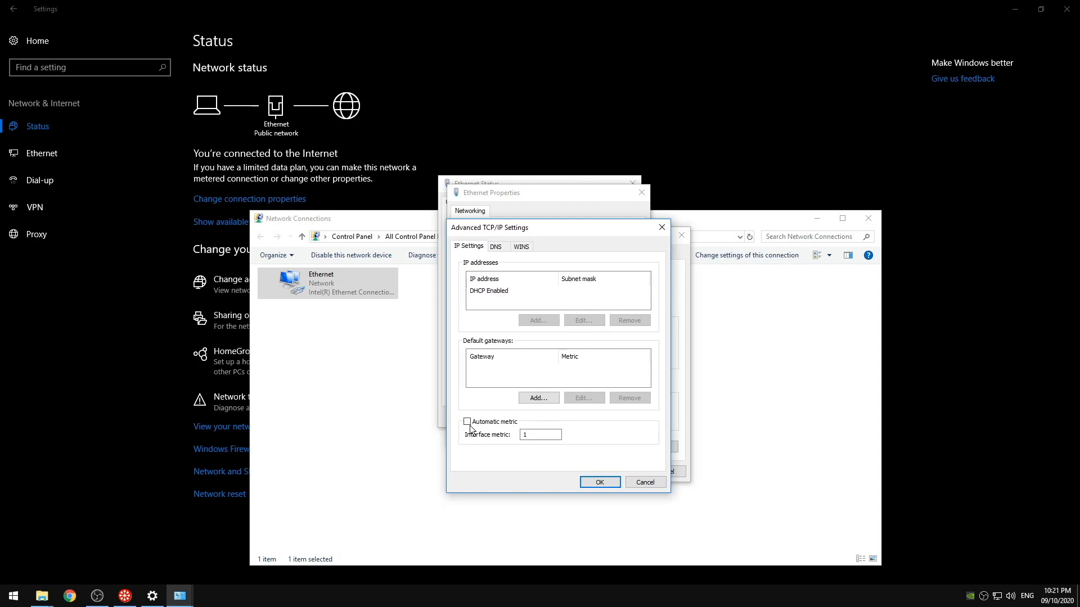
click(540, 435)
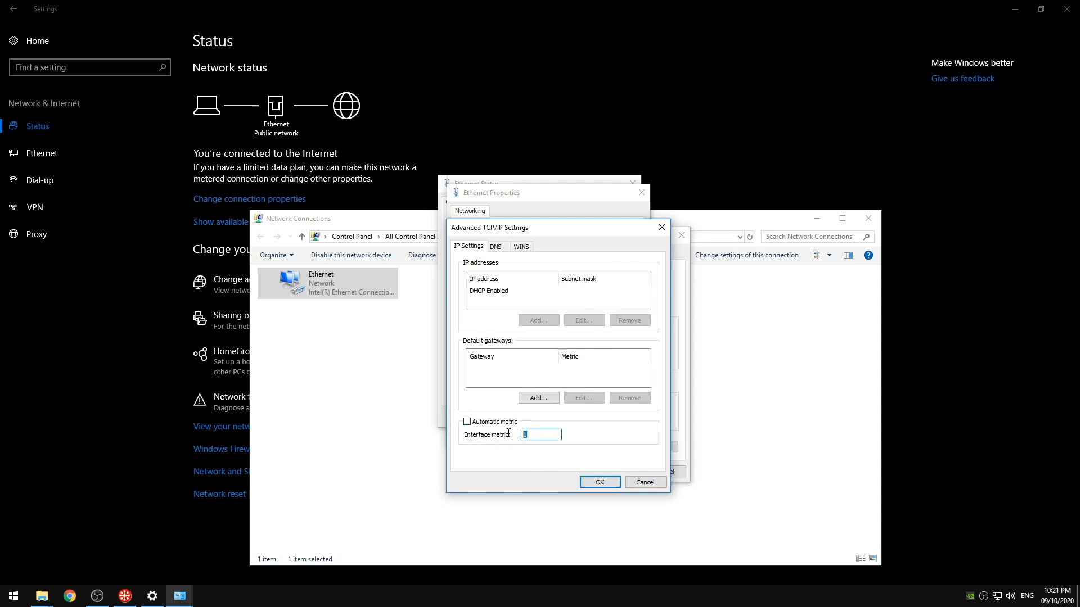
click(495, 246)
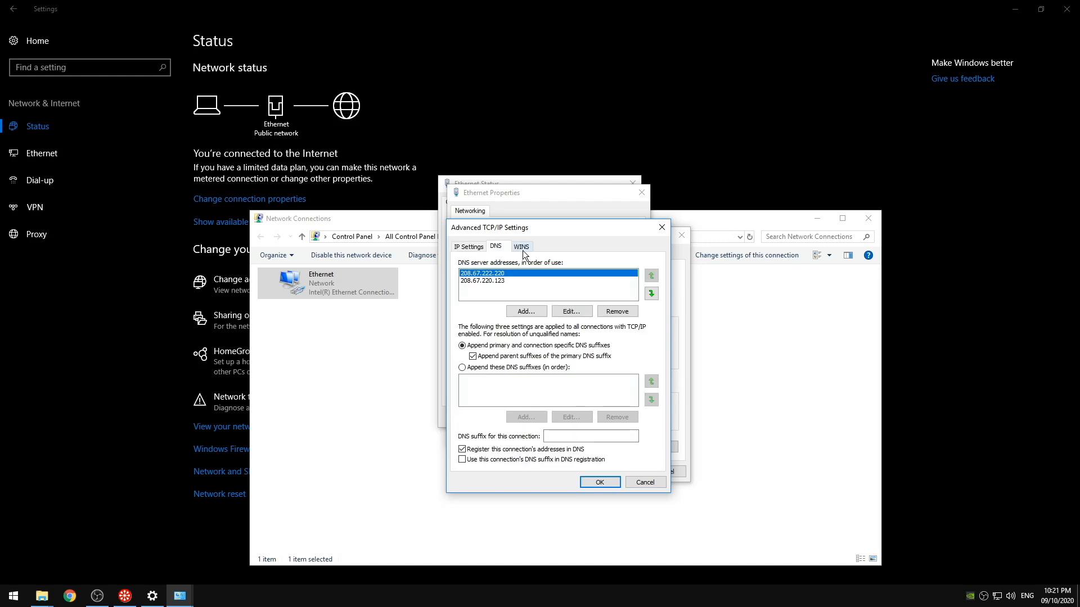
click(521, 246)
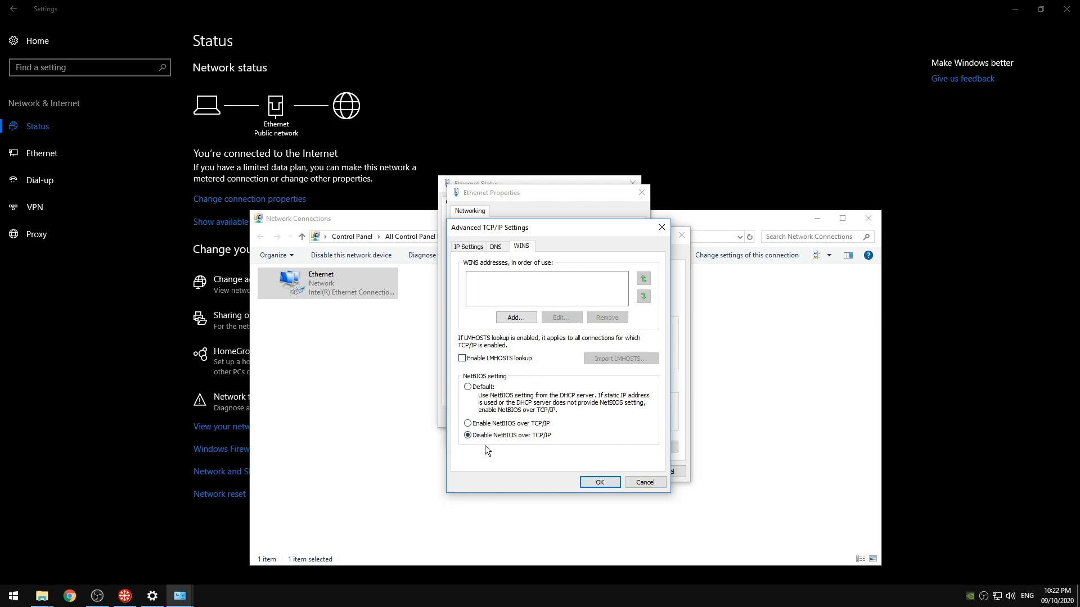
mouse_move(567, 442)
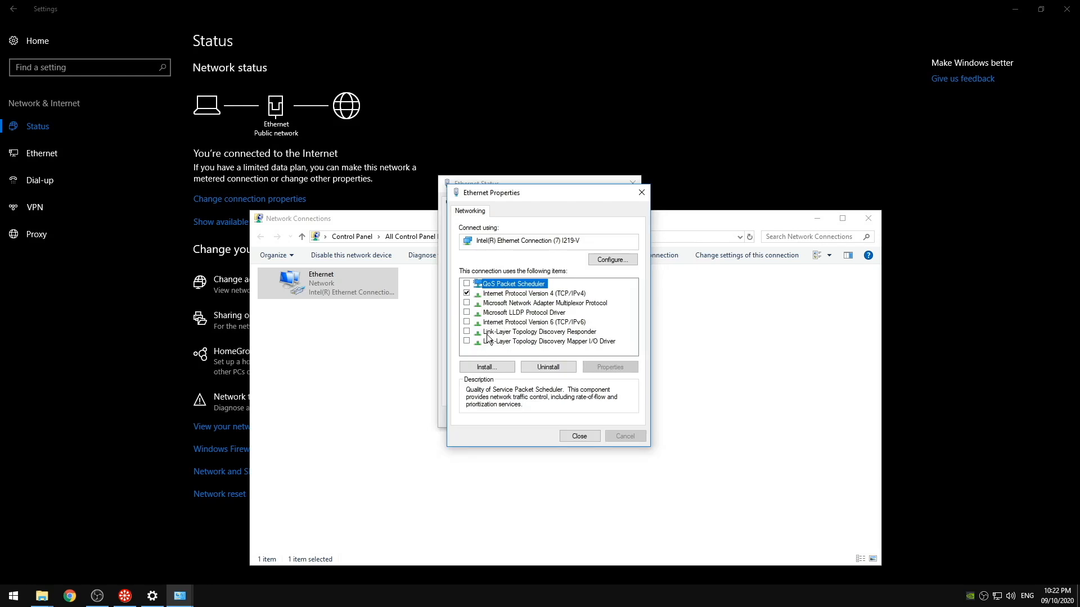
click(467, 293)
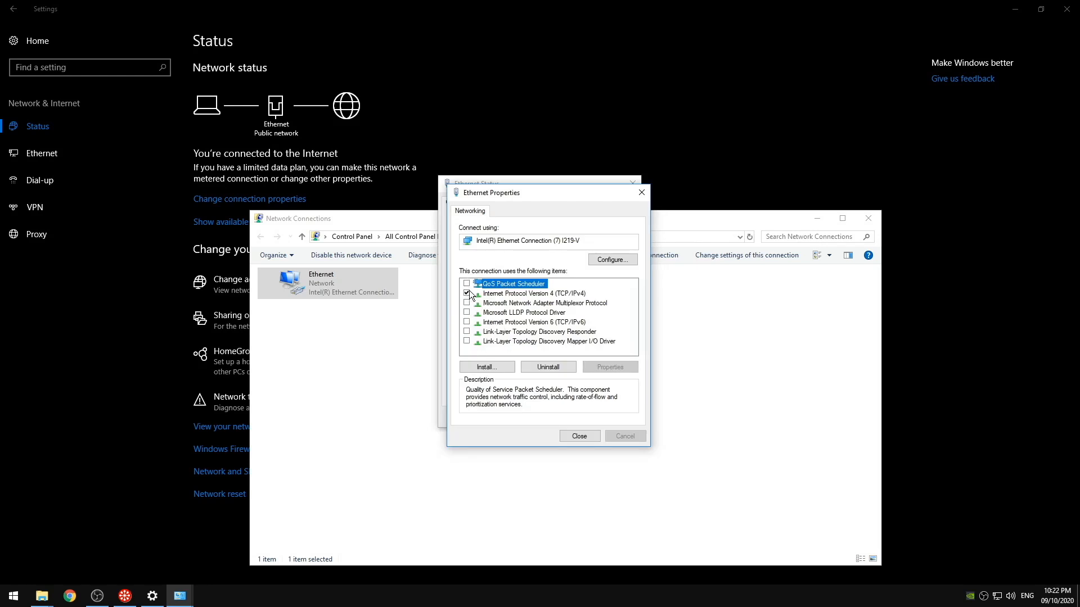
click(531, 293)
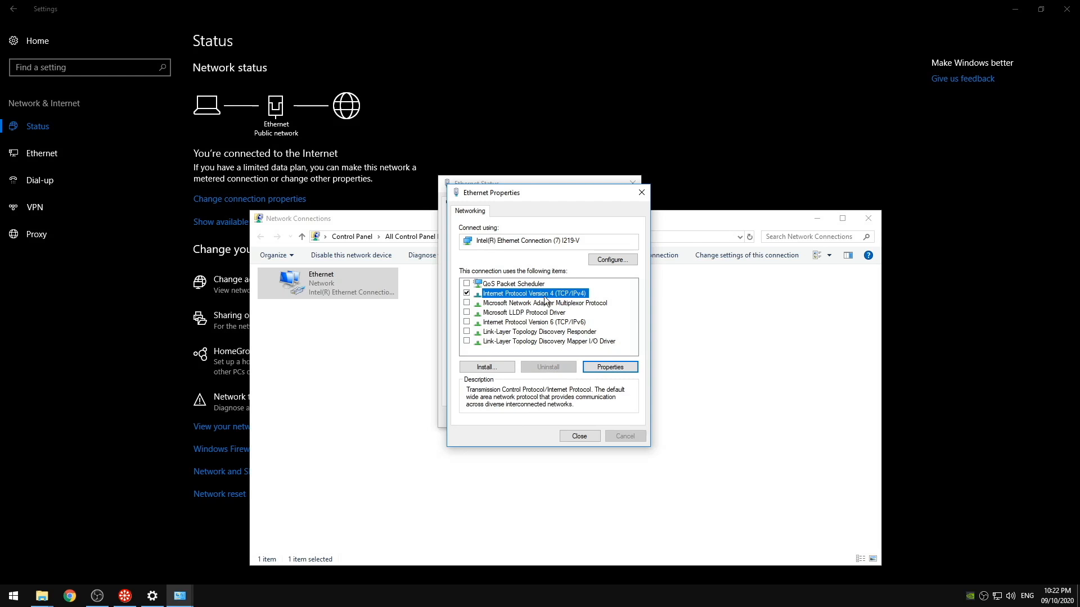
mouse_move(573, 296)
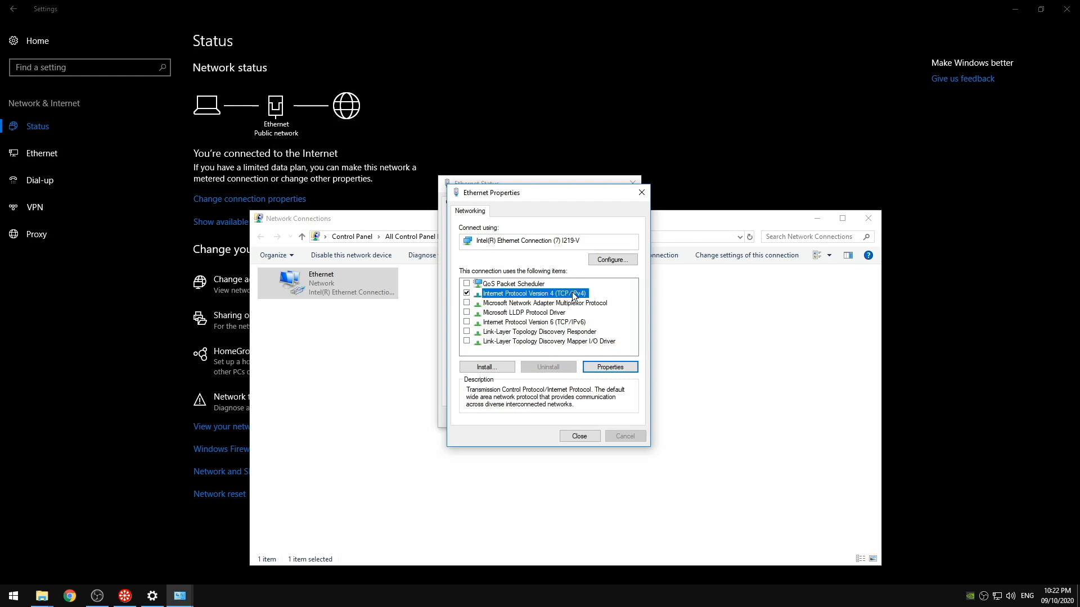
mouse_move(596, 282)
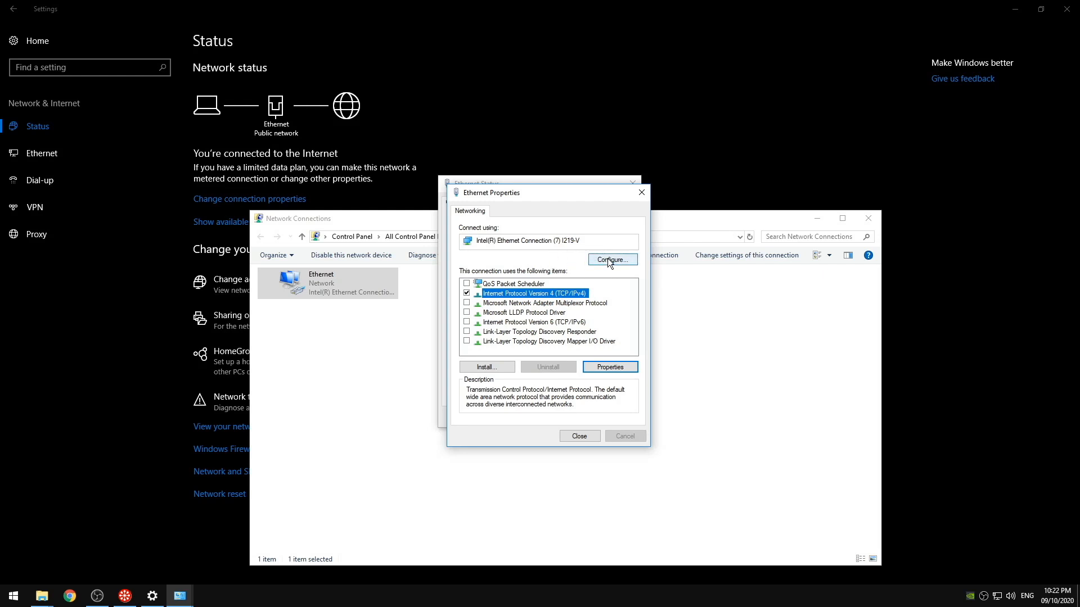
Open the Ethernet adapter's device properties and stop Windows turning it off to save power
click(612, 259)
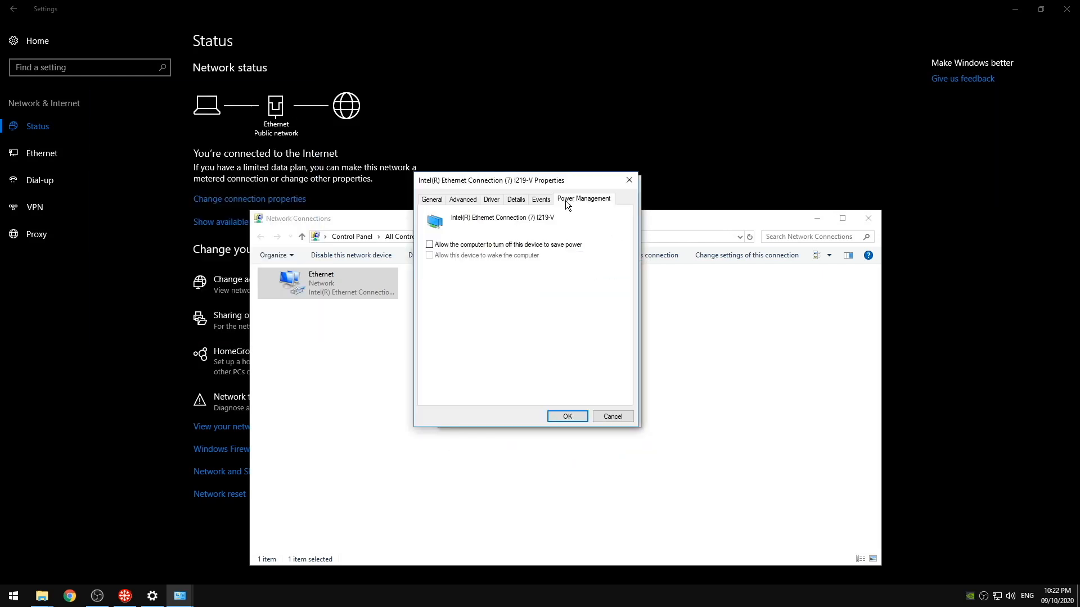
click(430, 245)
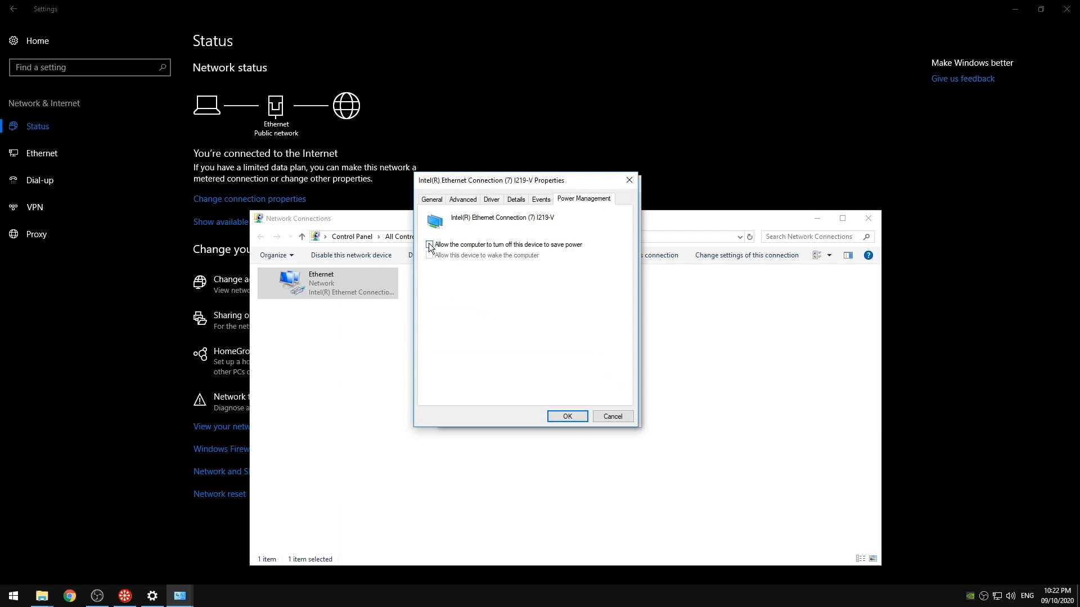
click(429, 245)
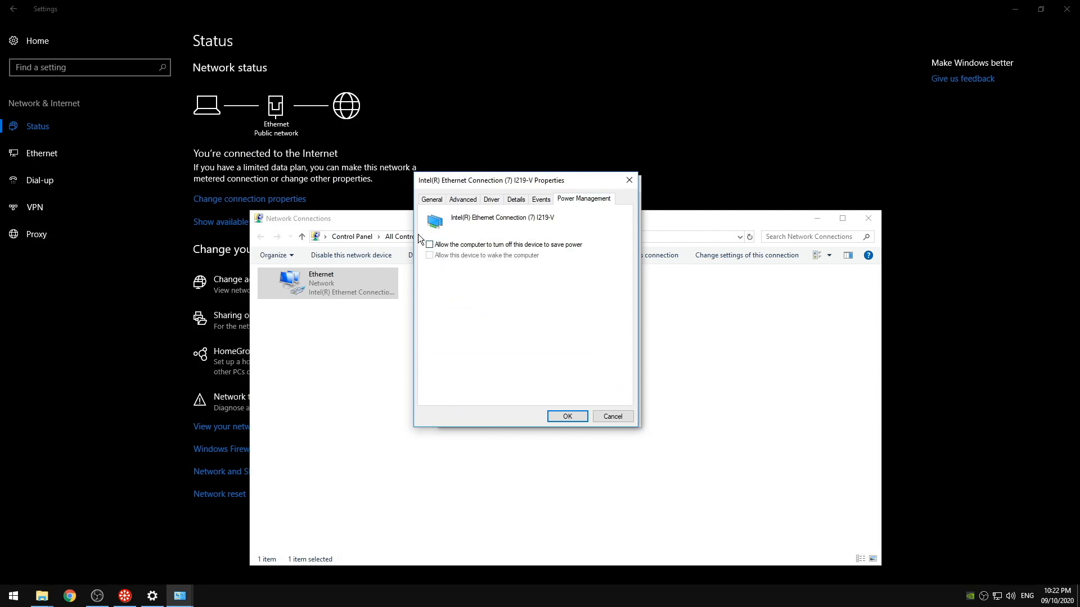
mouse_move(469, 250)
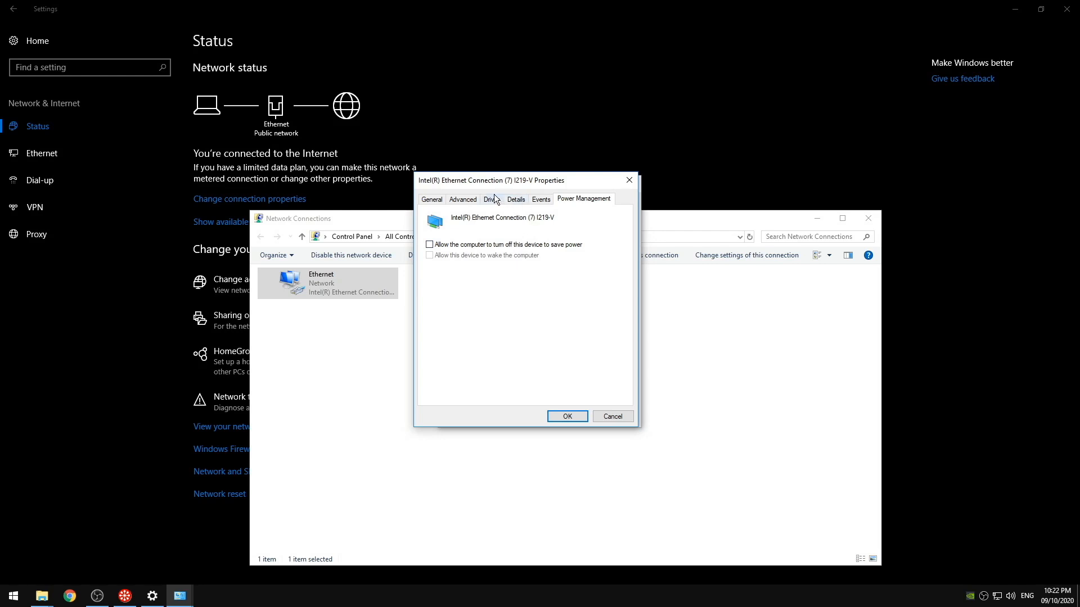
mouse_move(467, 200)
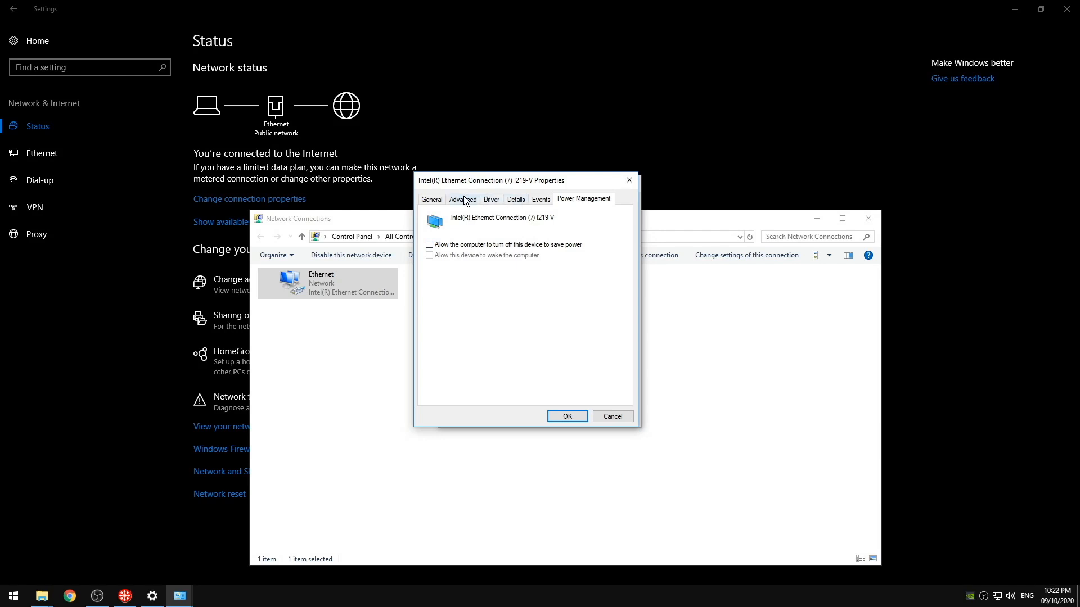
Review Energy Efficient Ethernet, Flow Control, Interrupt Moderation and IPv4 Checksum Offload settings
click(462, 199)
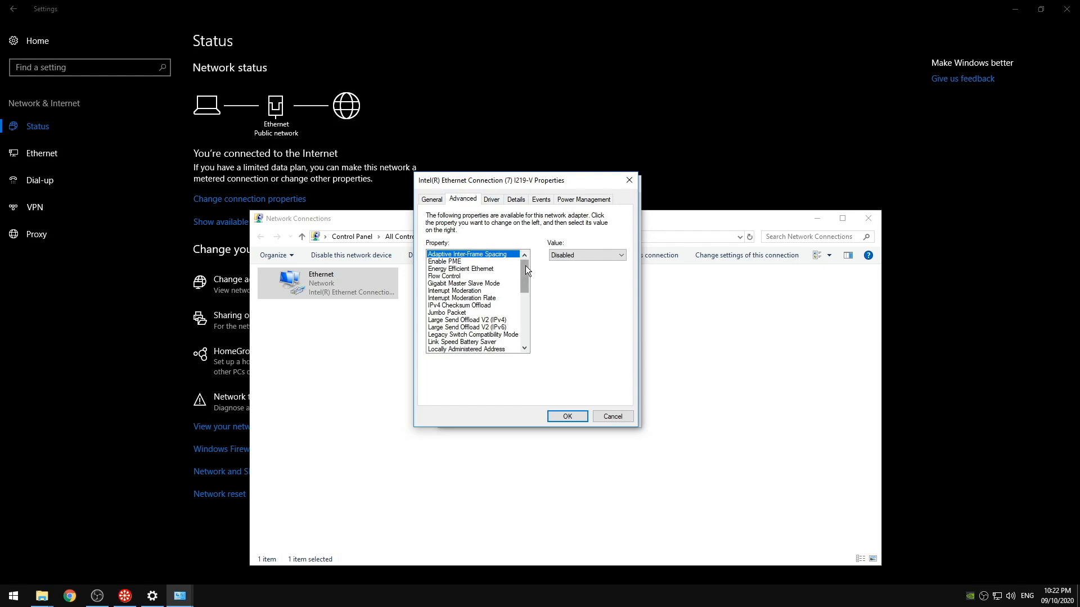
mouse_move(516, 244)
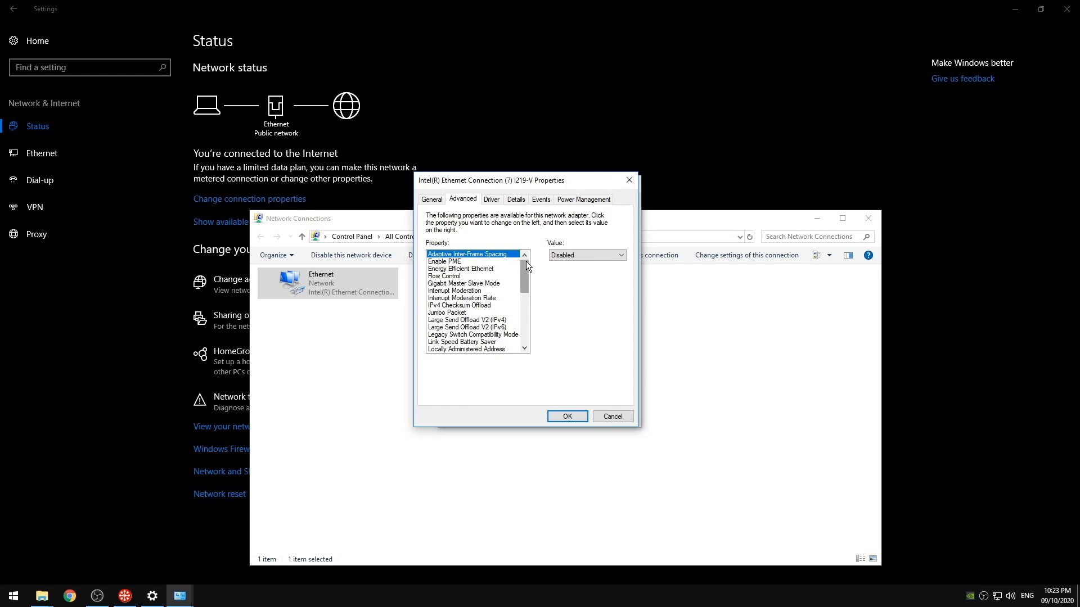
mouse_move(505, 269)
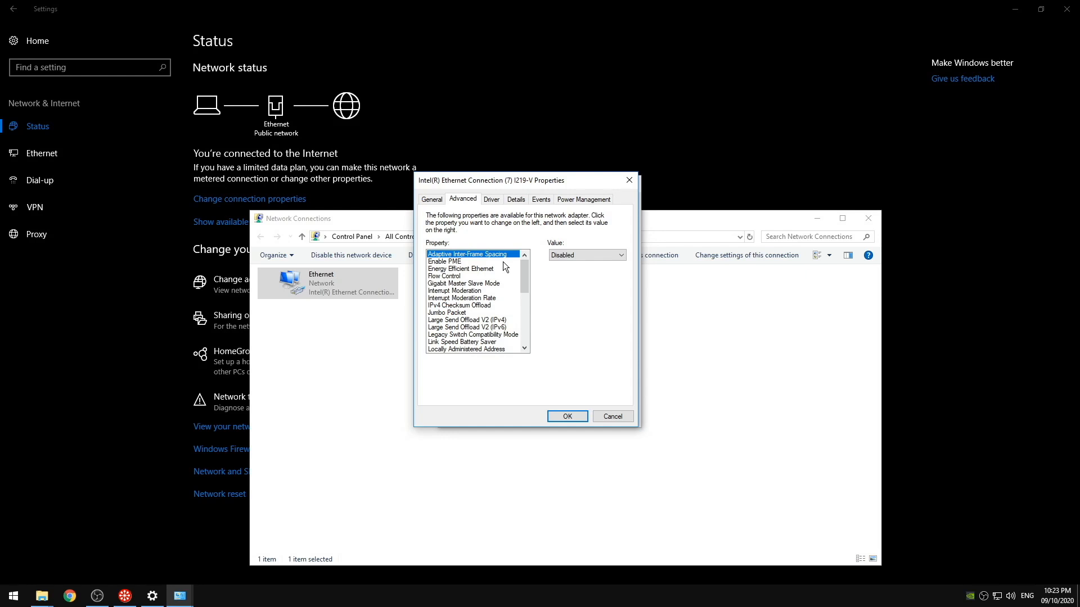
mouse_move(495, 264)
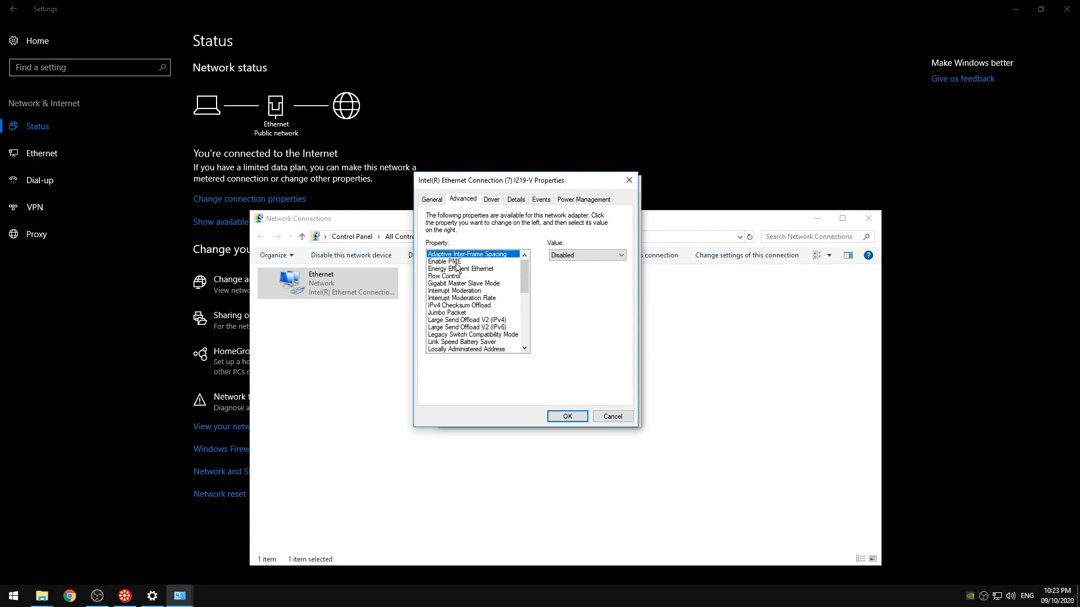
click(461, 269)
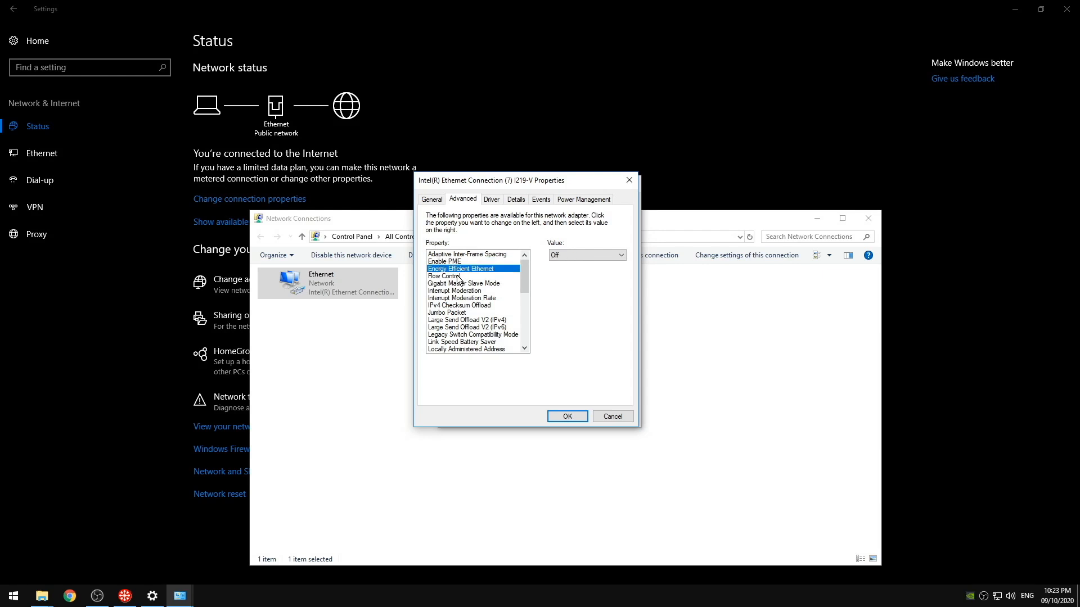
click(444, 276)
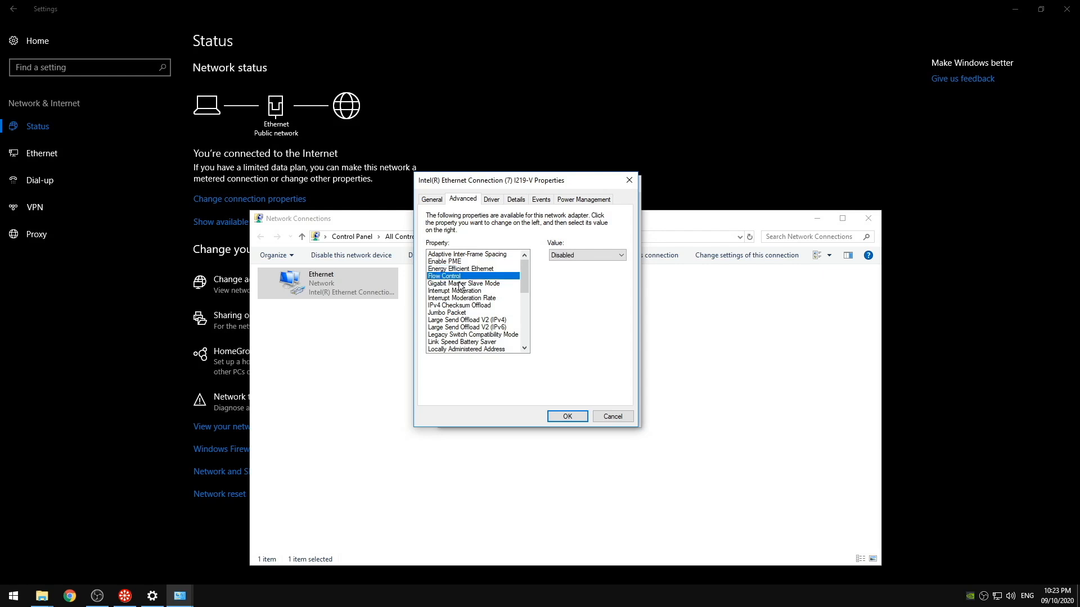
click(466, 283)
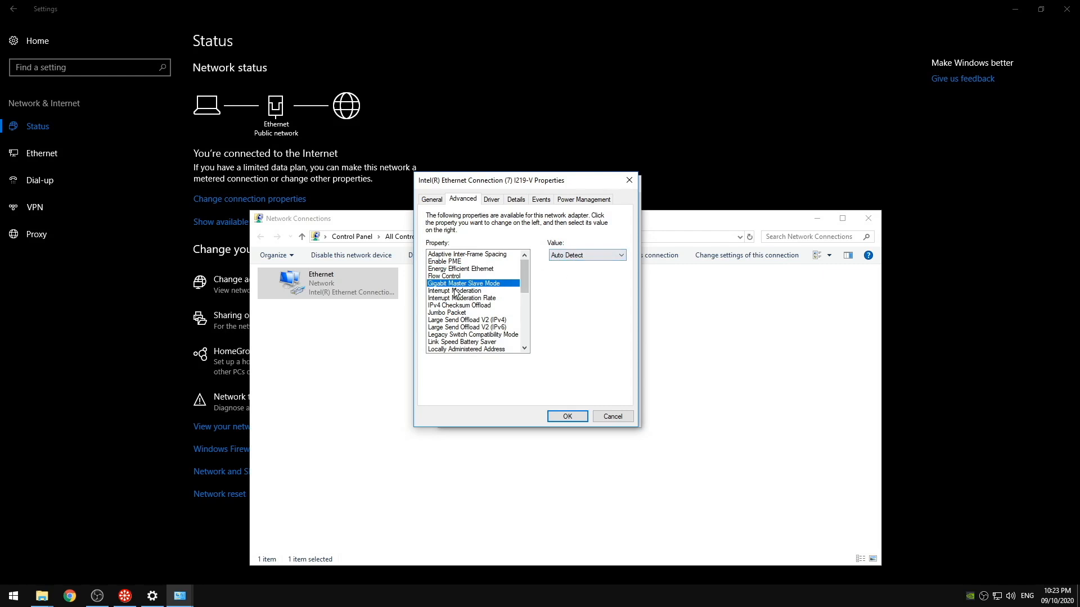
click(455, 290)
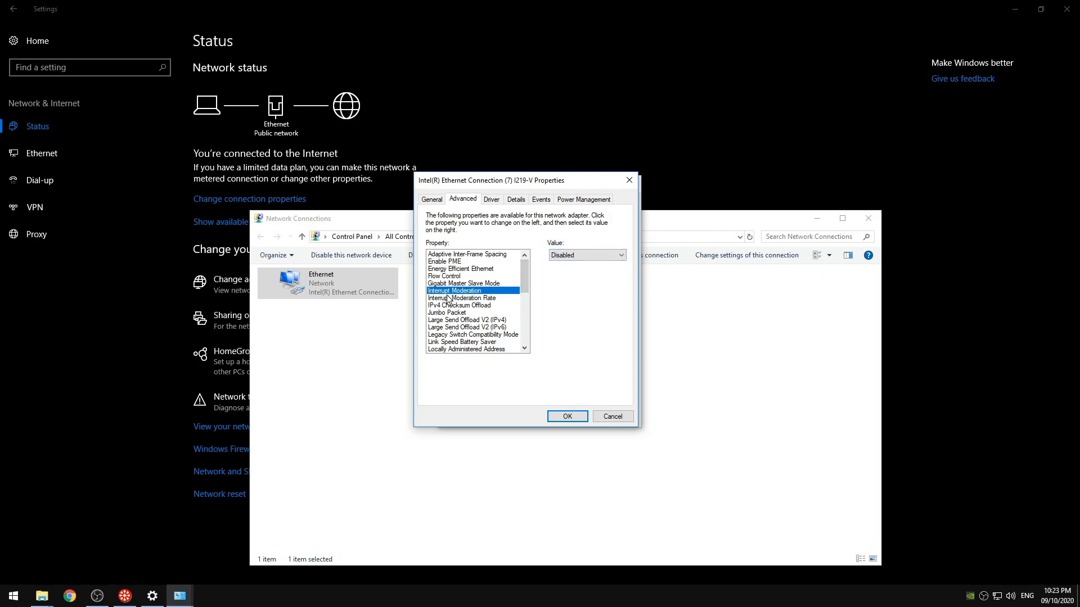
click(462, 299)
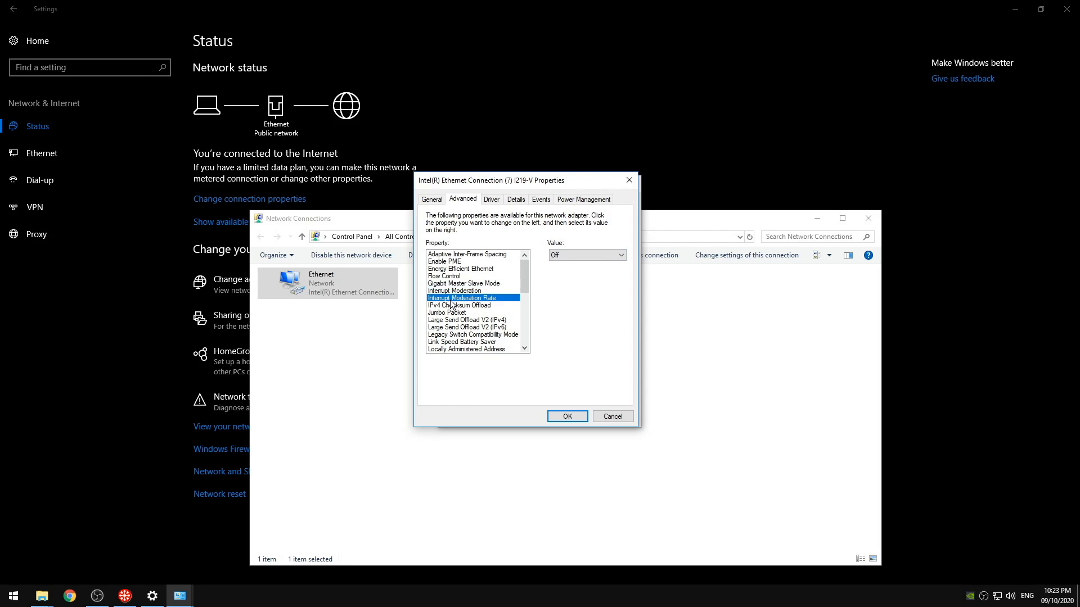
mouse_move(447, 312)
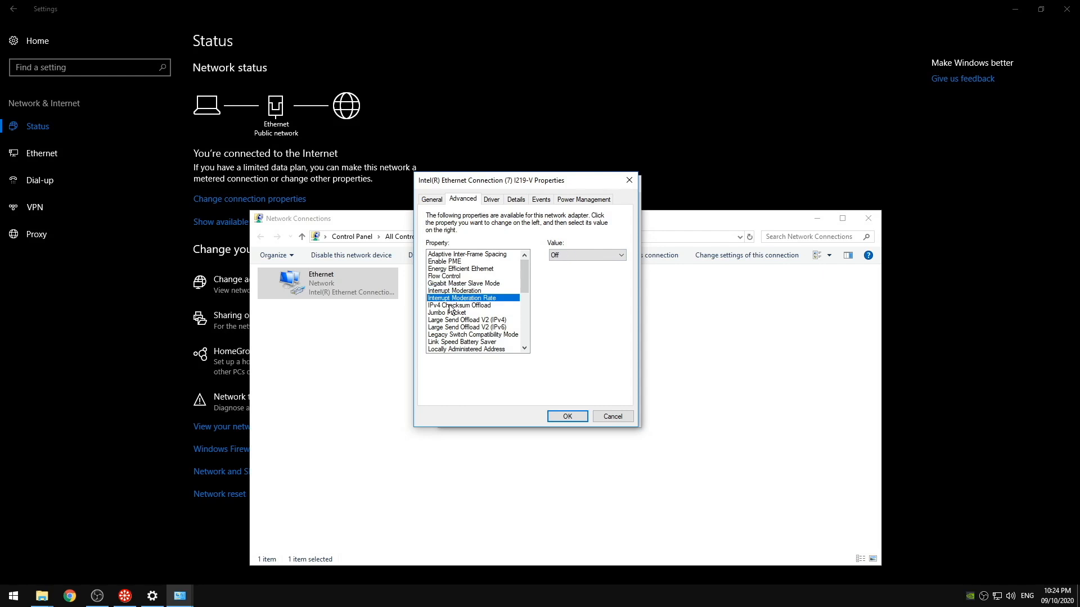
click(460, 305)
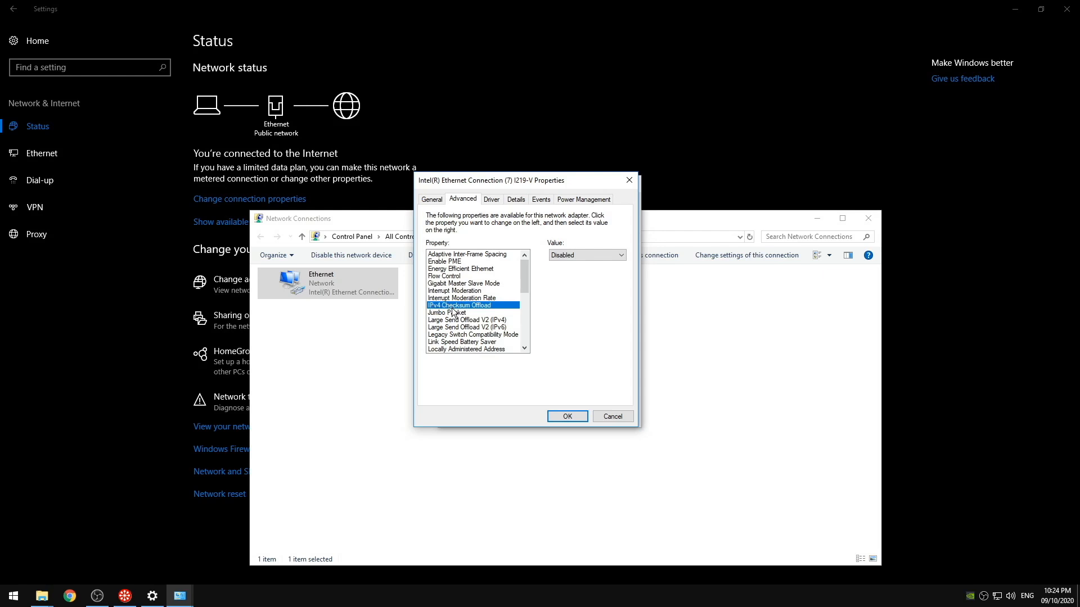
Review Jumbo Packet, Large Send Offload, Link Speed Battery Saver and Log Link State Event
click(448, 312)
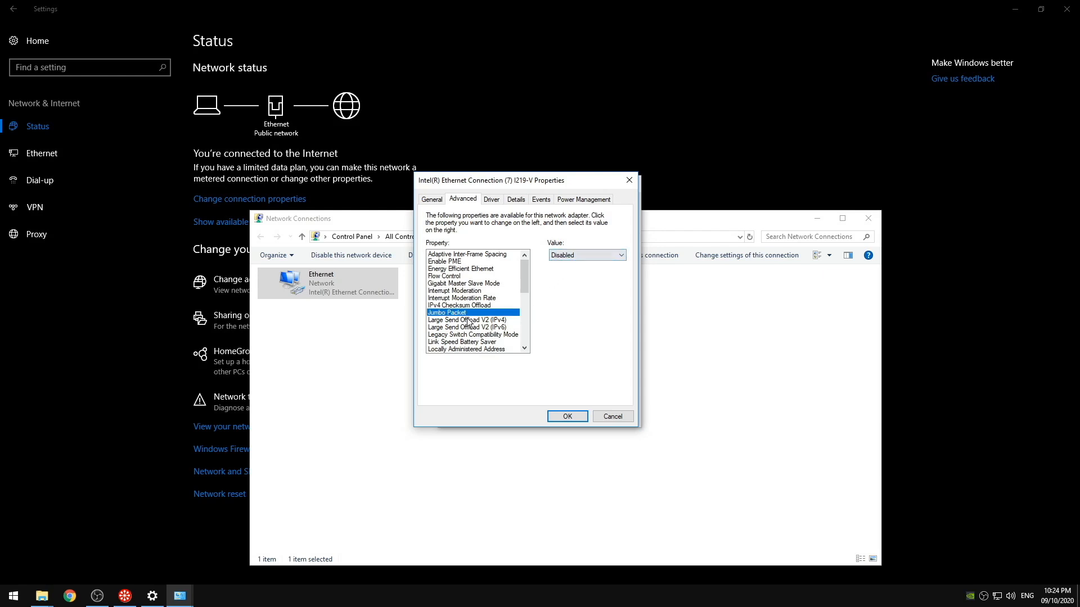
click(467, 320)
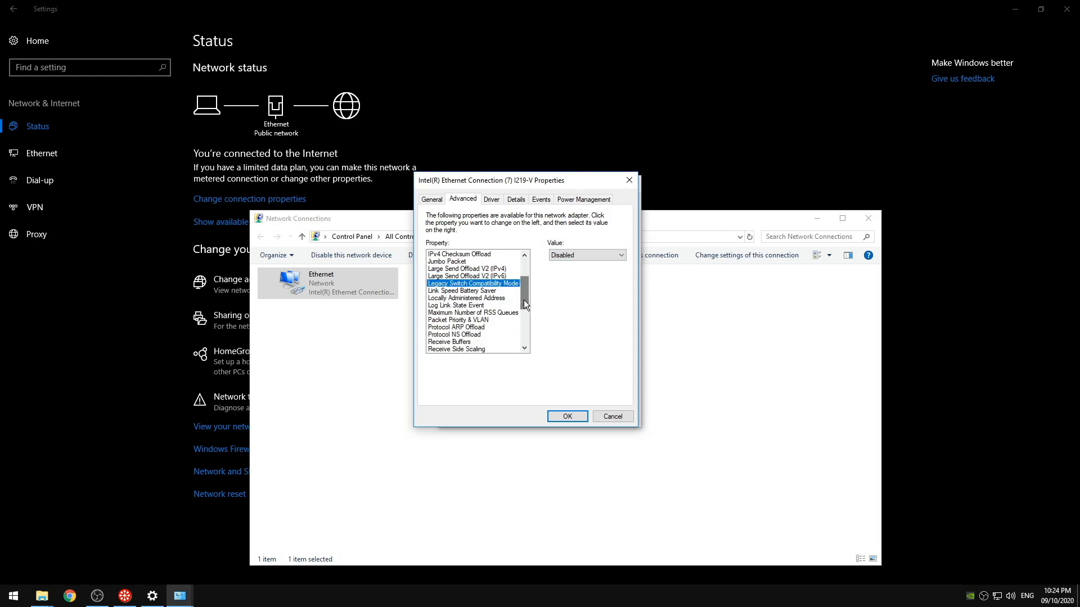
click(462, 291)
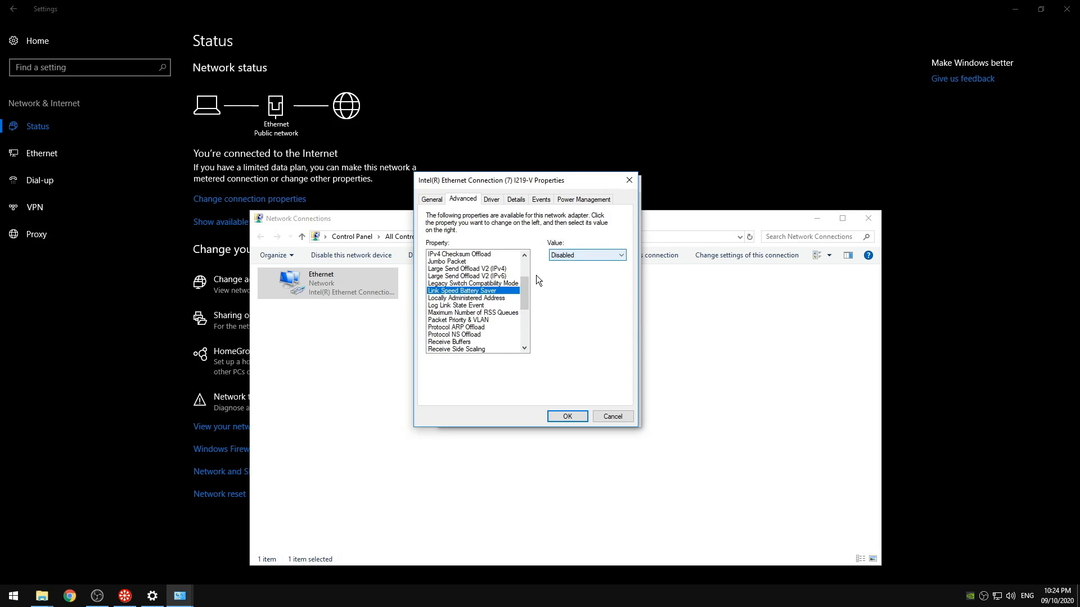
click(456, 304)
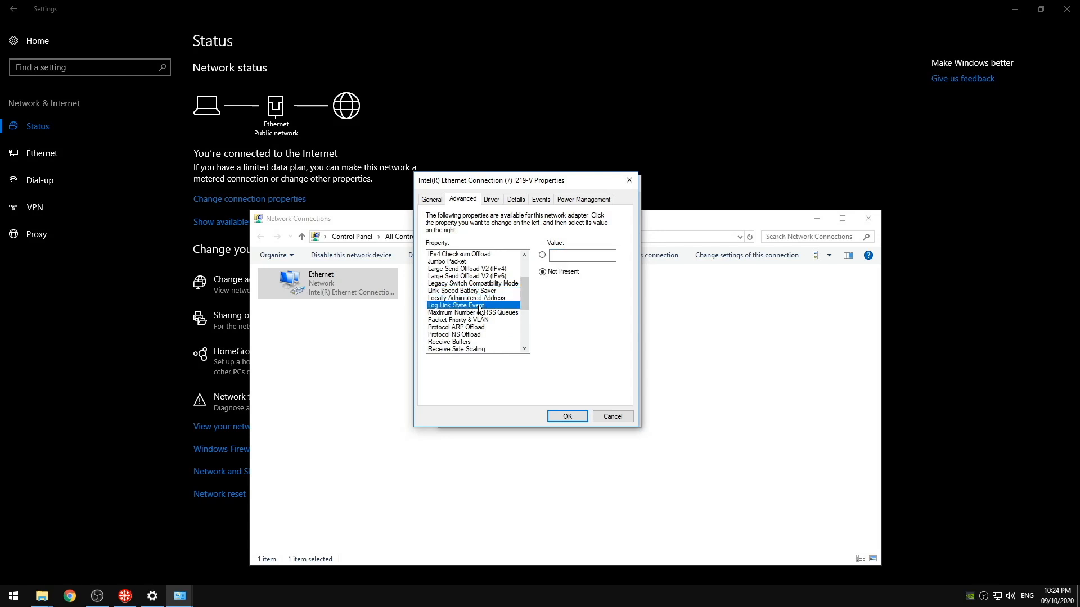
click(456, 305)
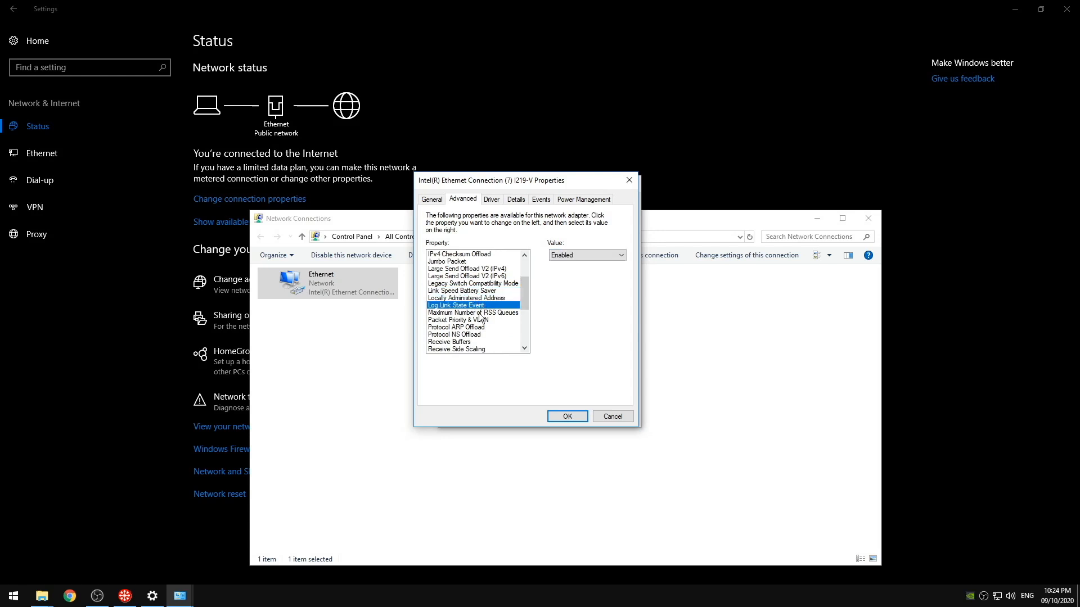
Compare Receive Side Scaling and keep Maximum Number of RSS Queues at 1 Queue
click(472, 312)
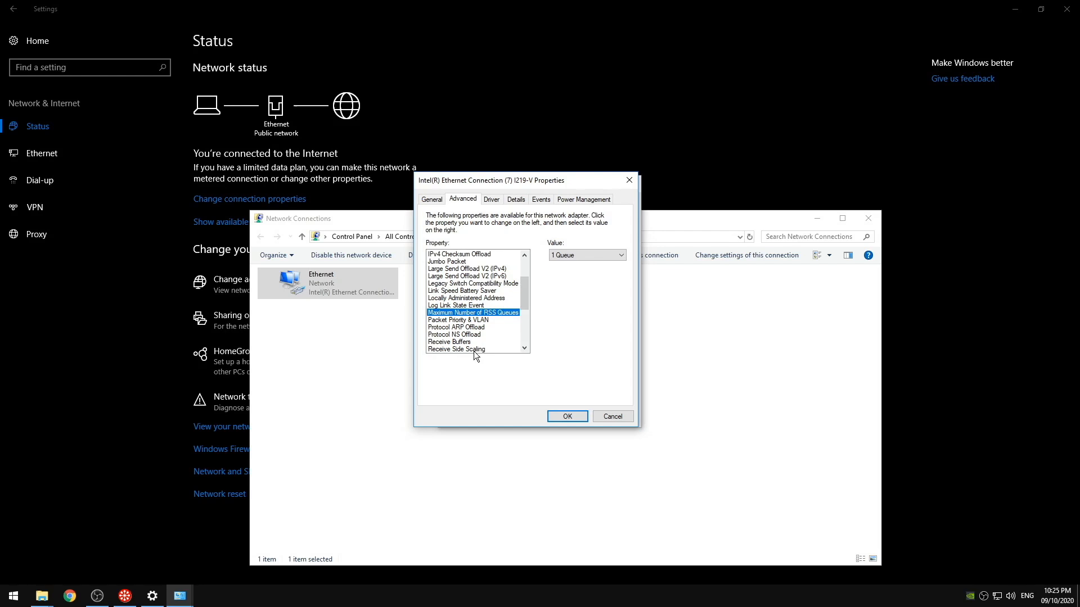
mouse_move(447, 352)
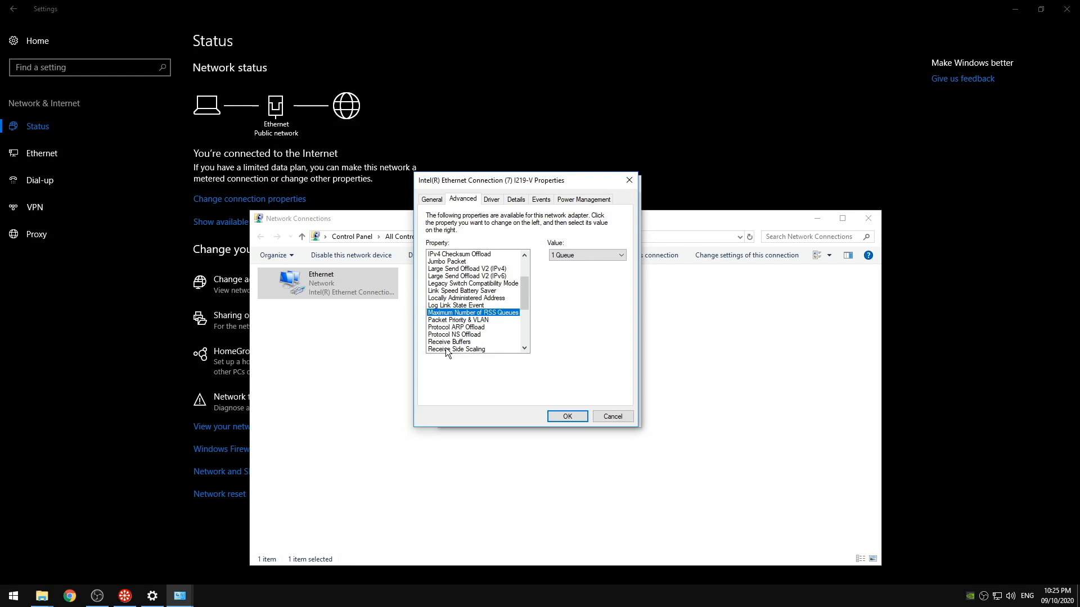
click(456, 349)
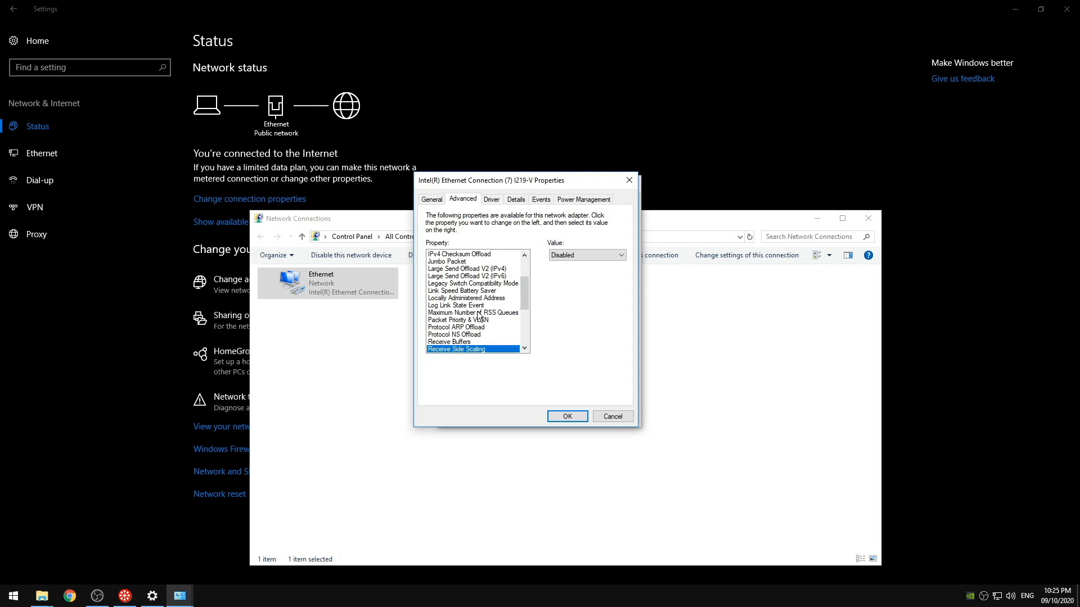
click(472, 313)
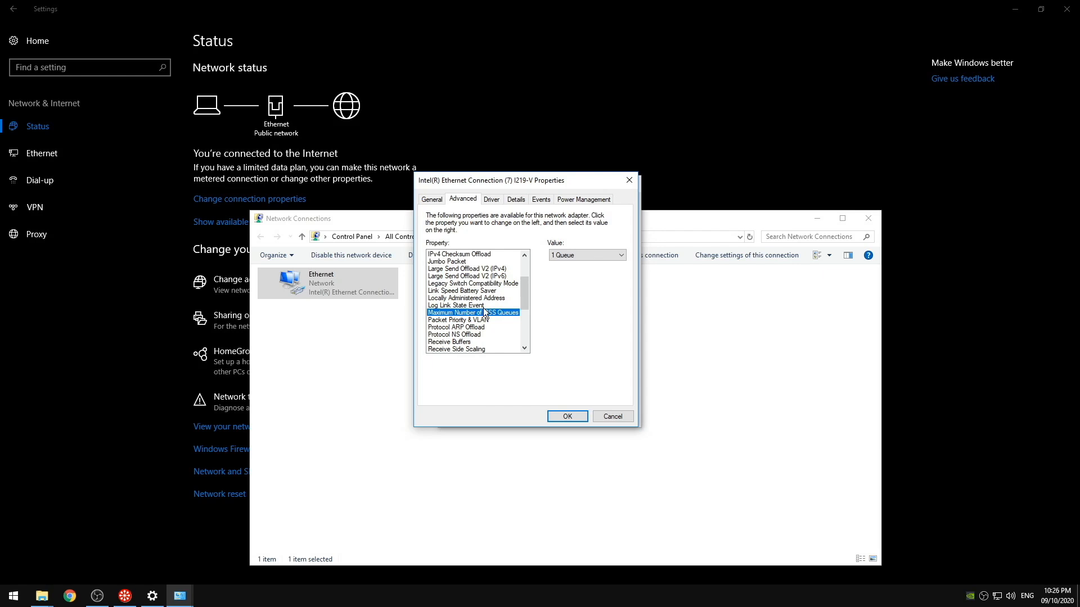
mouse_move(469, 320)
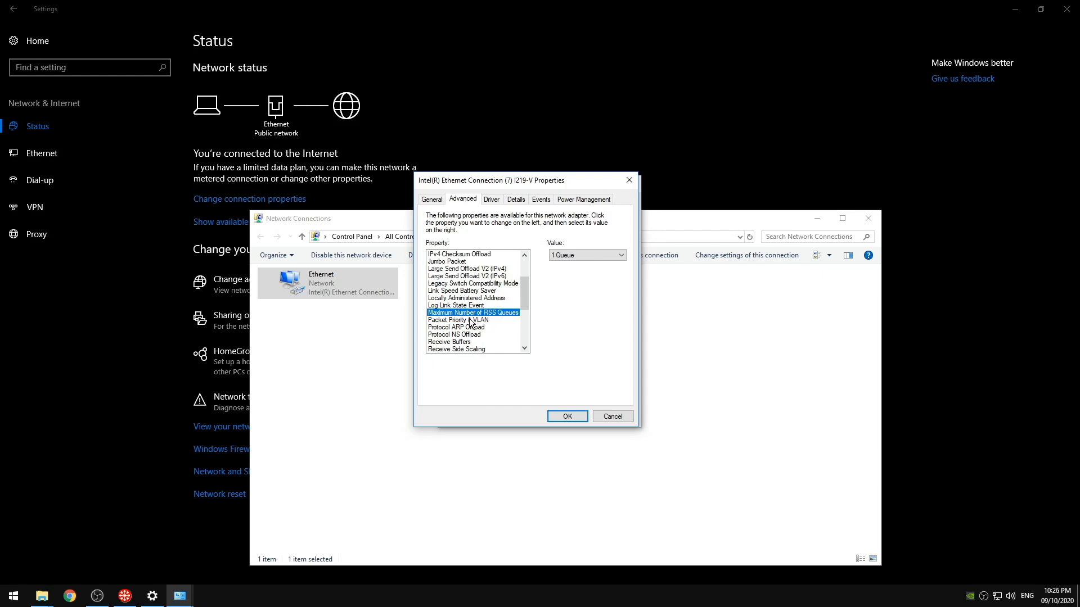
click(456, 349)
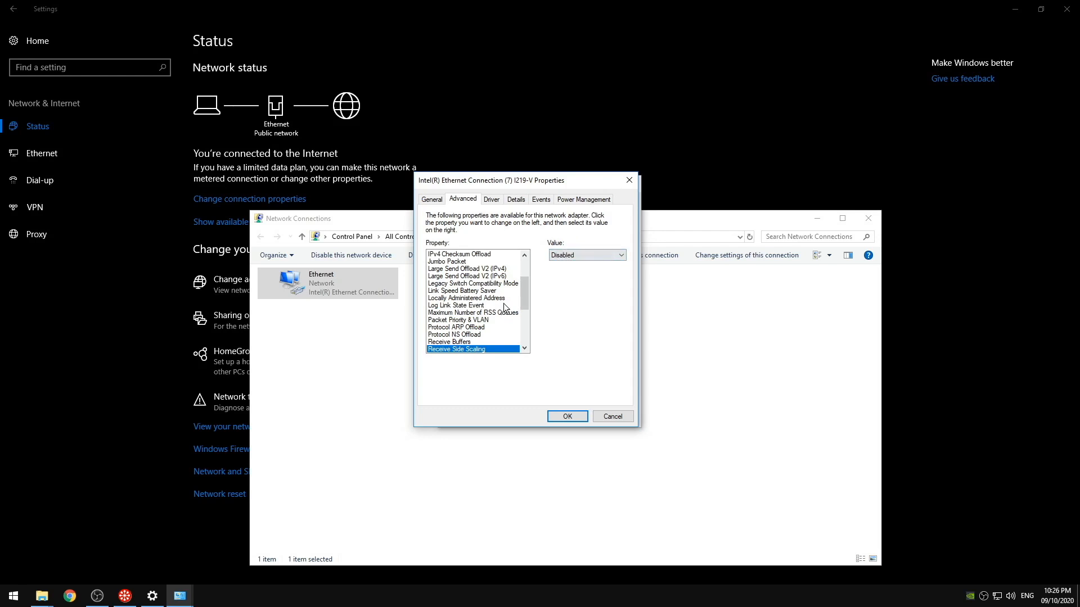
click(473, 312)
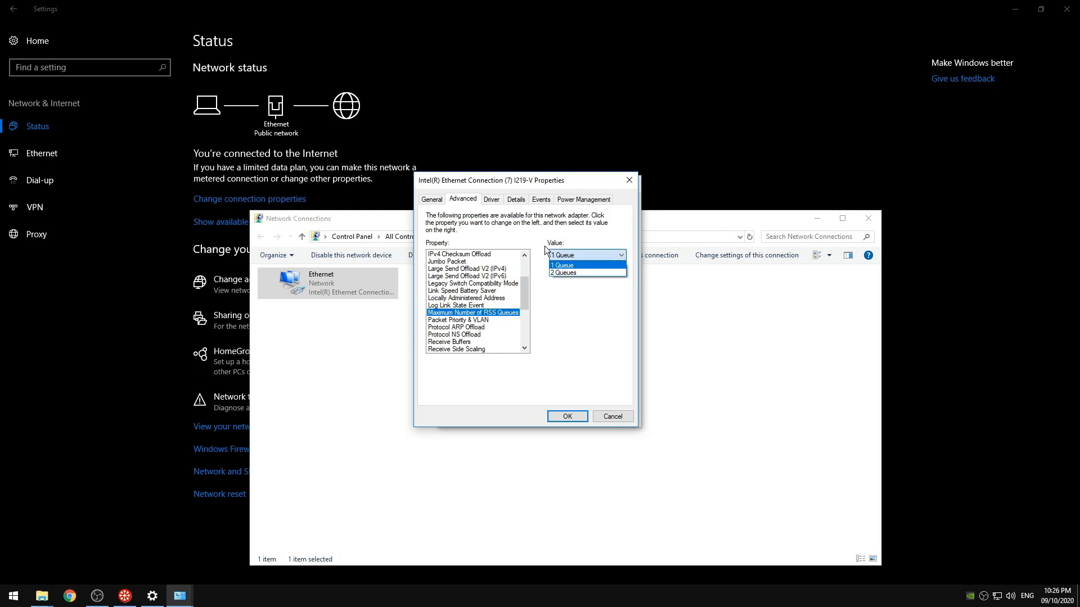
click(562, 265)
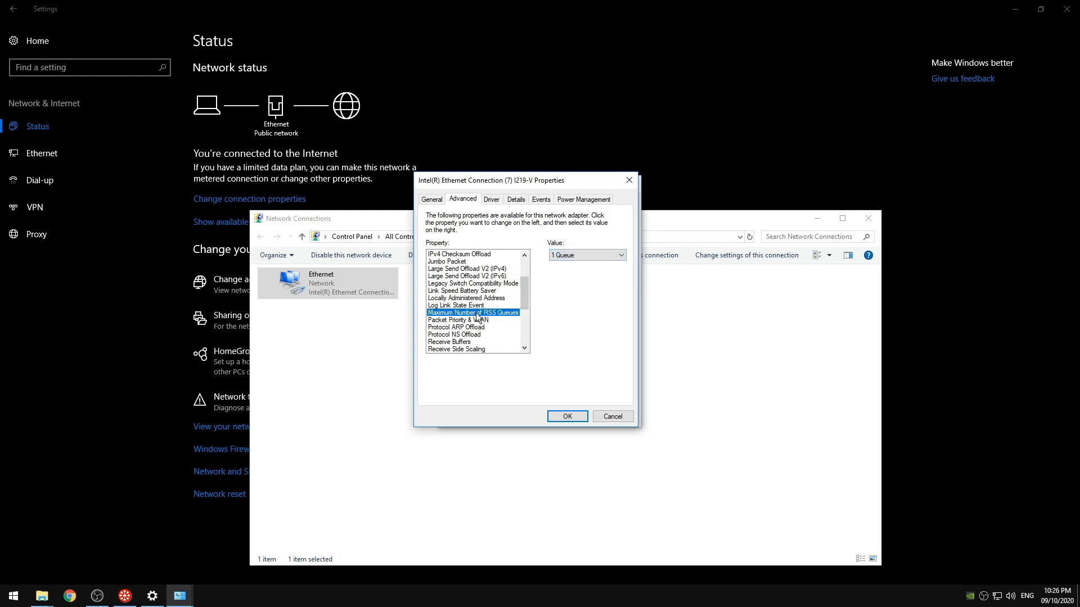
Keep Packet Priority & VLAN disabled and check Protocol NS Offload
click(457, 320)
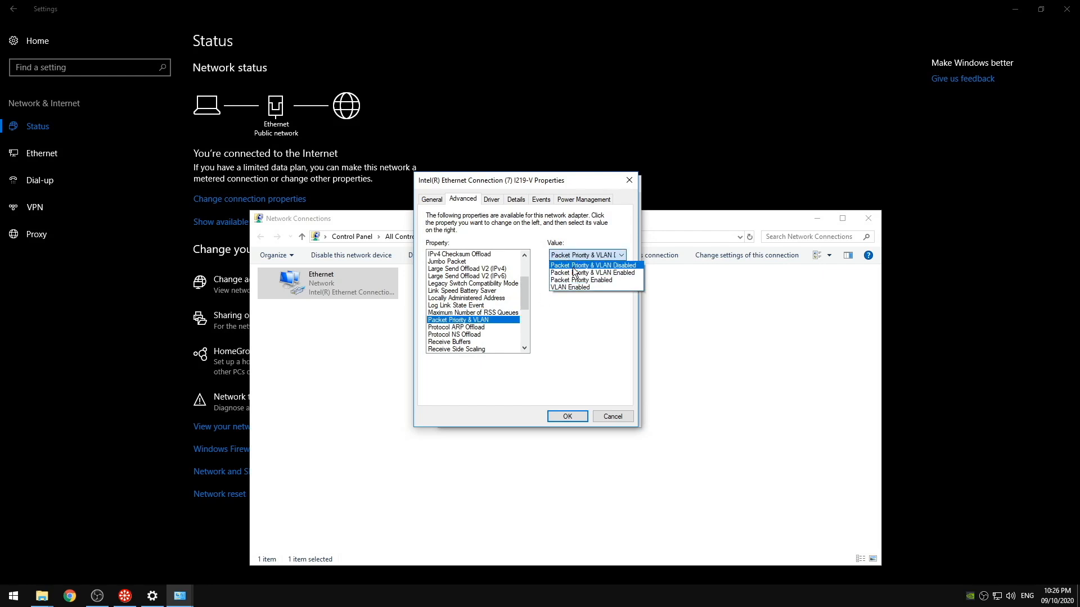
click(591, 265)
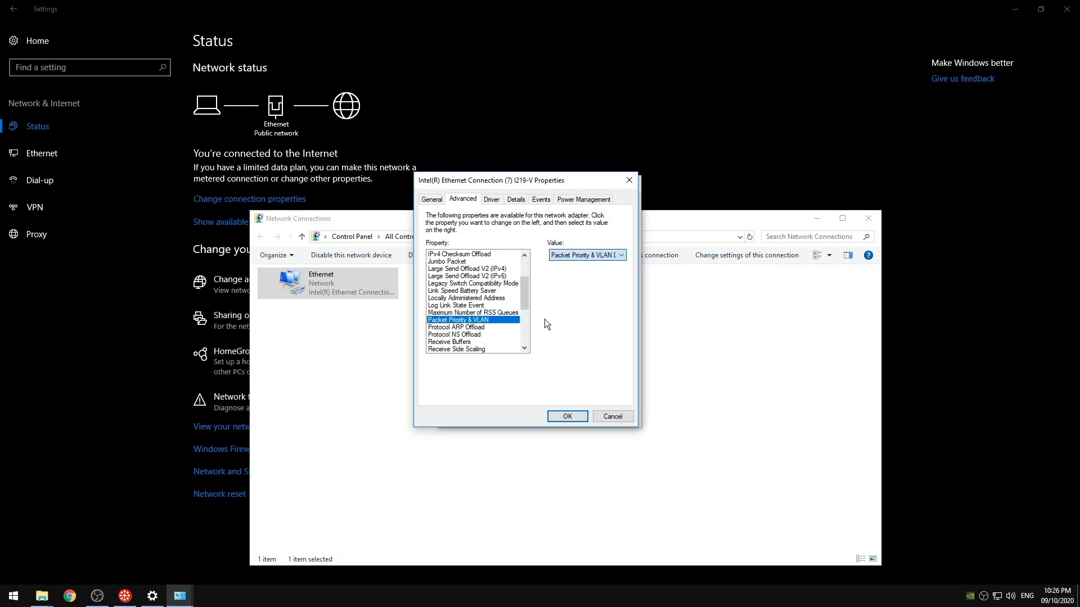
click(455, 334)
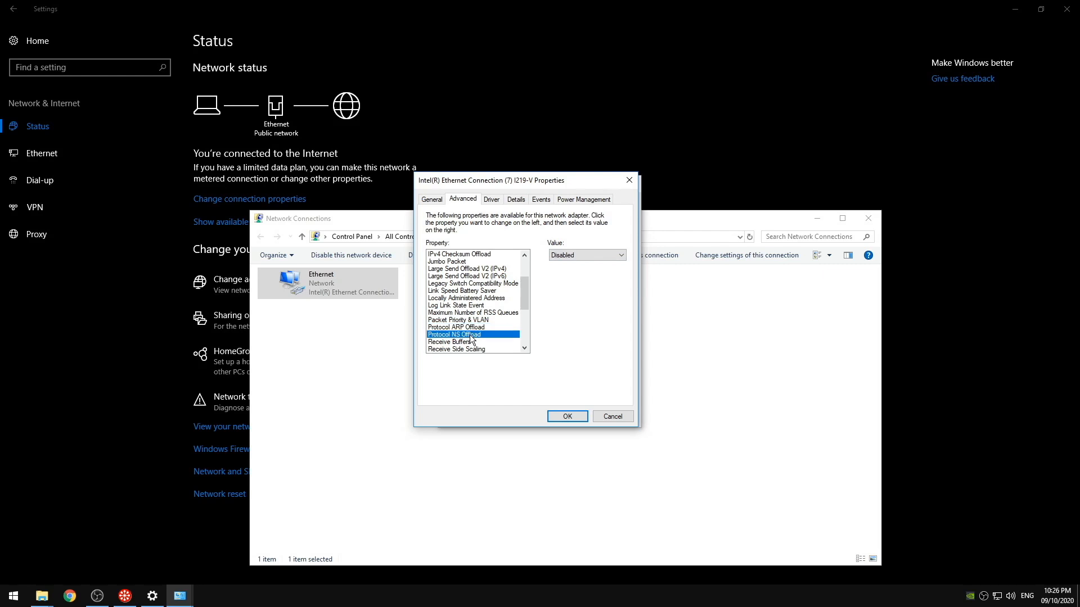
scroll(down, 3)
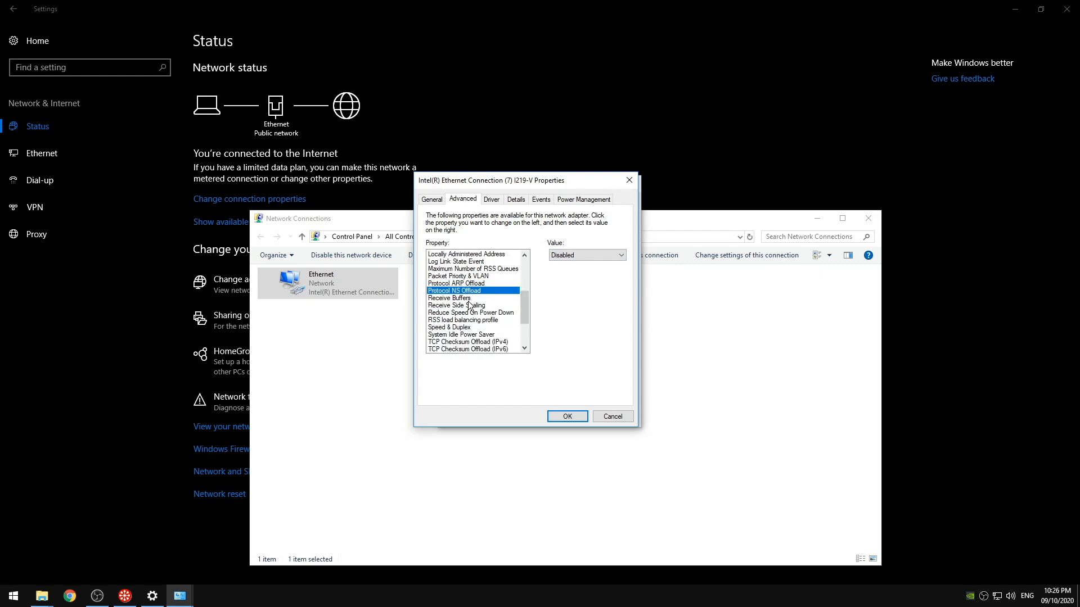
click(449, 298)
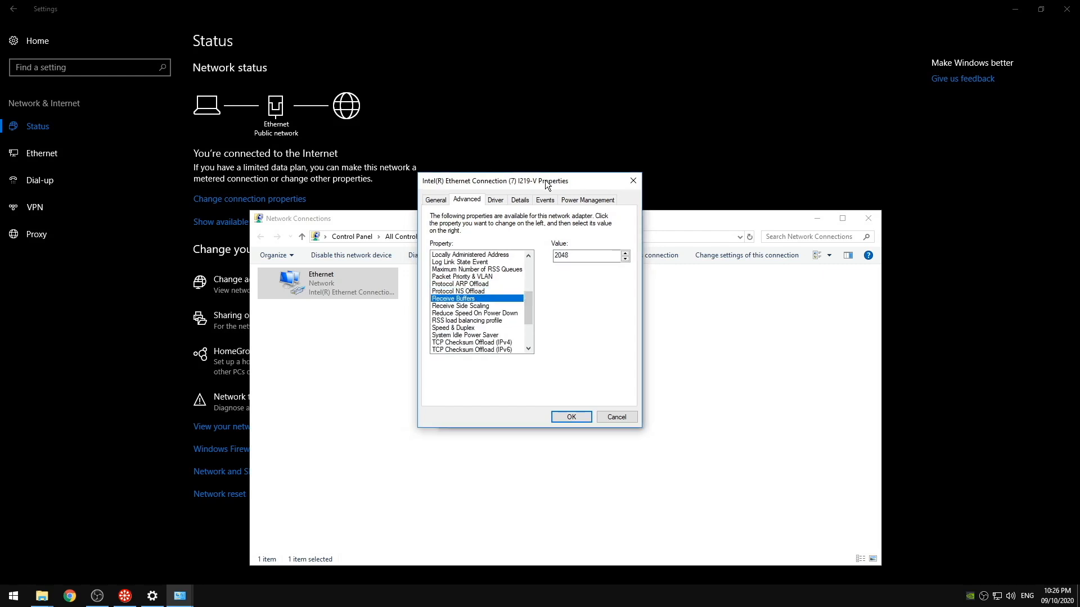
drag(503, 180, 534, 176)
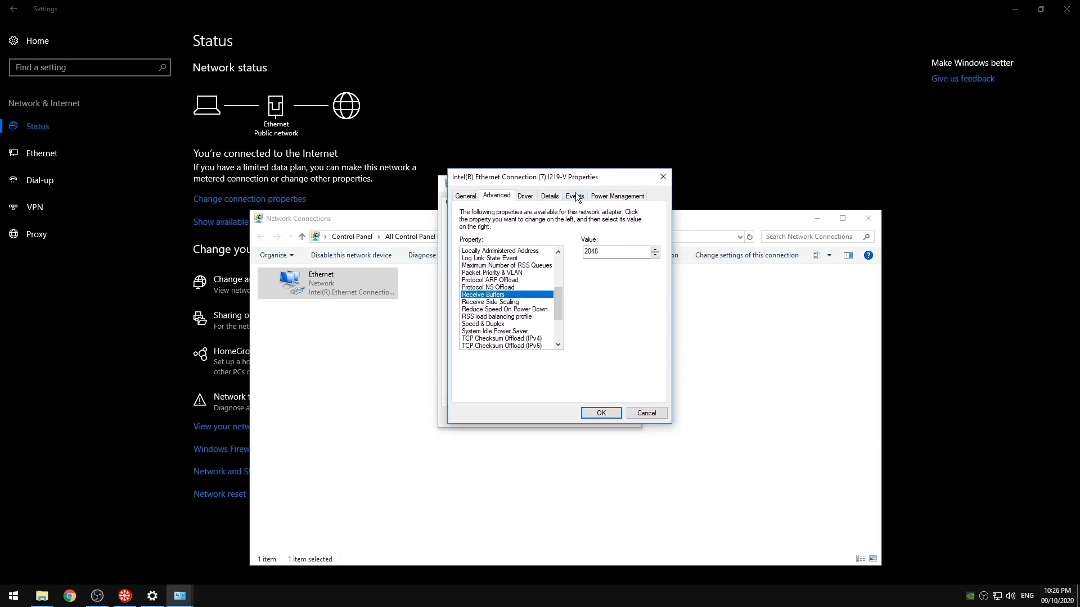
scroll(down, 3)
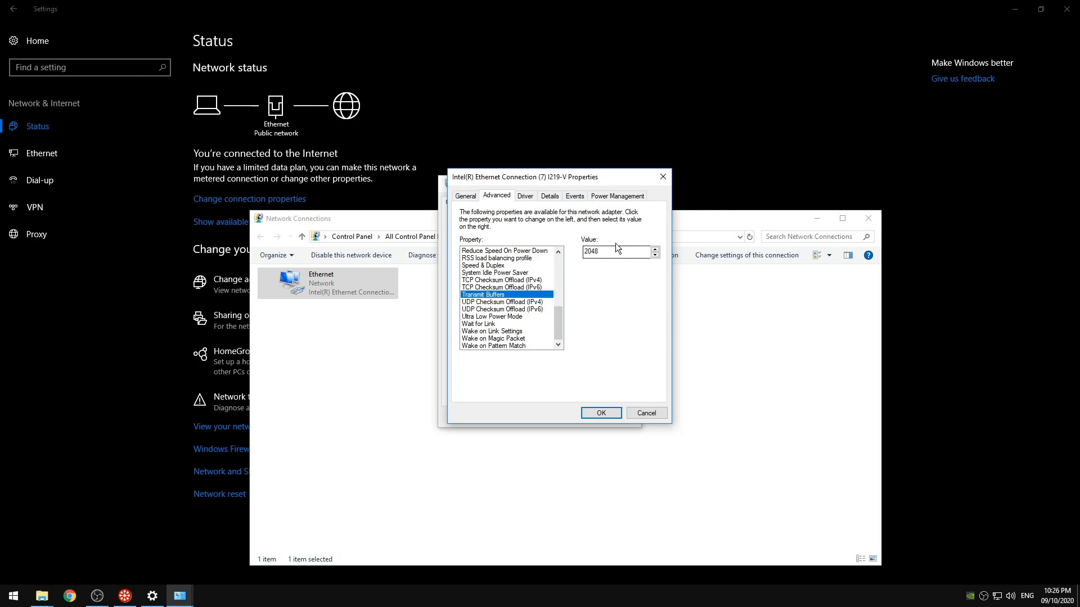
click(491, 317)
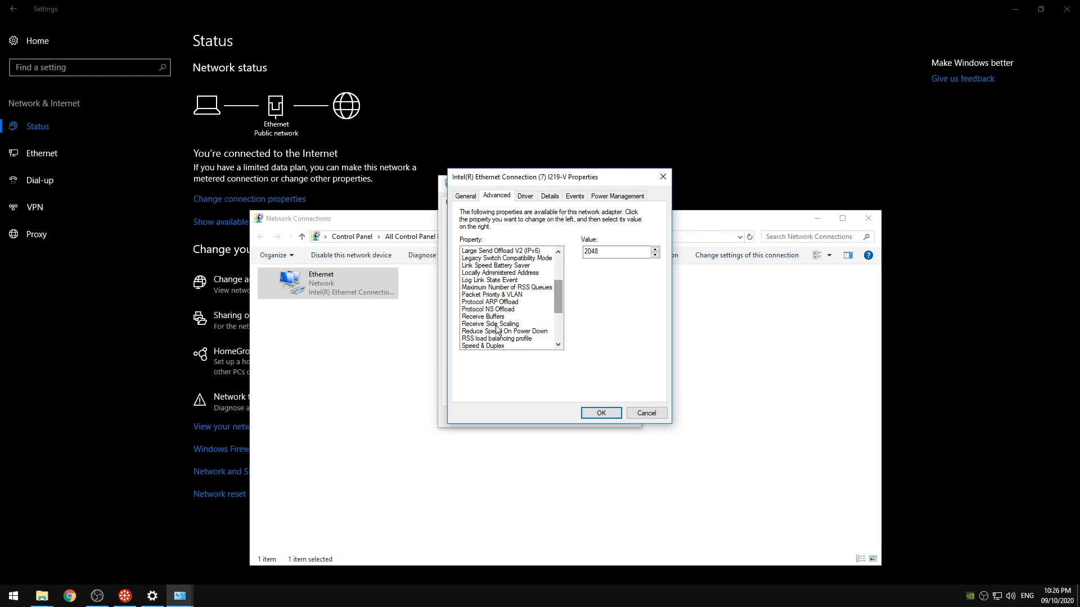
click(483, 316)
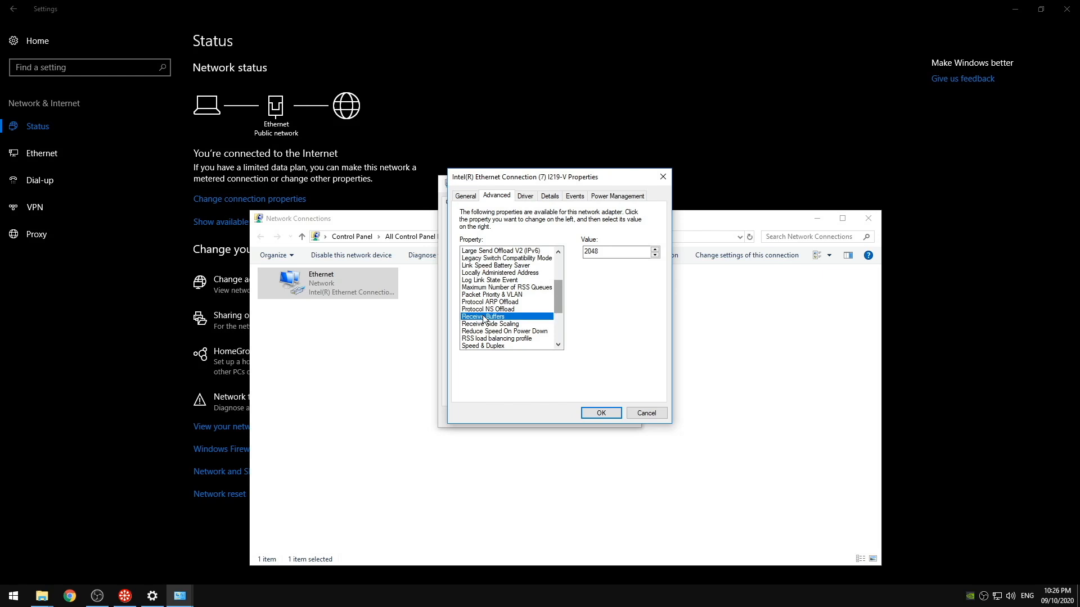
scroll(down, 3)
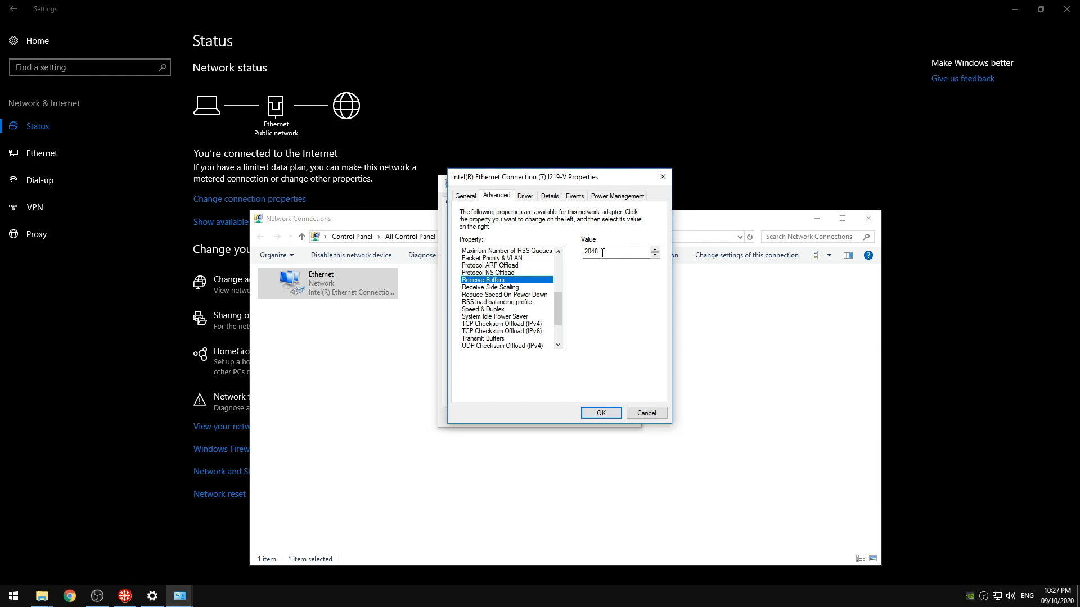
mouse_move(535, 253)
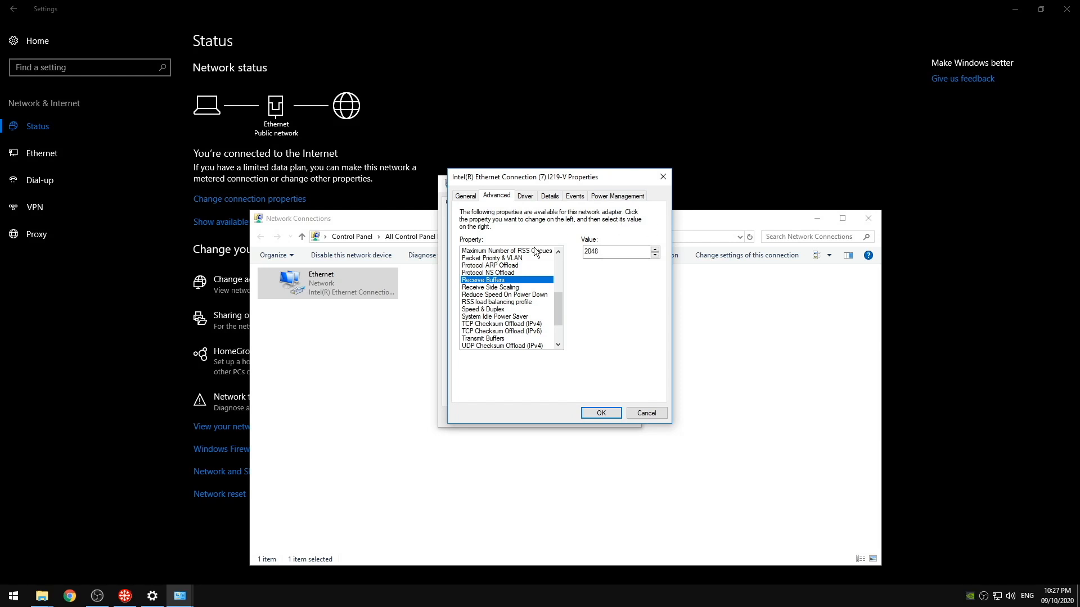
mouse_move(511, 282)
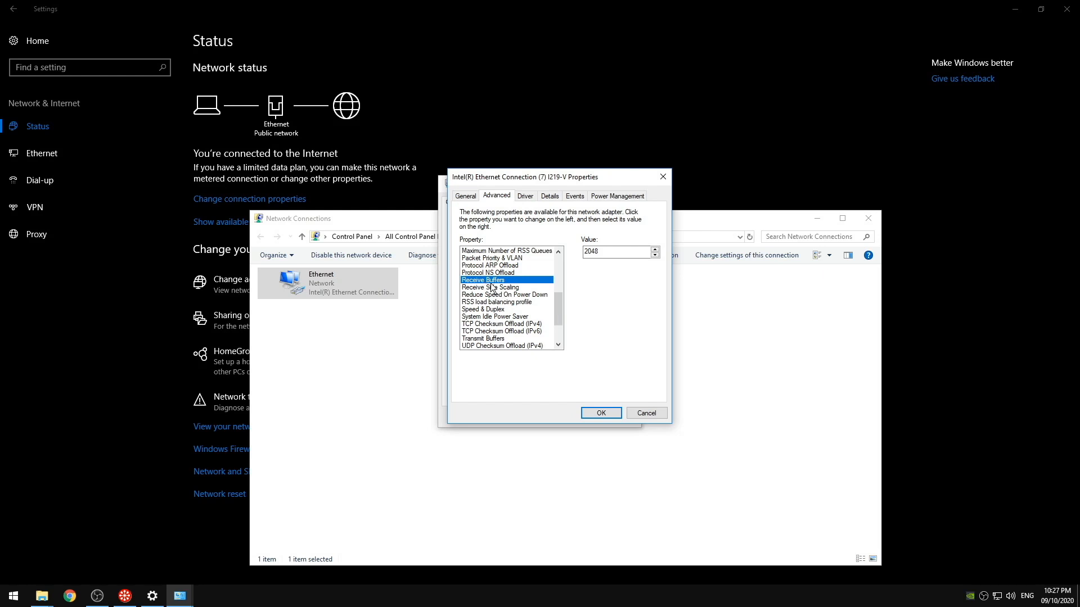
mouse_move(481, 291)
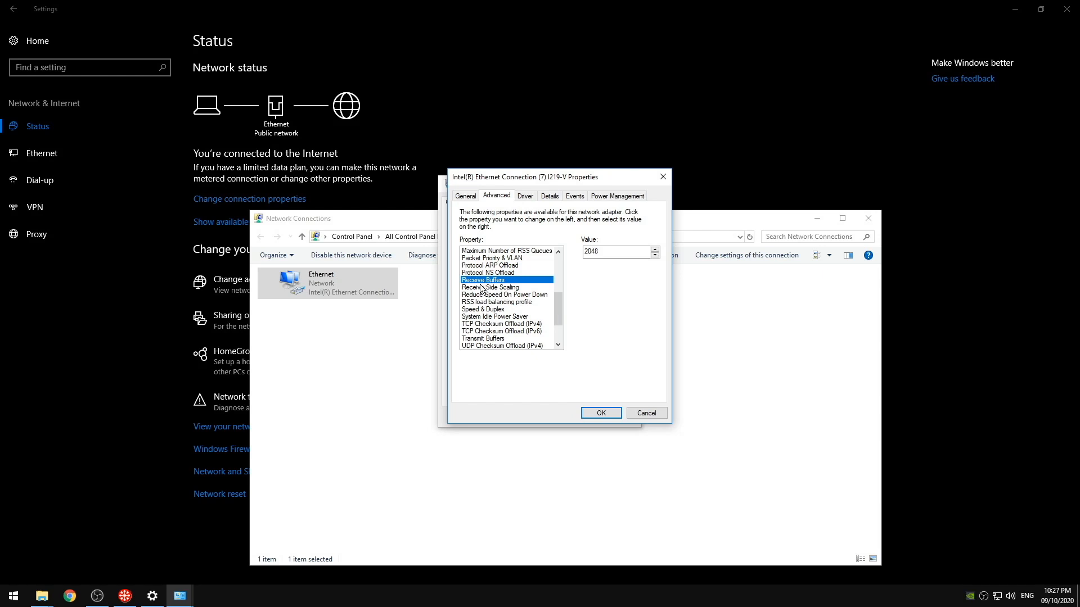
Set RSS load balancing profile to ClosestProcessorStatic and Speed & Duplex to 1.0 Gbps Full Duplex
click(505, 294)
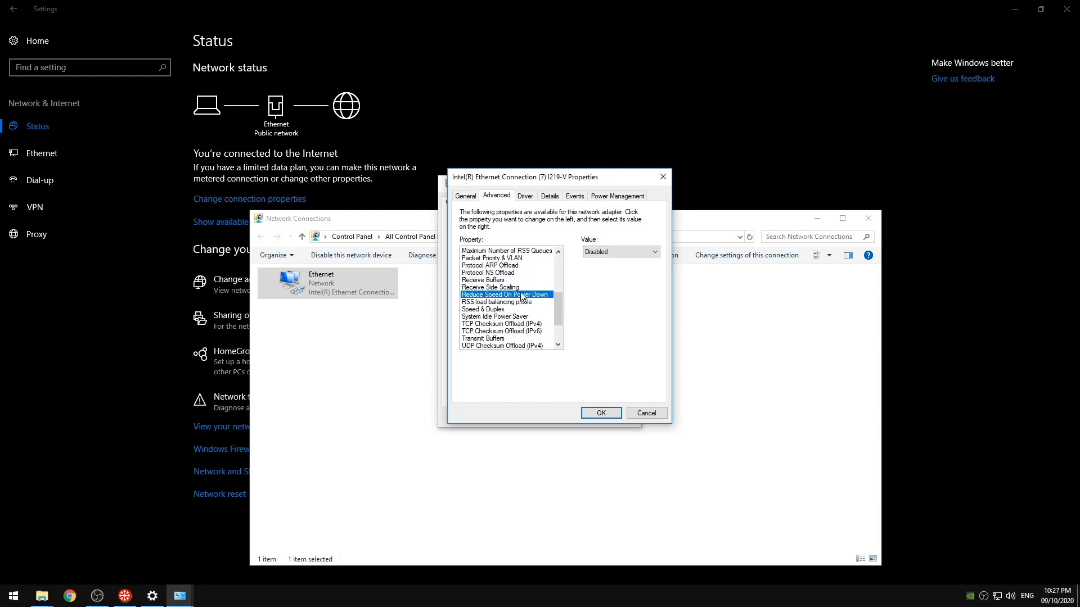
click(503, 302)
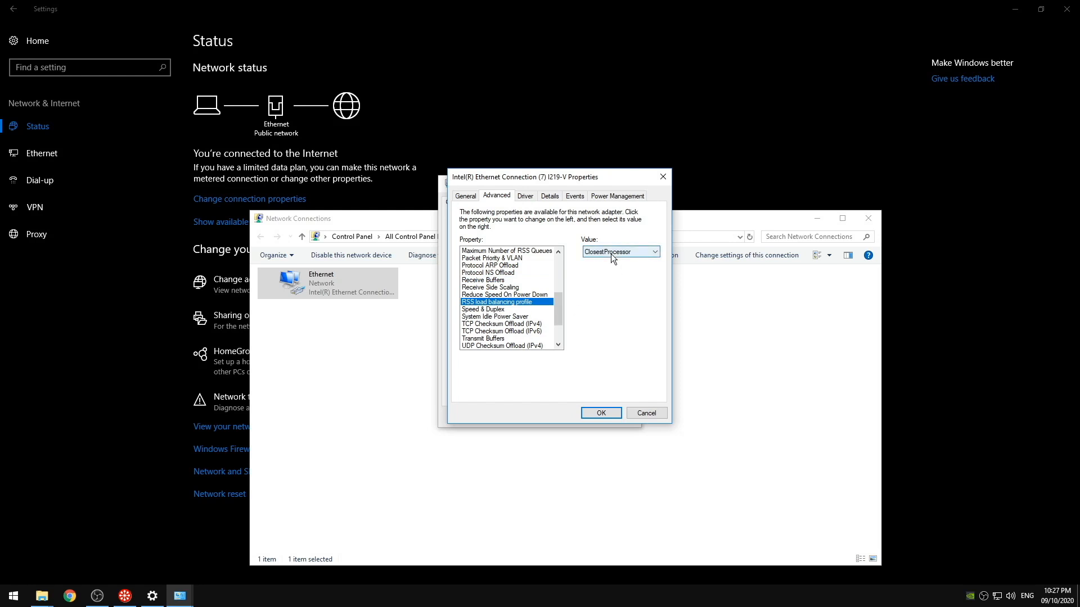
click(655, 252)
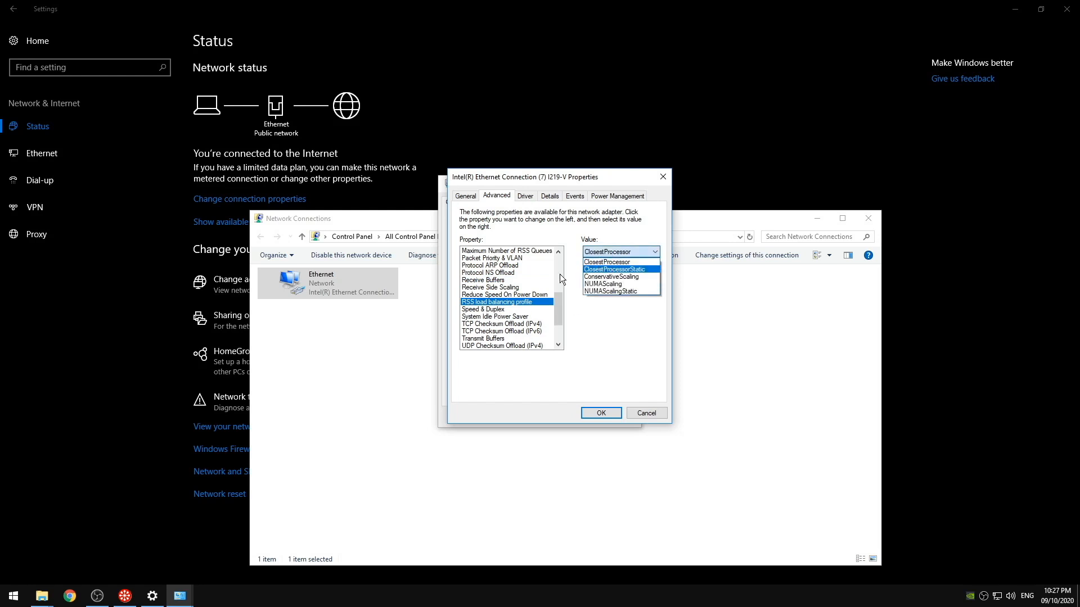
mouse_move(545, 296)
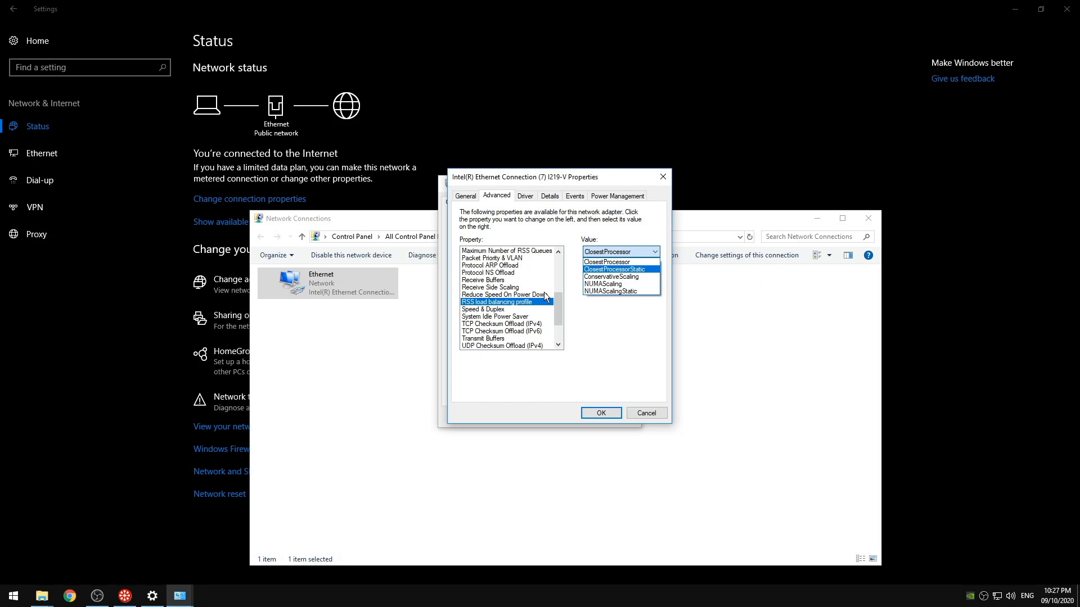
click(483, 309)
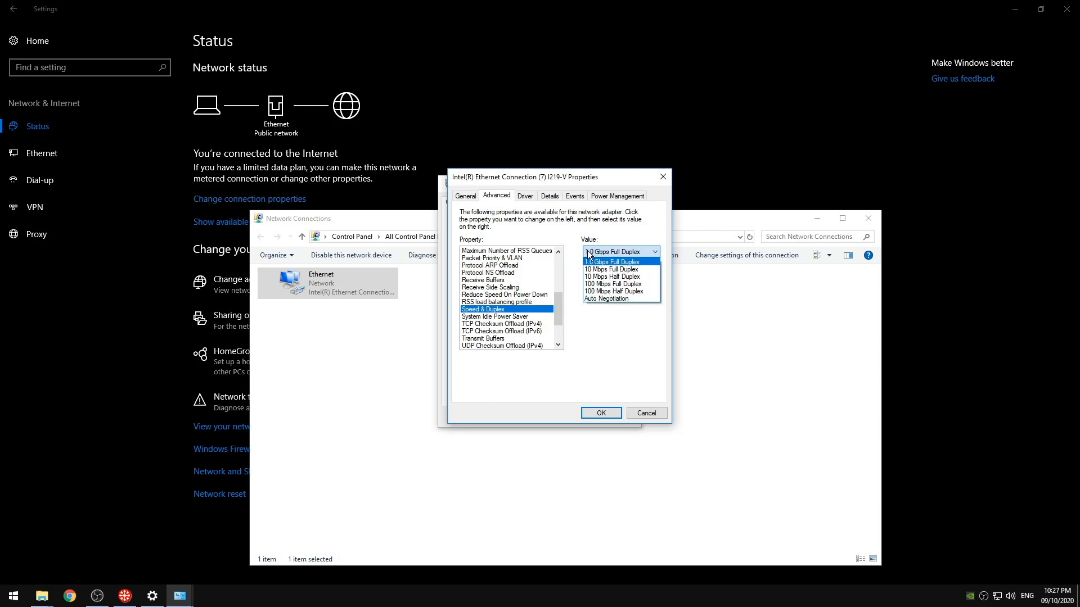
click(616, 262)
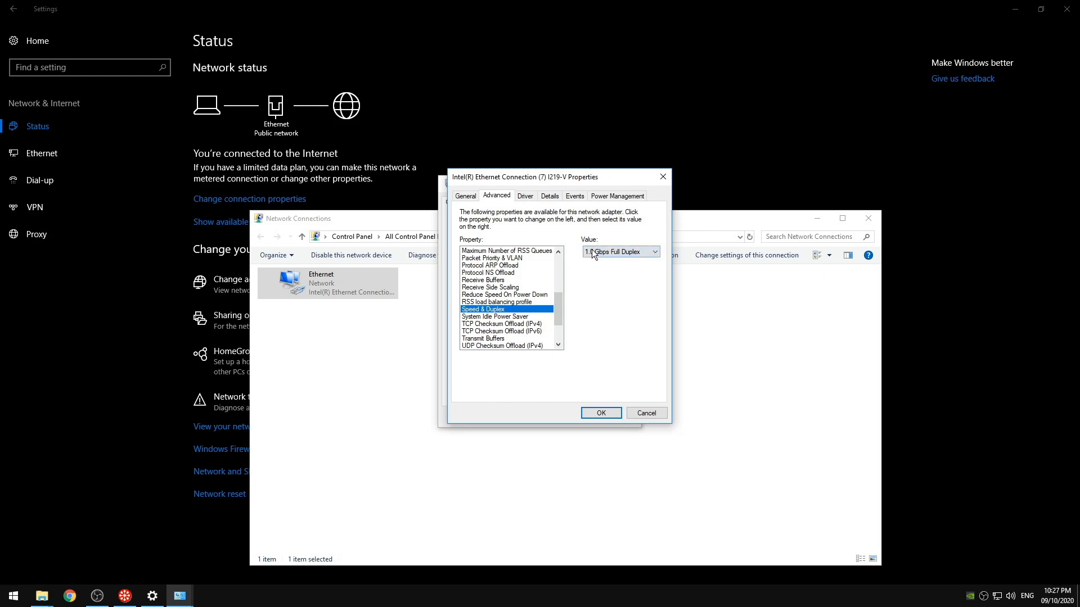
Review System Idle Power Saver, checksum offloads, Transmit Buffers, Ultra Low Power Mode and Wait for Link
click(495, 317)
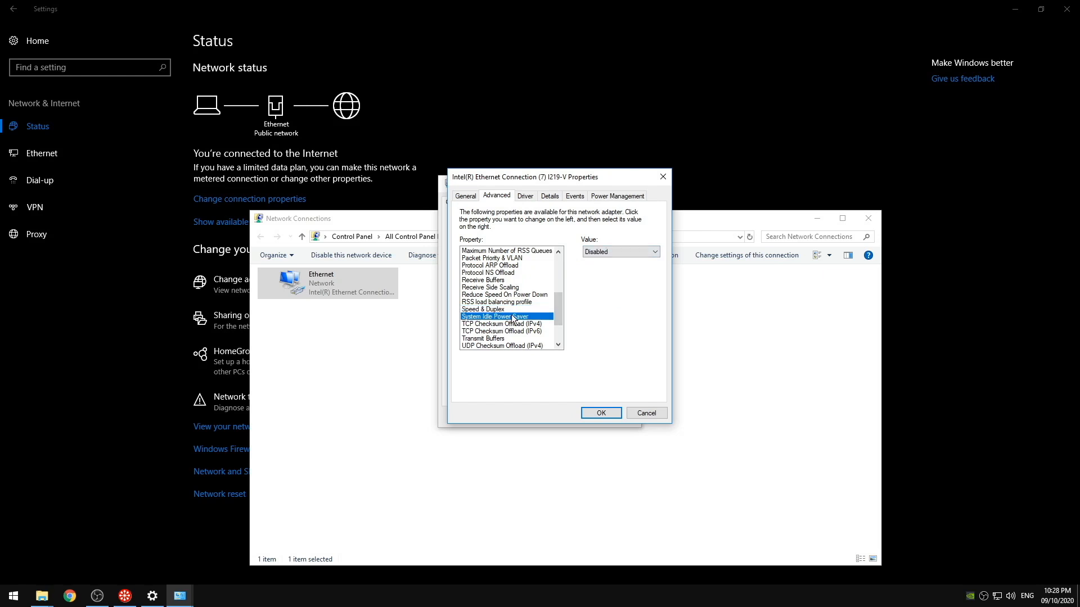
click(501, 324)
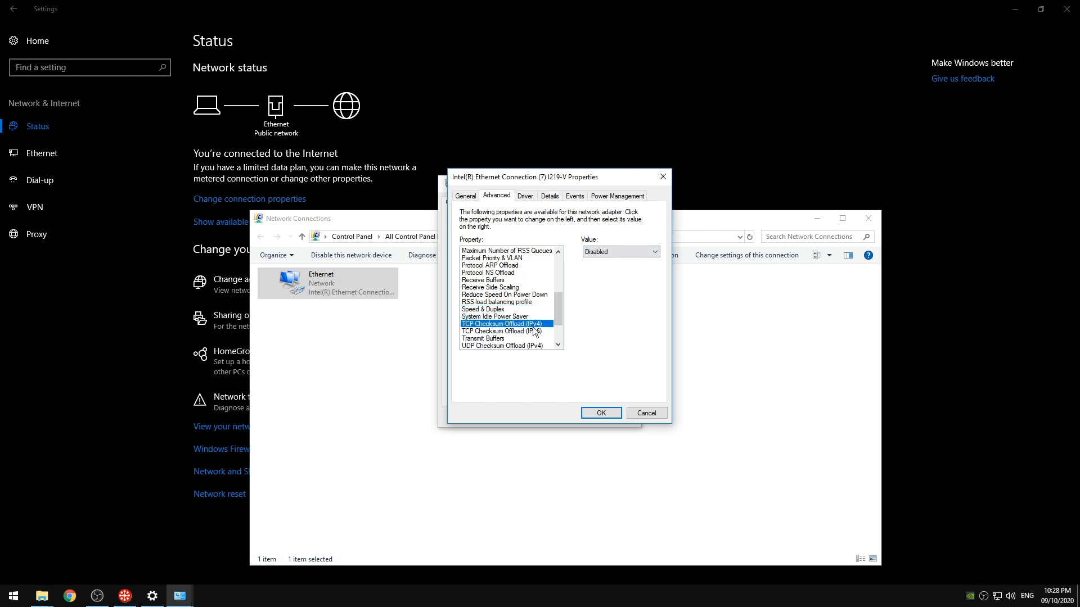
click(505, 346)
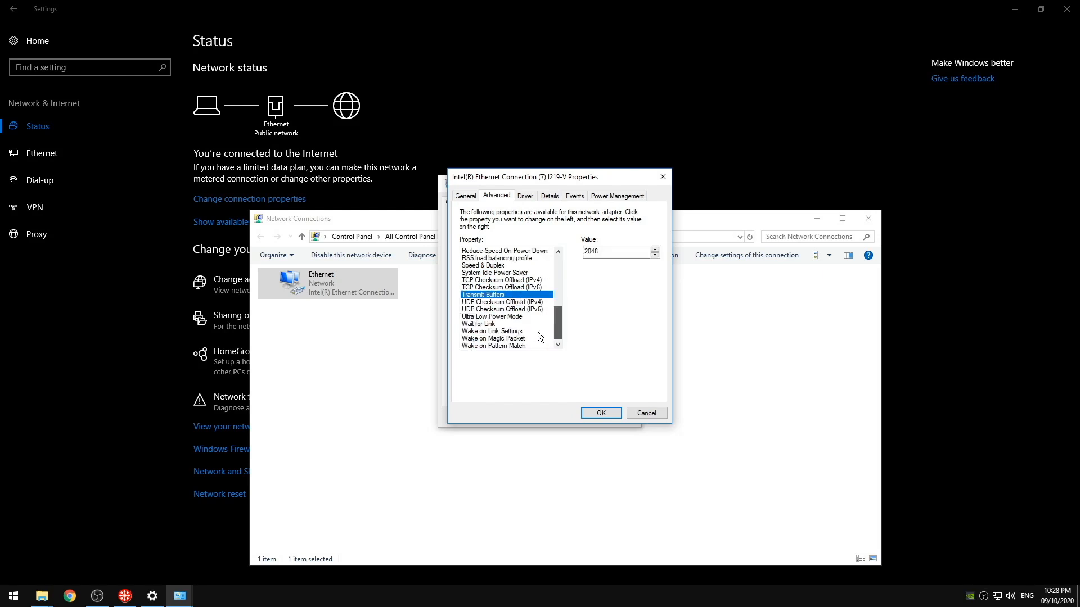
click(501, 308)
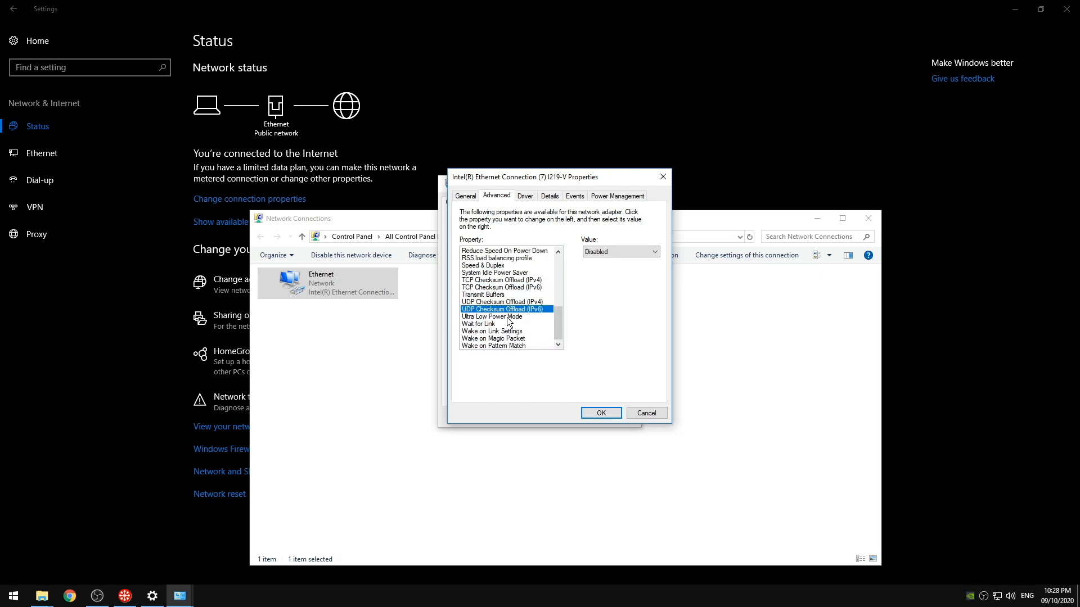
click(491, 316)
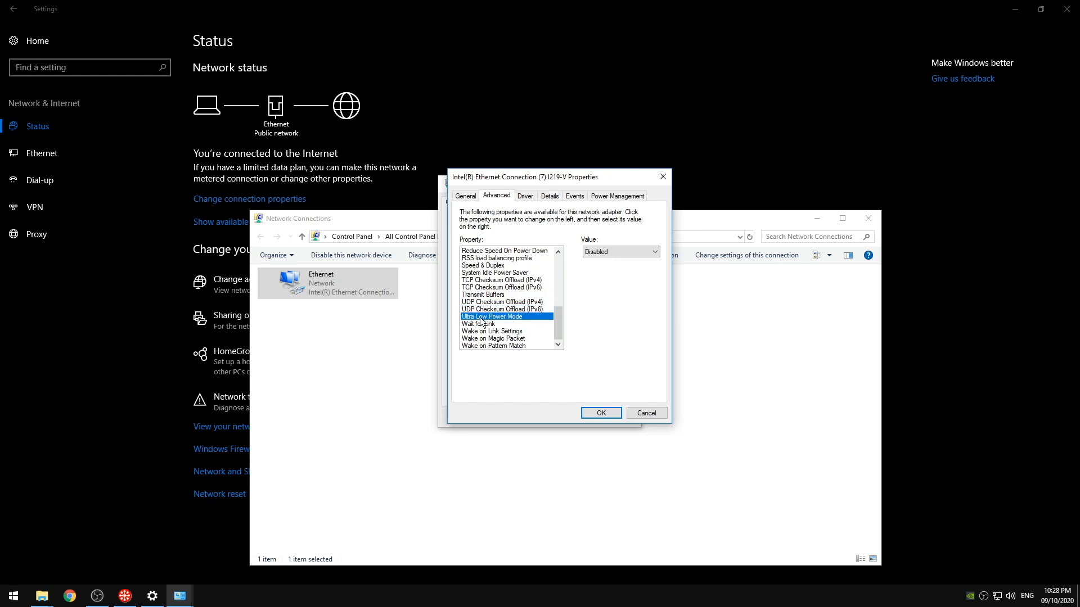
click(479, 323)
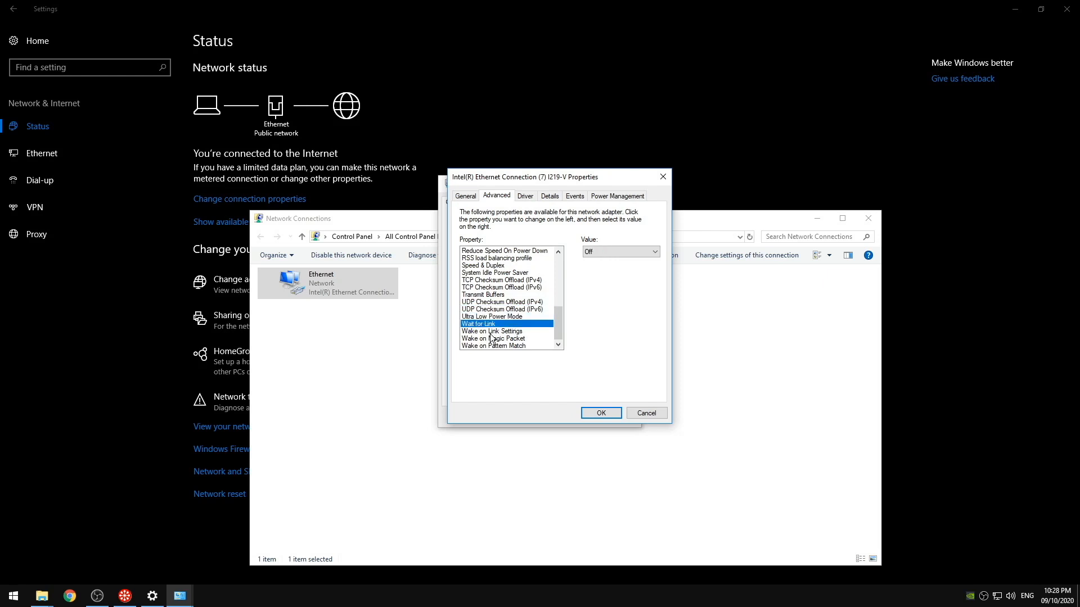
click(492, 345)
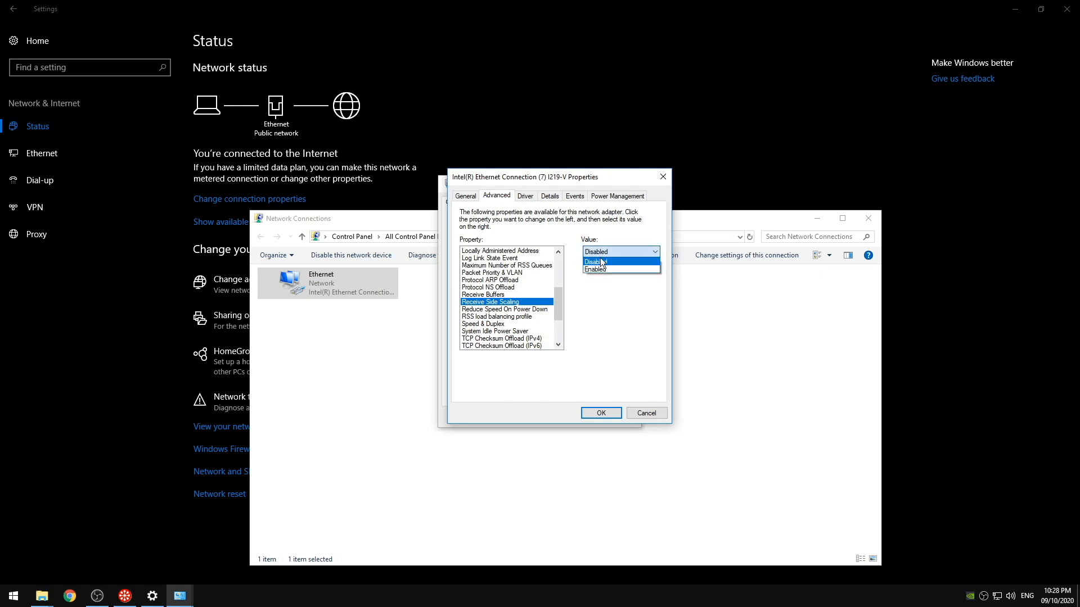
Enable RSS with 2 queues, IPv4 checksum offload Rx & Tx, and Interrupt Moderation at Minimal rate
click(596, 269)
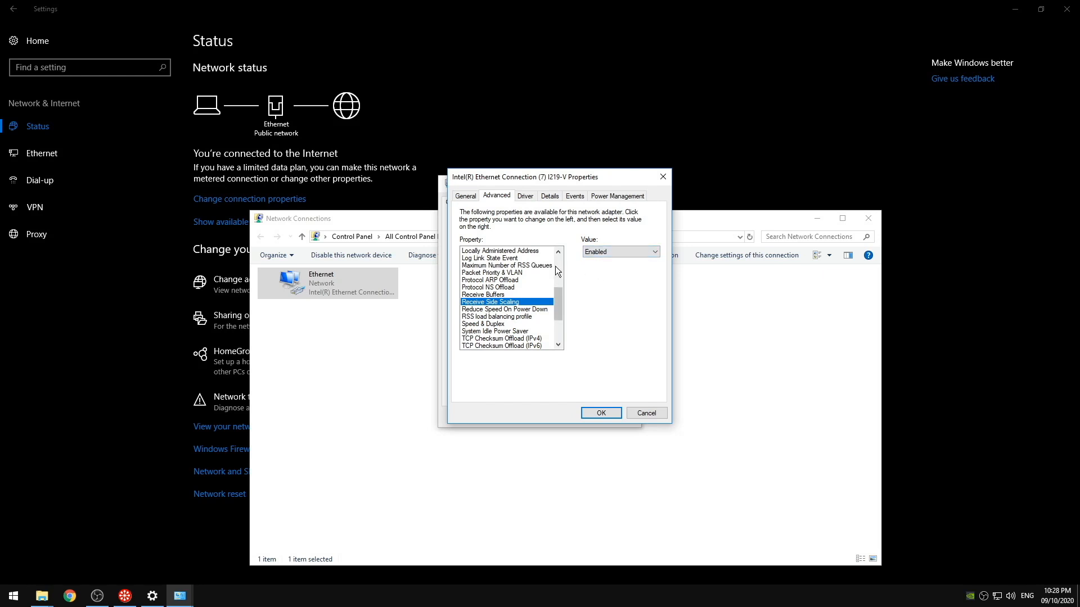
click(506, 265)
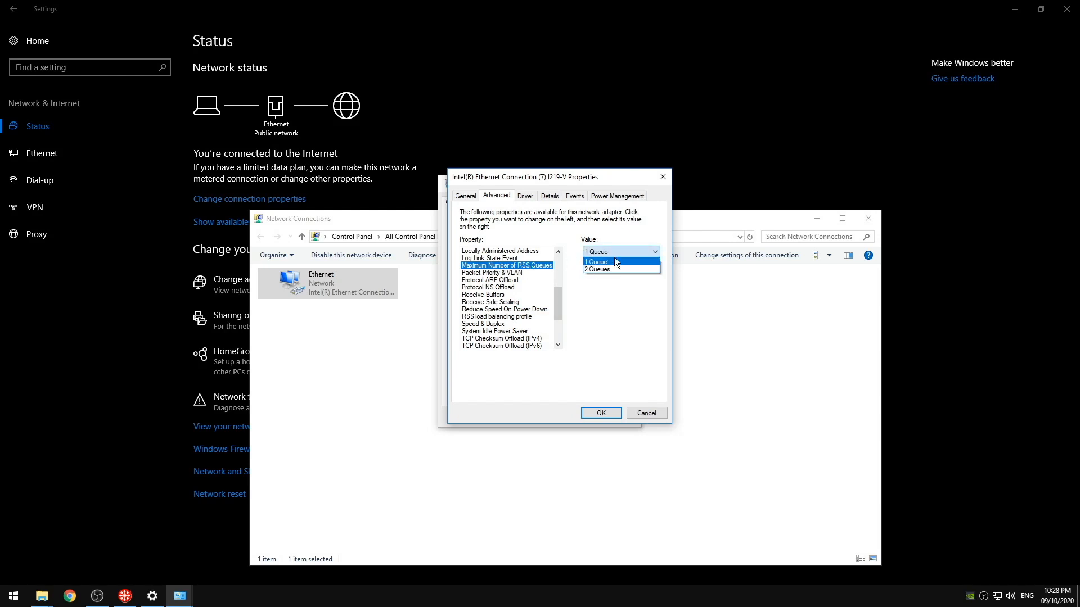
click(598, 269)
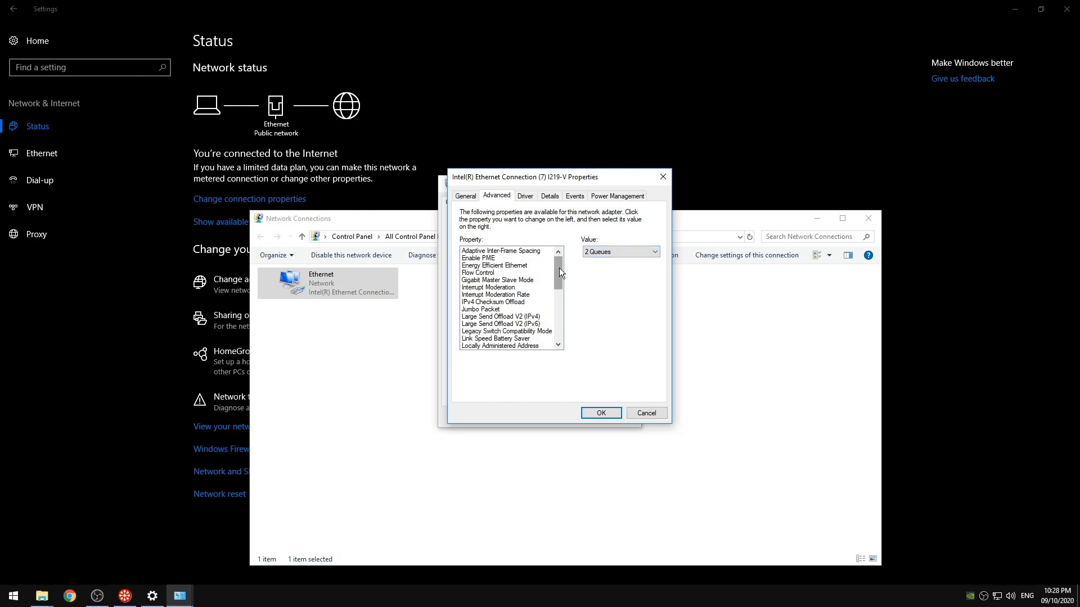
mouse_move(549, 315)
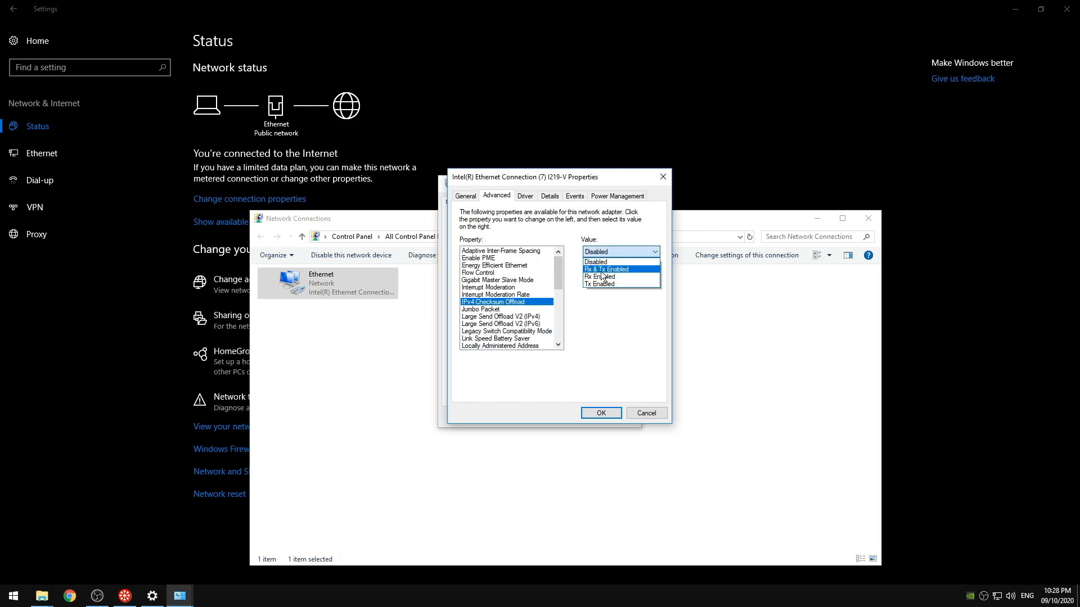
click(605, 269)
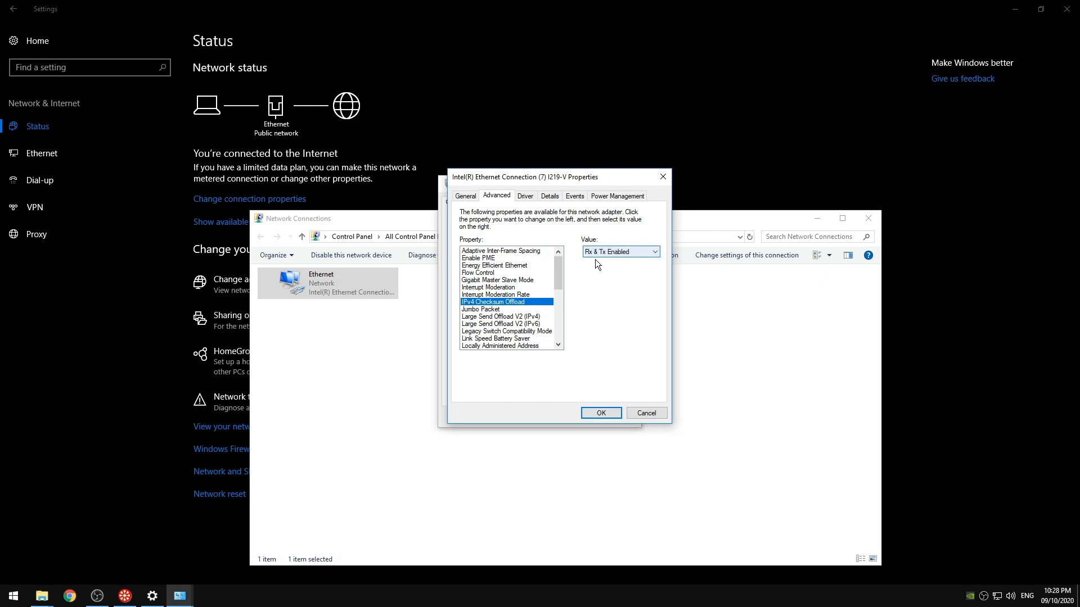
scroll(down, 3)
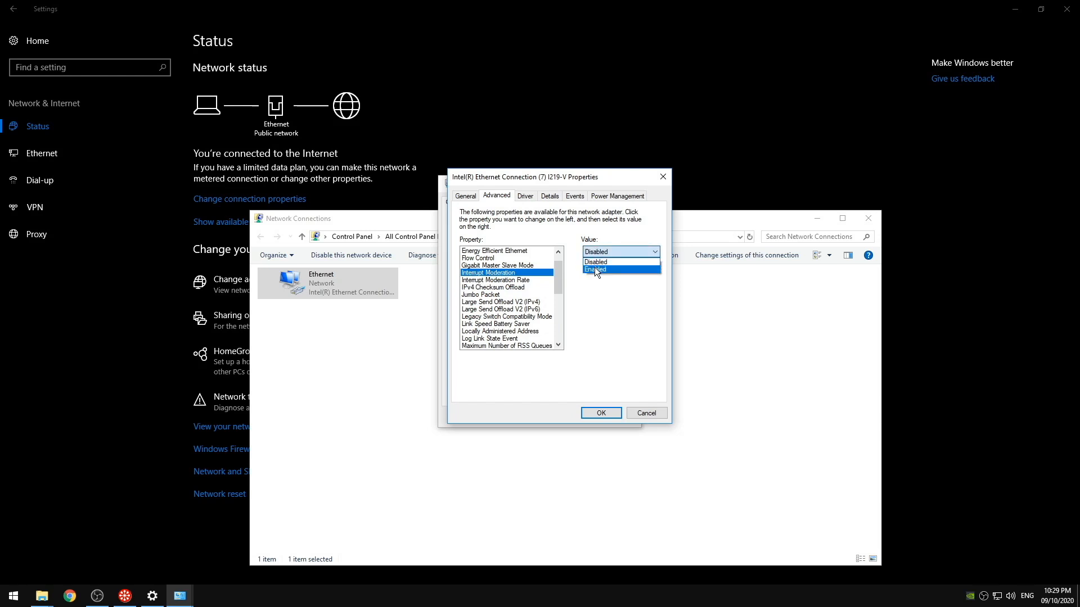
click(496, 279)
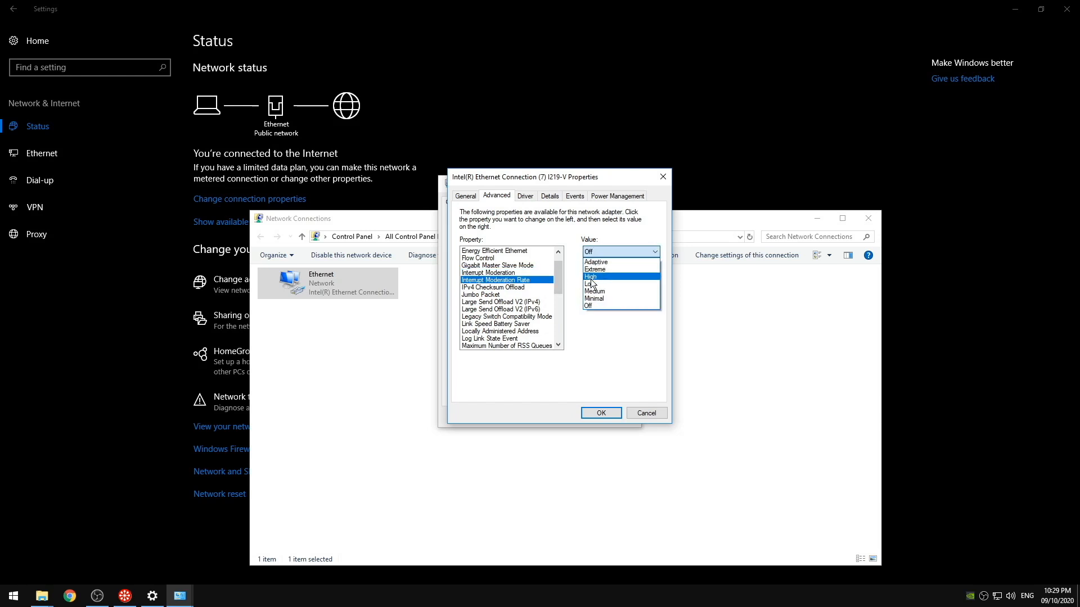
click(594, 298)
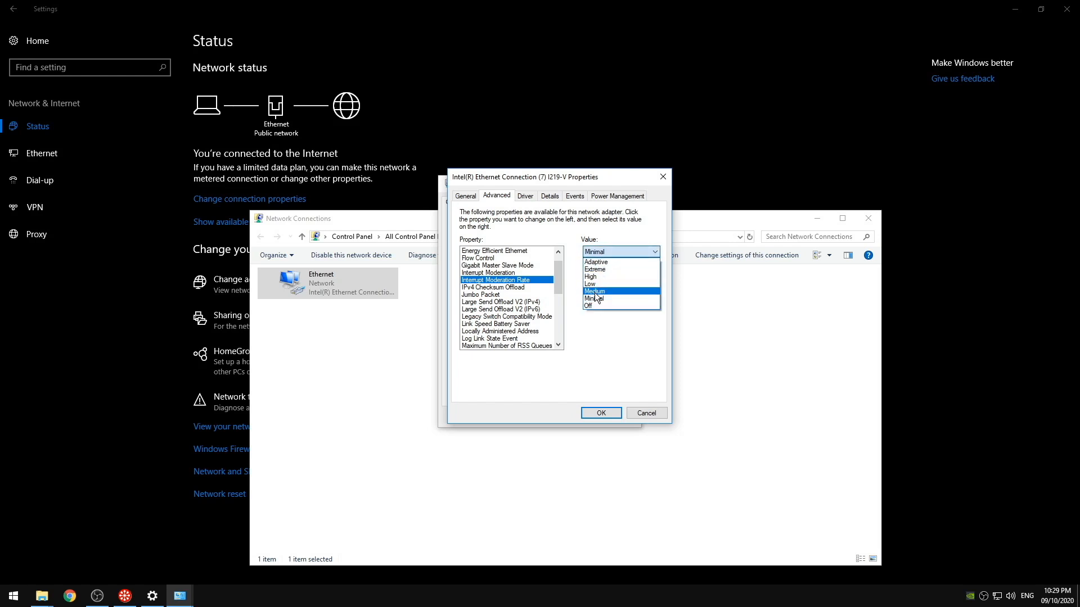
mouse_move(596, 270)
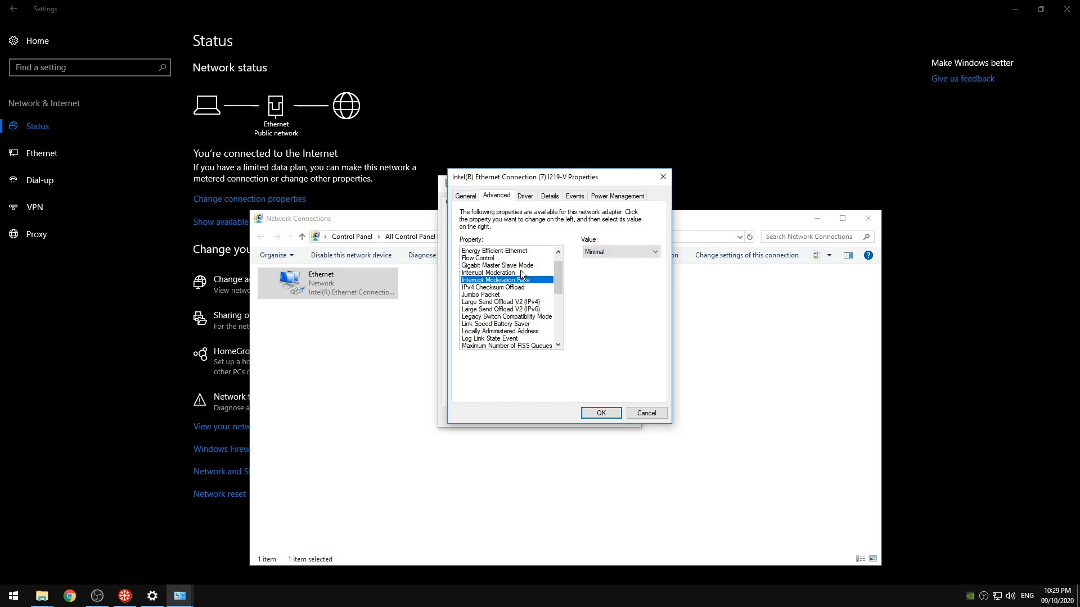
Recheck Interrupt Moderation, its rate, IPv4 checksum offload and 2 RSS queues, then close the windows
click(490, 273)
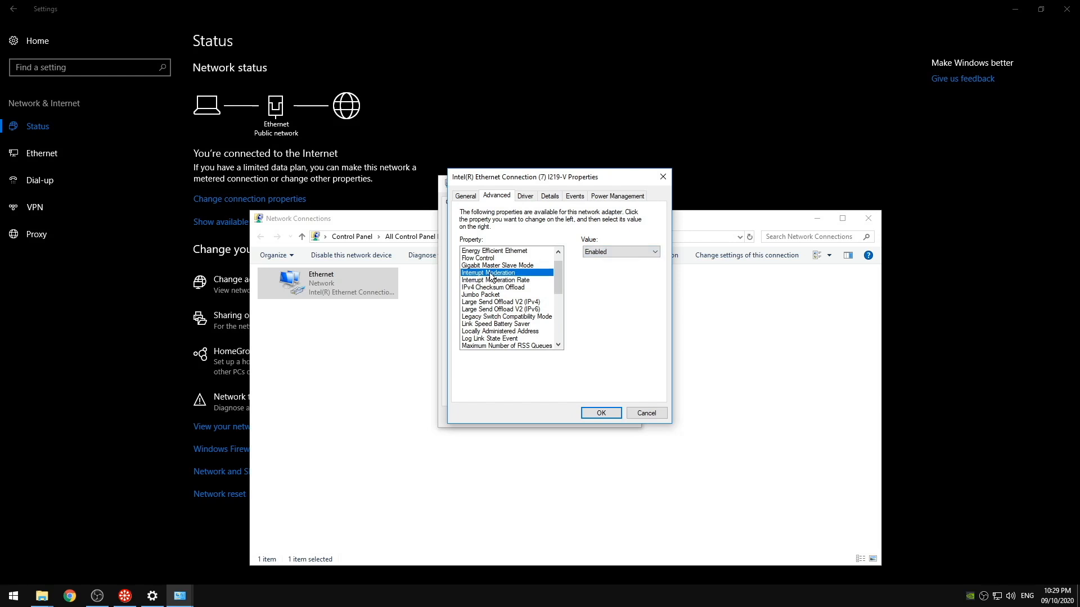
click(496, 280)
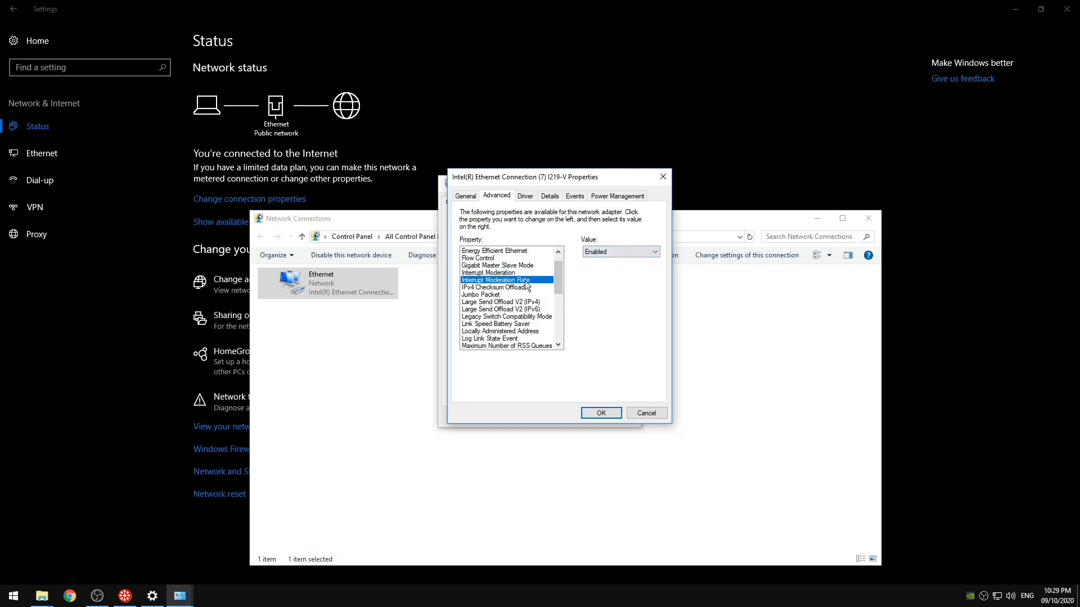
click(497, 288)
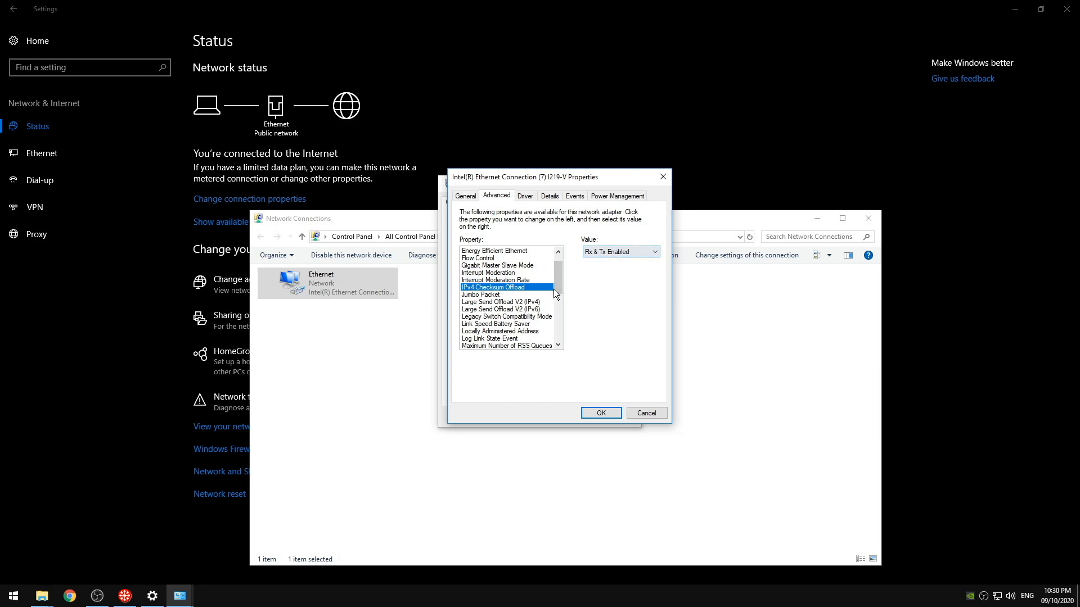
click(506, 280)
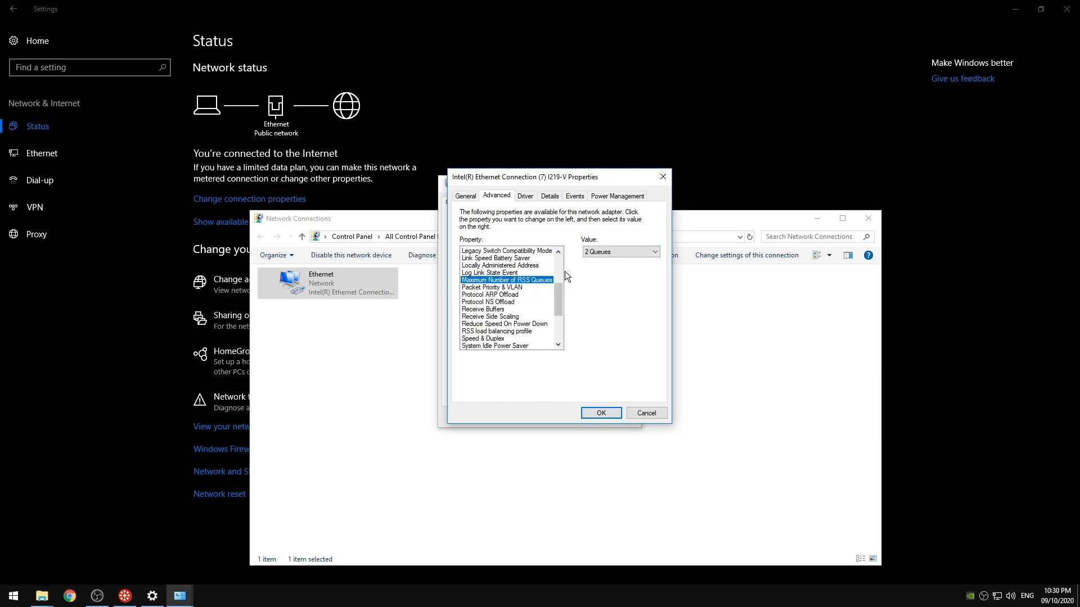
scroll(down, 3)
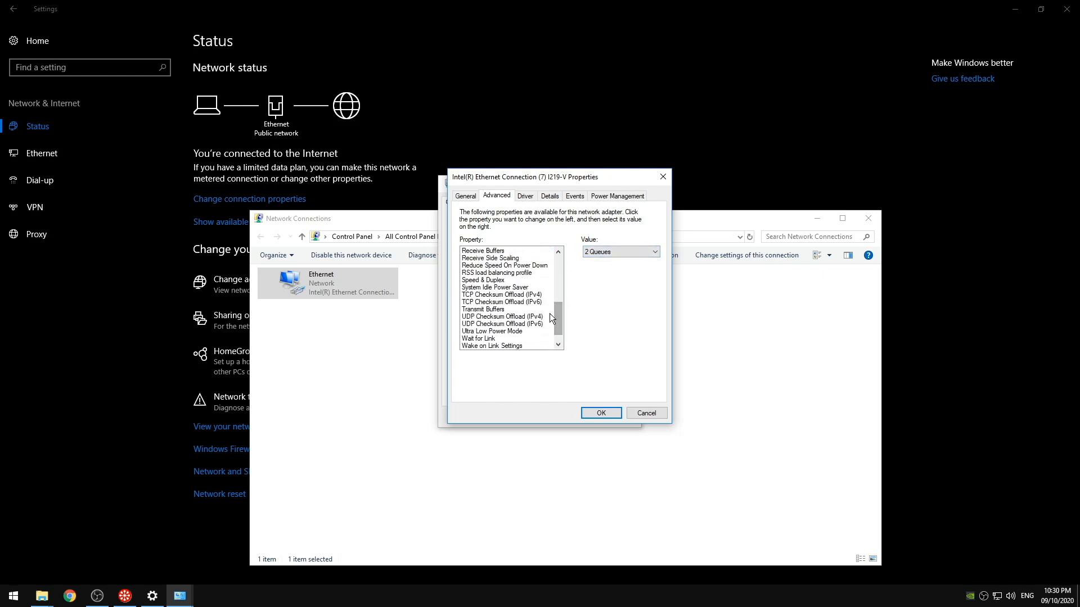
click(490, 258)
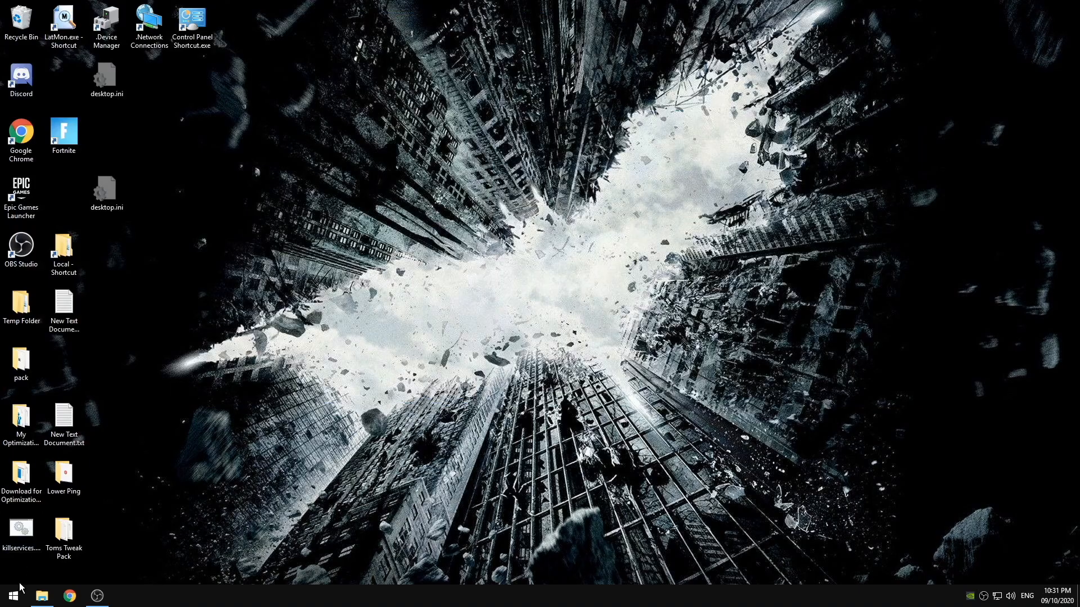
mouse_move(21, 581)
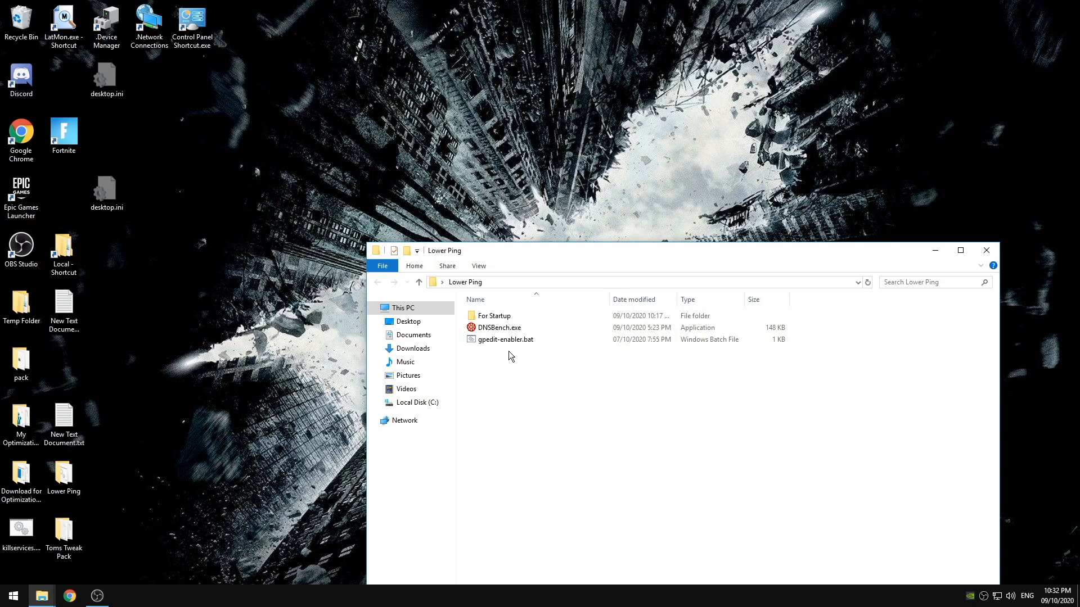
Select gpedit-enabler.bat in Lower Ping and enter gpedit in the Run box
click(494, 340)
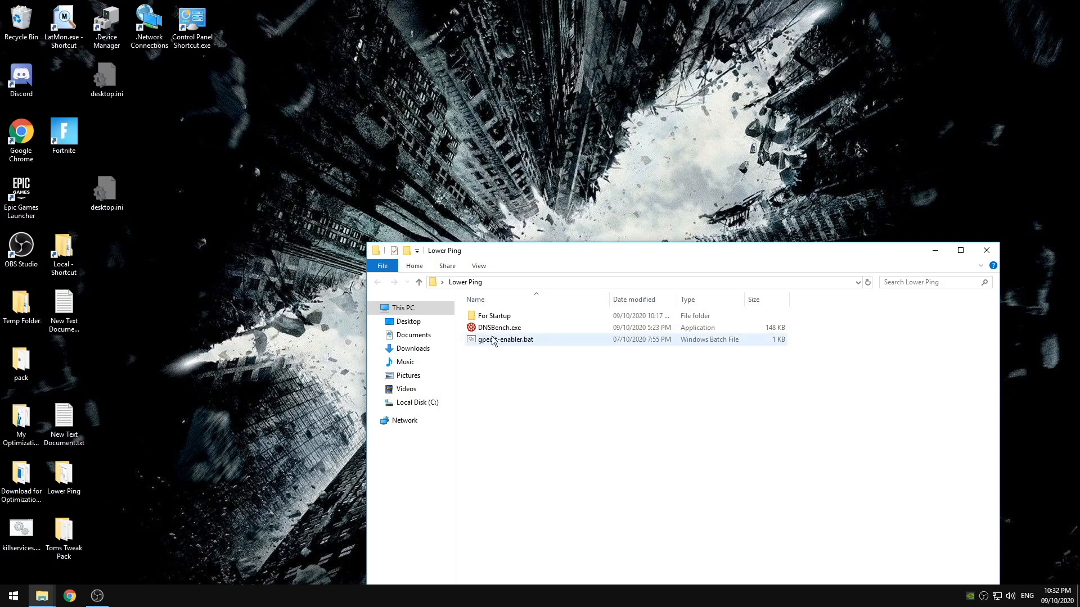
mouse_move(182, 440)
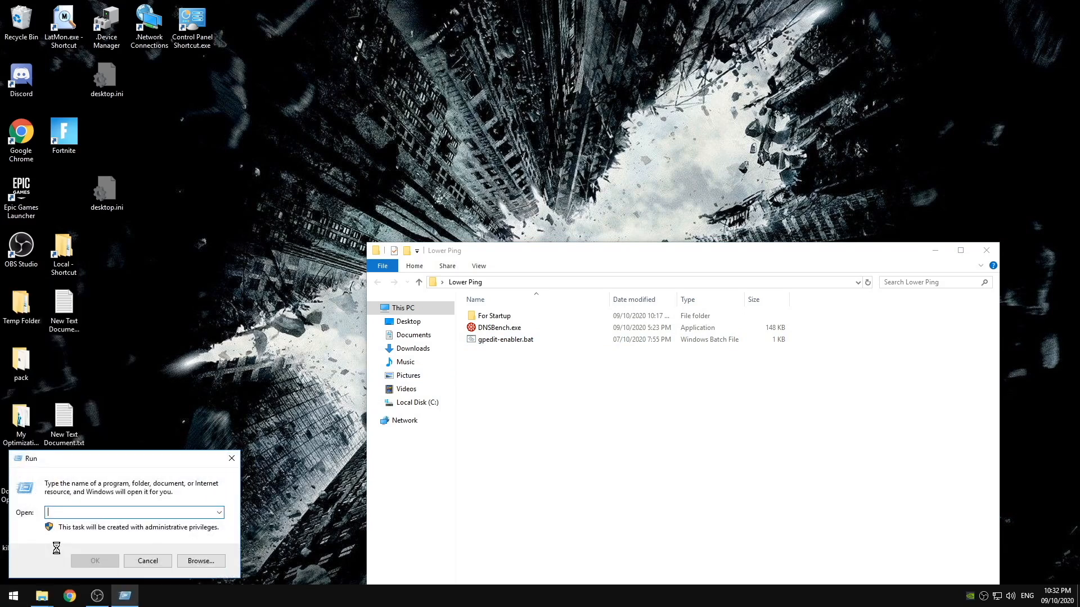
text(gpedit)
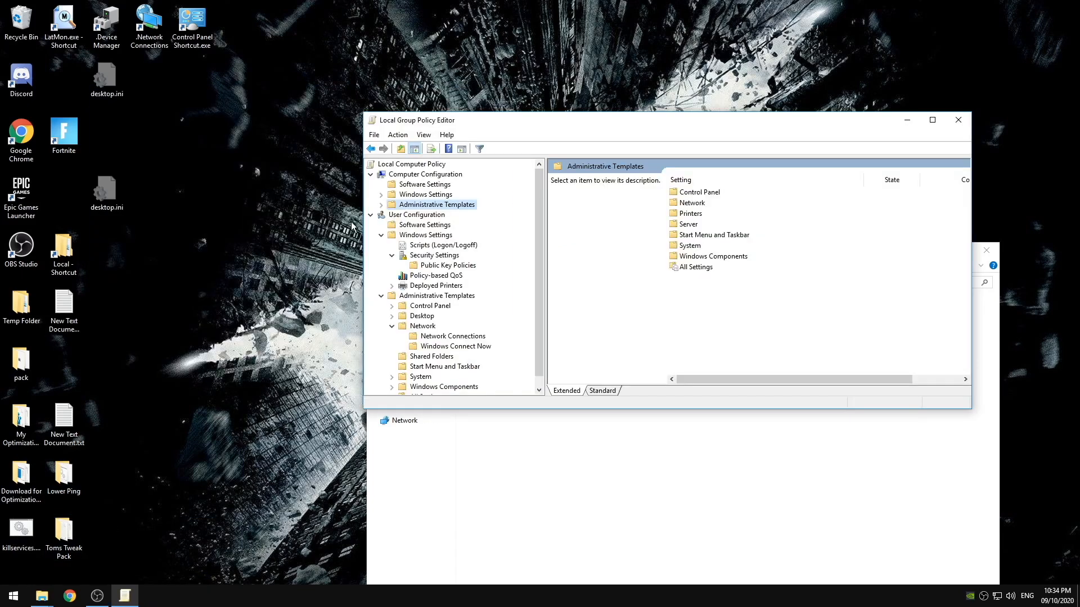
Open the QoS Packet Scheduler's Limit reservable bandwidth policy to confirm it is Disabled
click(424, 173)
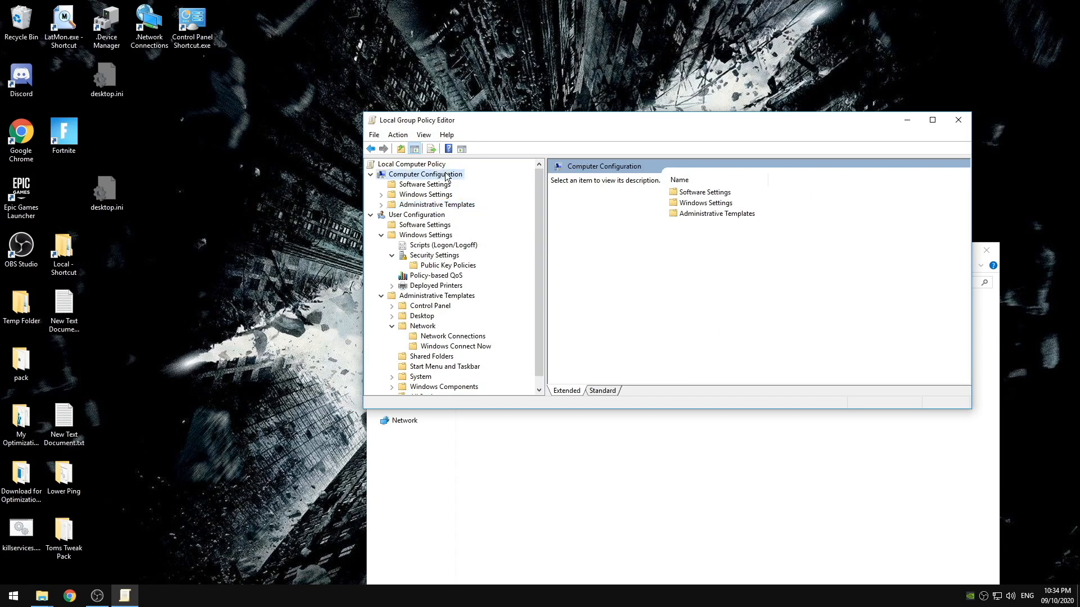
click(436, 204)
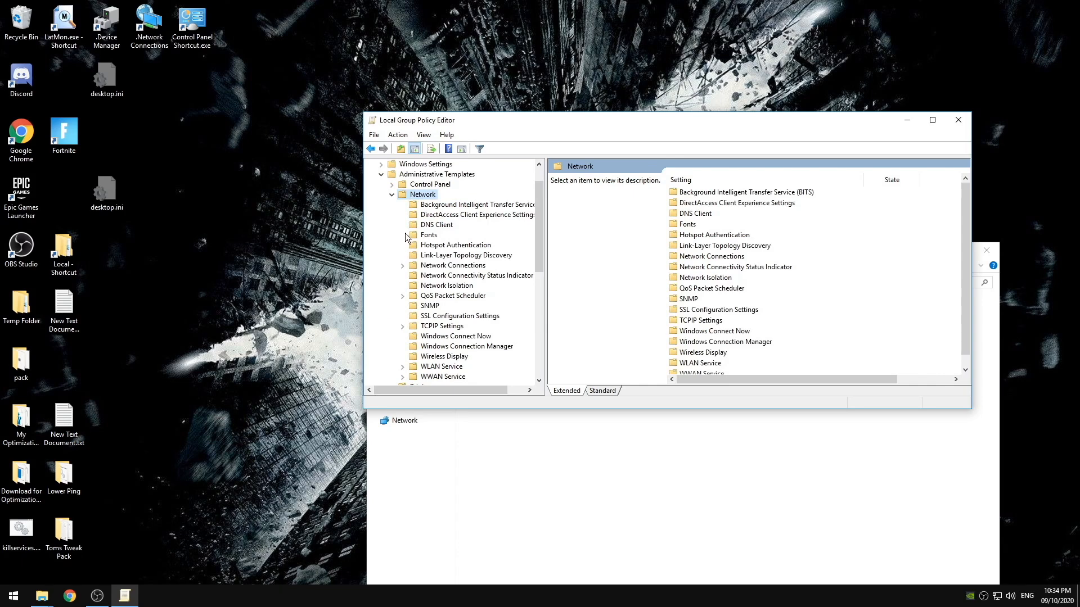
click(453, 296)
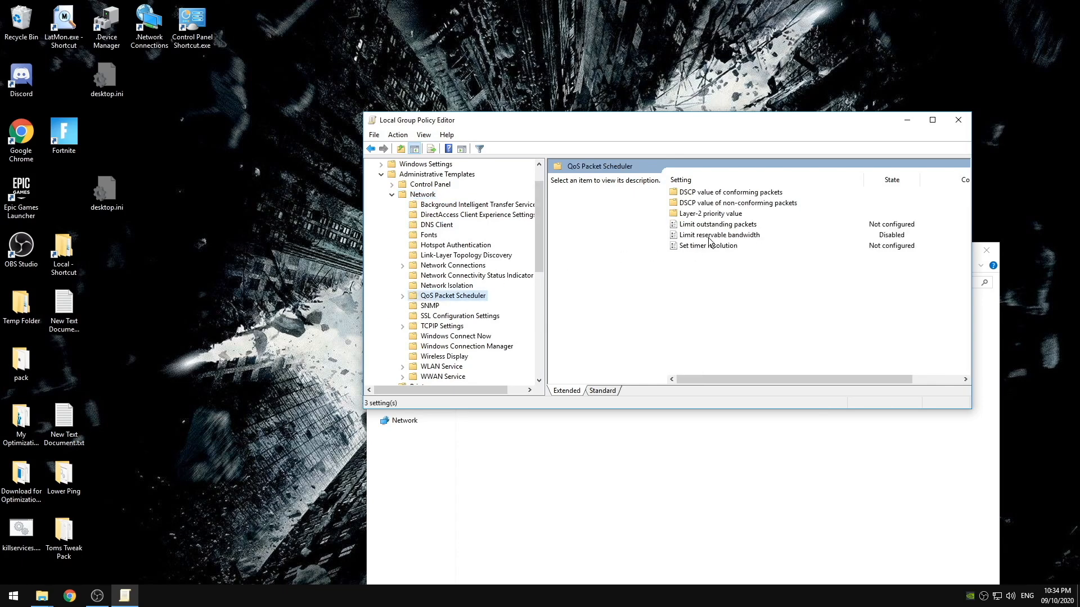
double_click(720, 235)
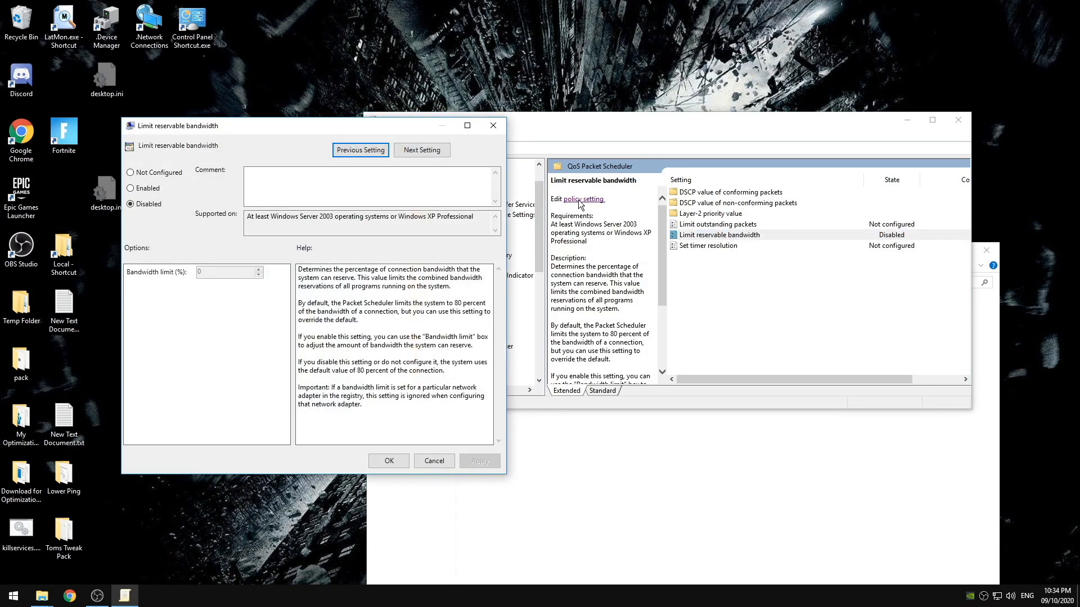
mouse_move(189, 245)
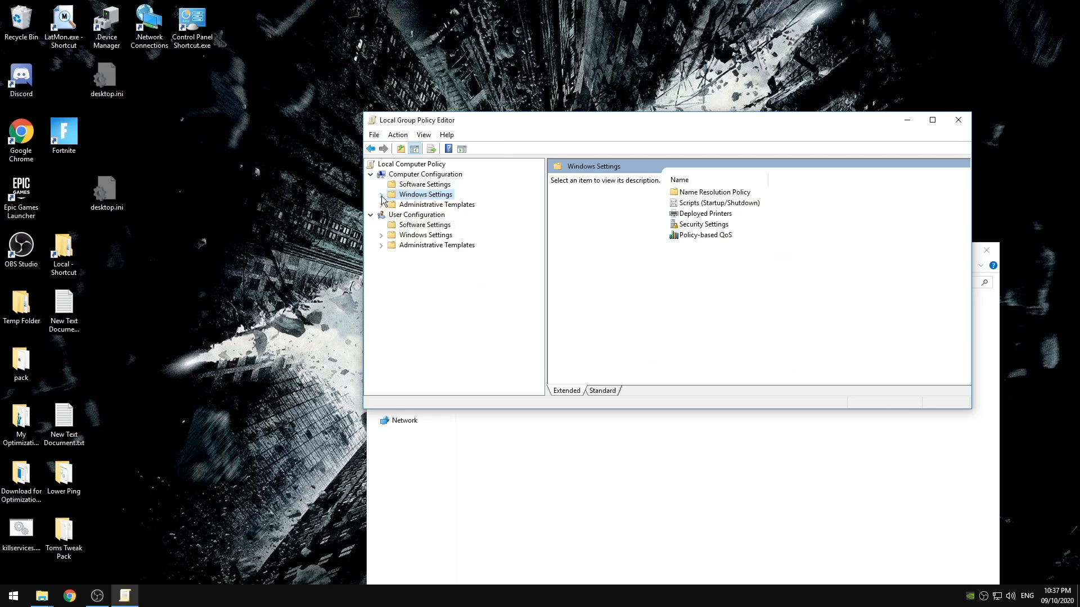
Open the Lock pages in memory user right under User Rights Assignment
click(381, 194)
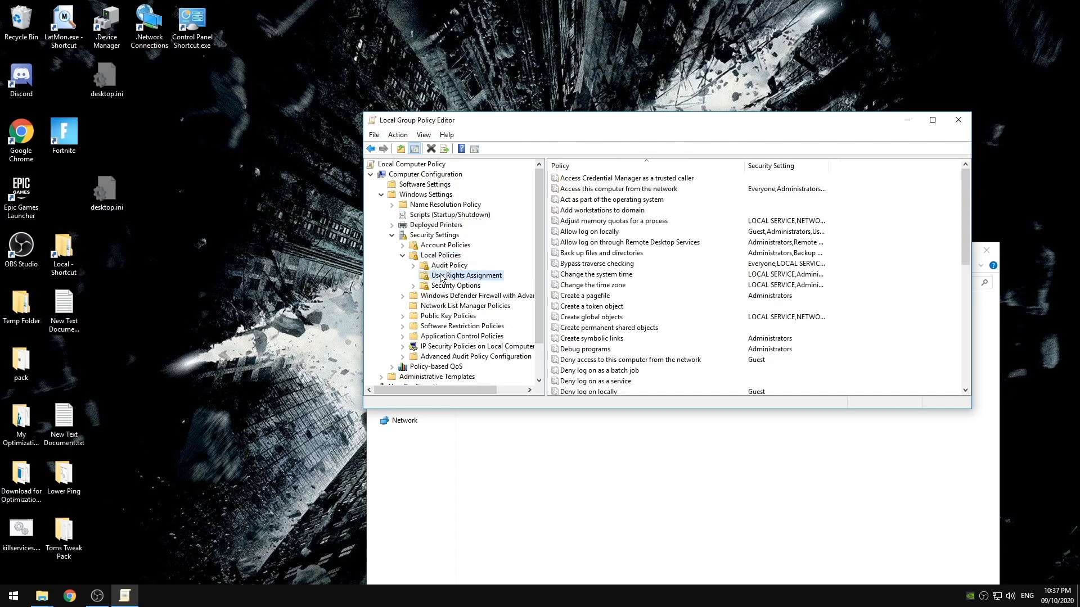
scroll(down, 3)
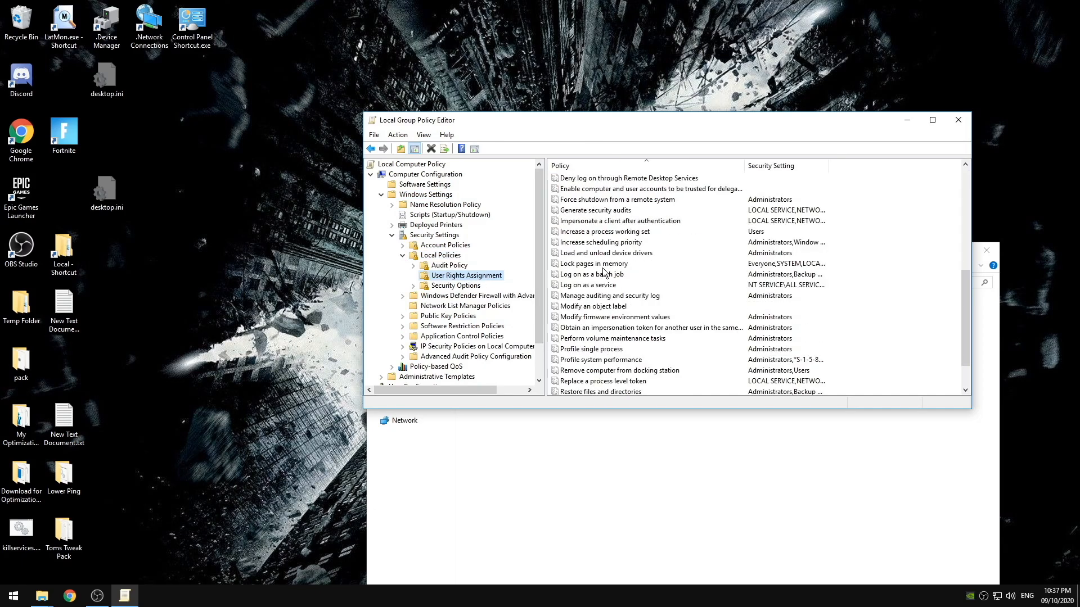
double_click(594, 264)
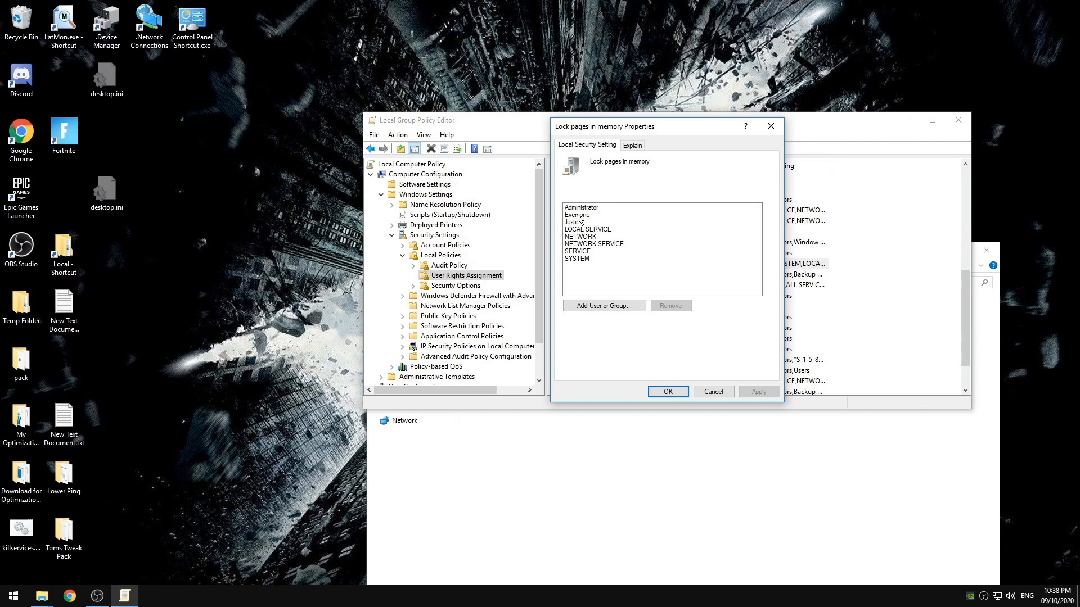
mouse_move(572, 223)
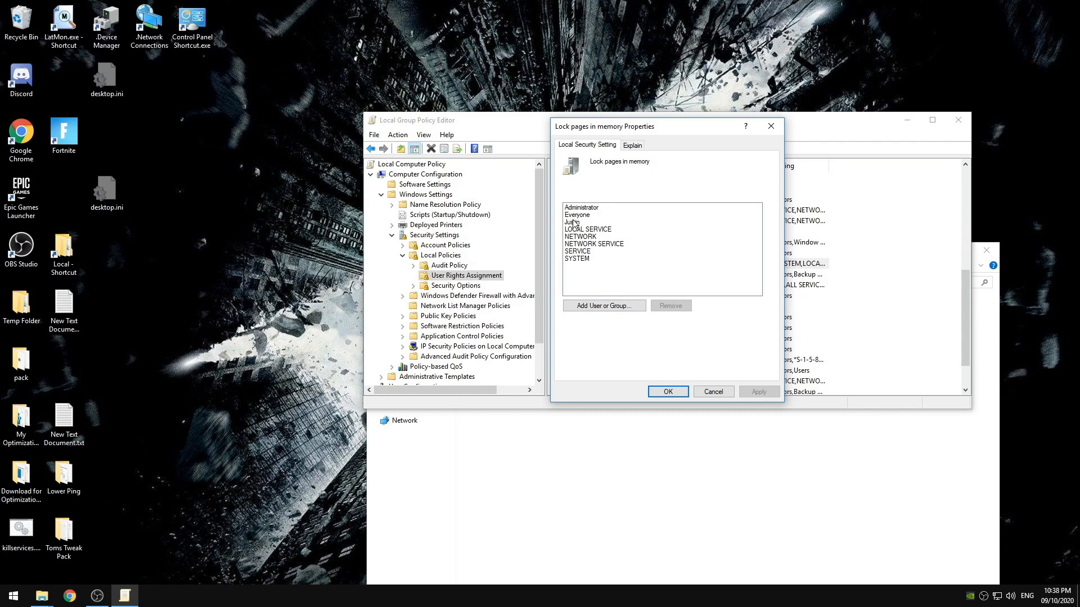
mouse_move(591, 244)
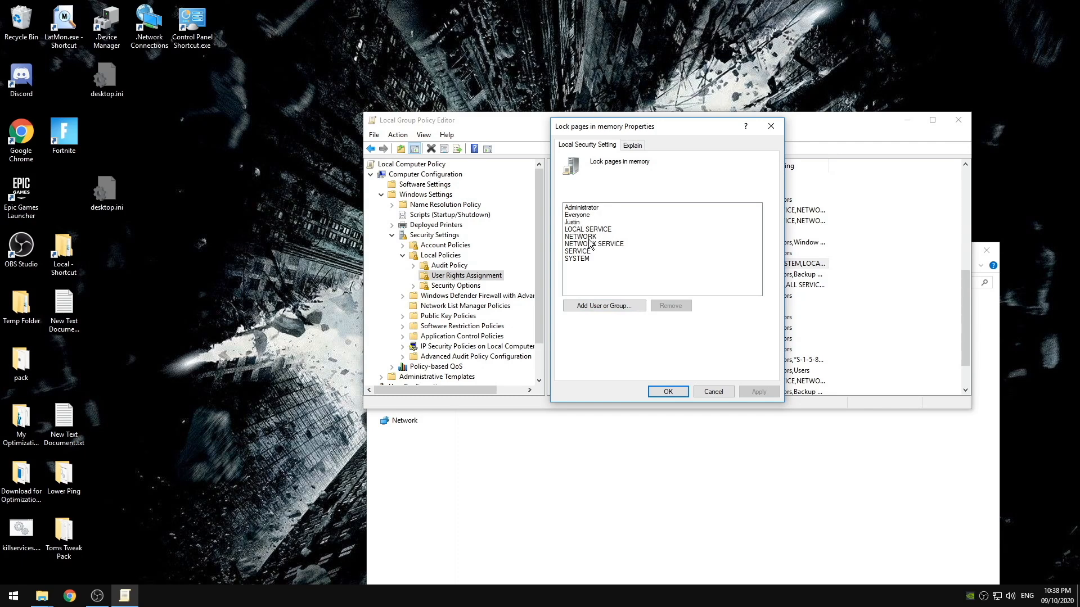
mouse_move(596, 251)
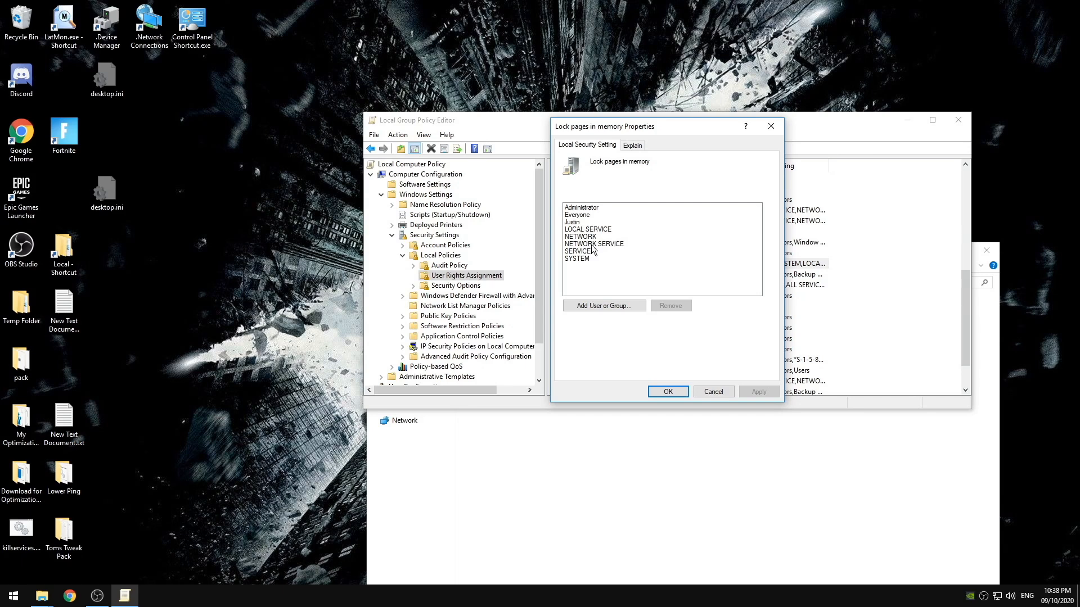
mouse_move(581, 268)
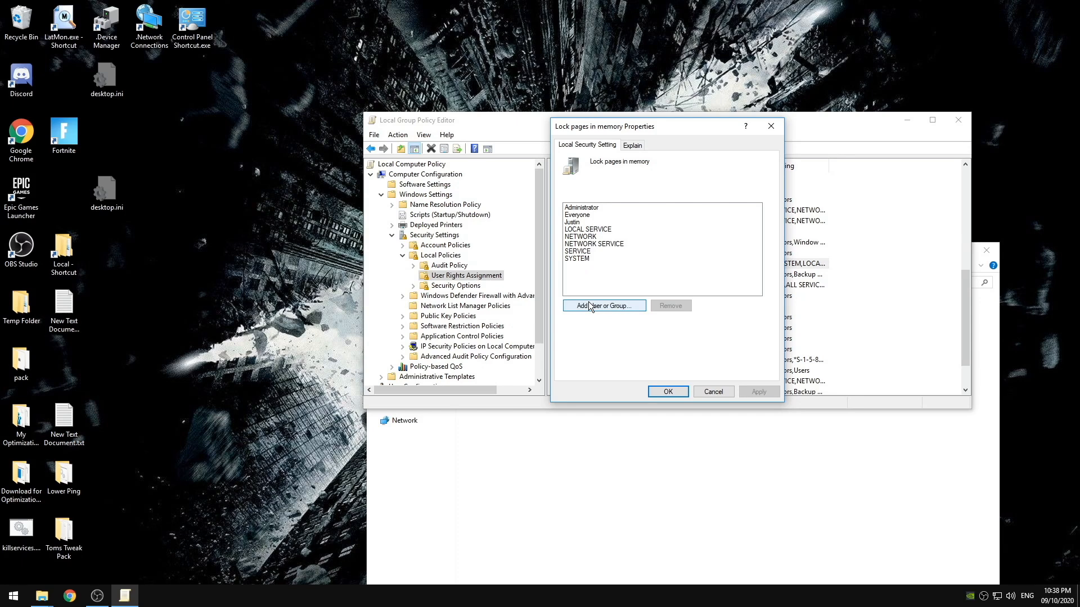
Find the local user account through Advanced search and add it to Lock pages in memory
click(604, 306)
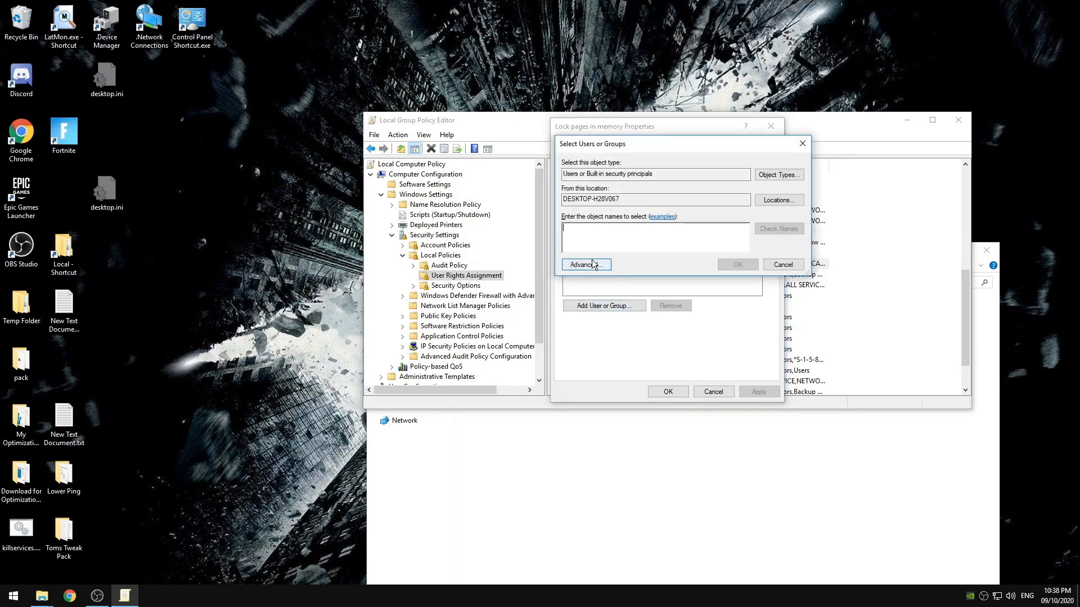
click(584, 265)
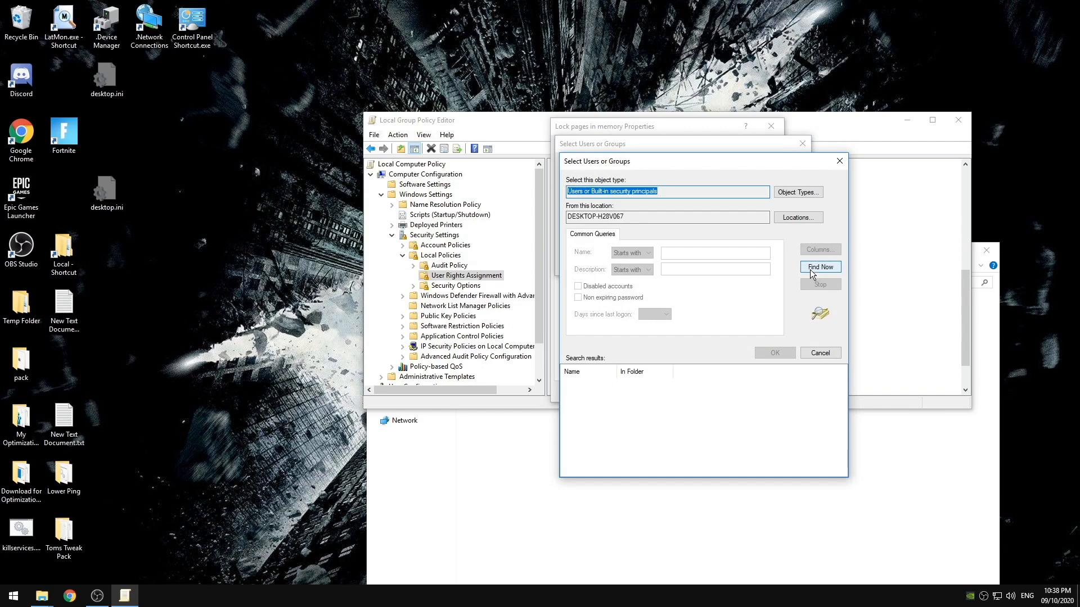
click(820, 266)
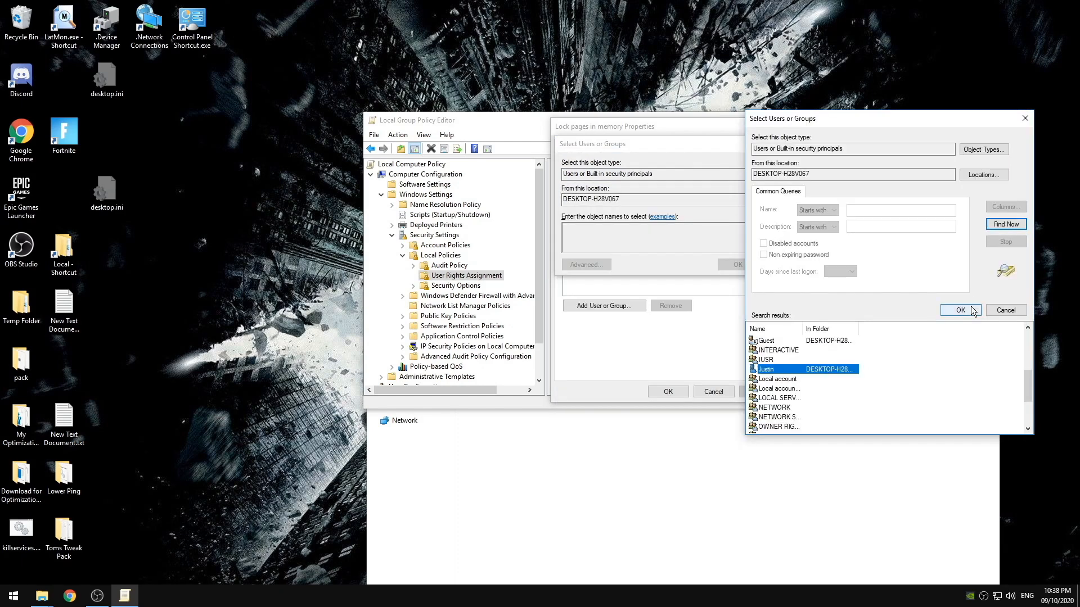
click(960, 310)
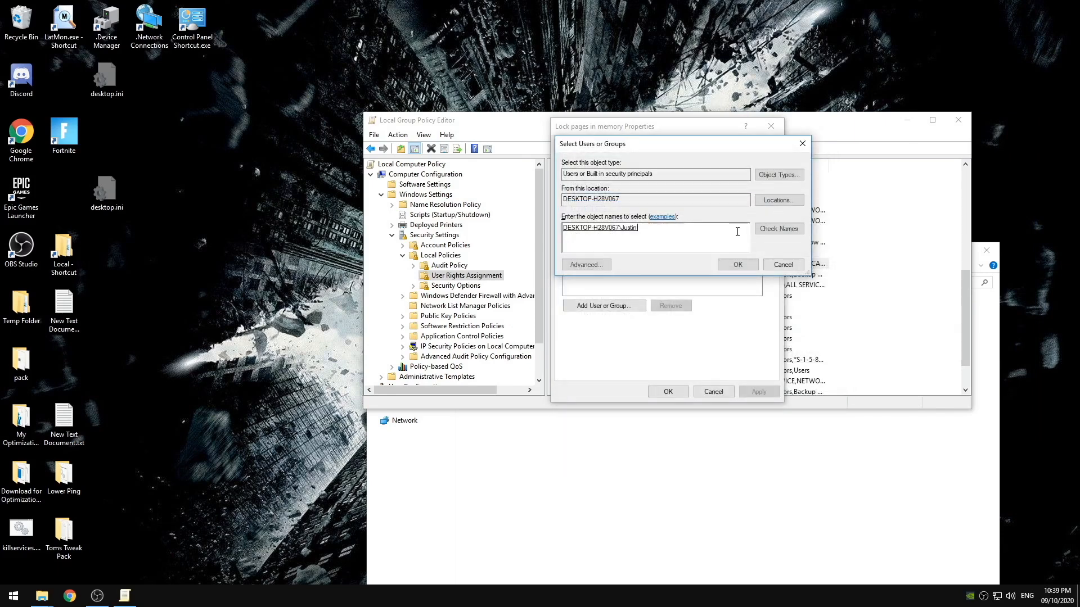
click(737, 265)
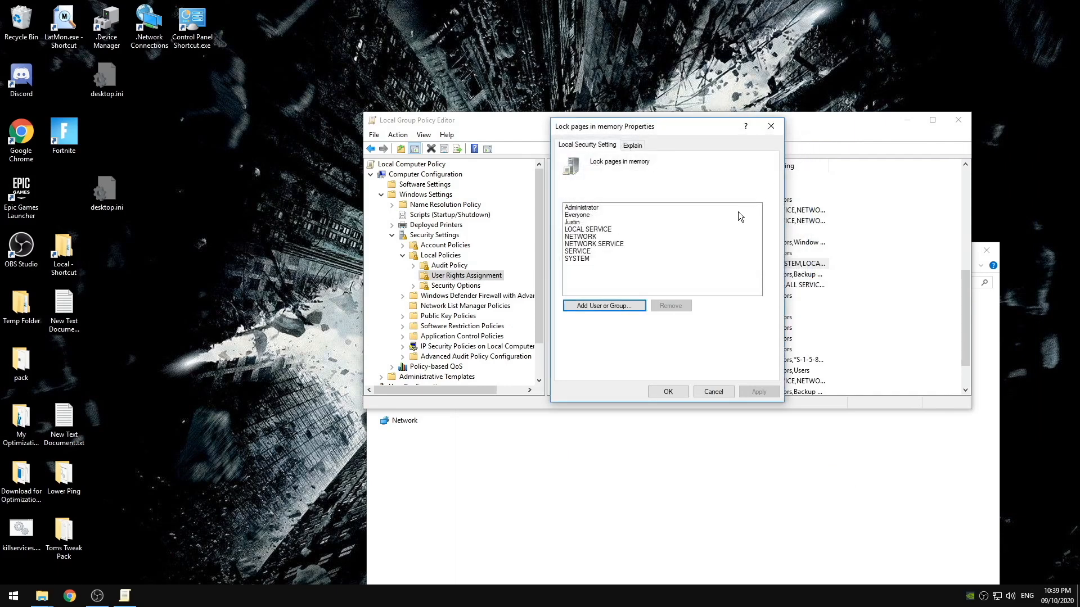
mouse_move(633, 254)
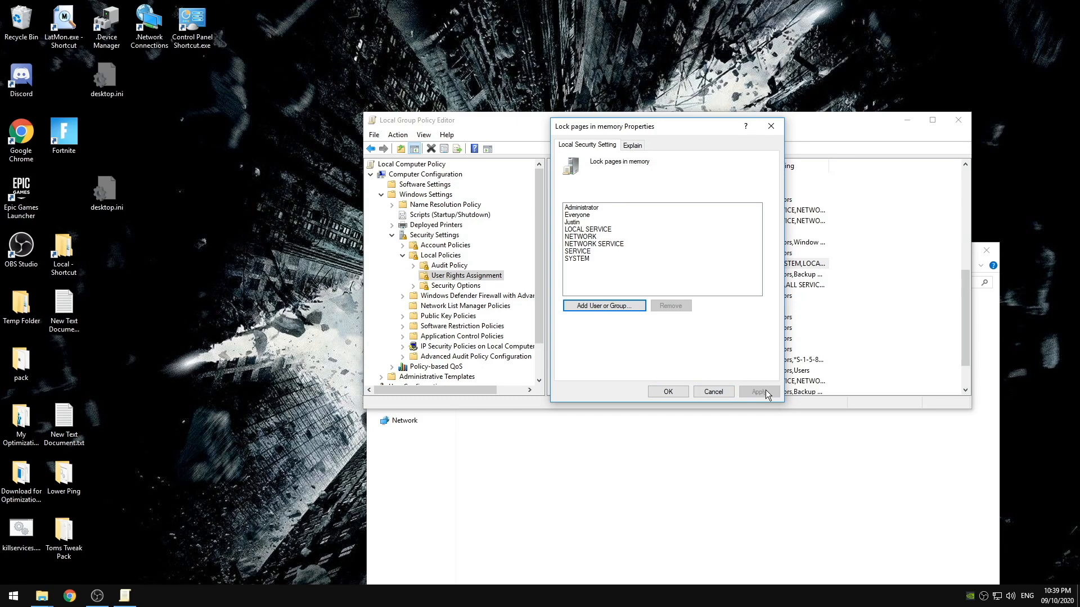
mouse_move(664, 392)
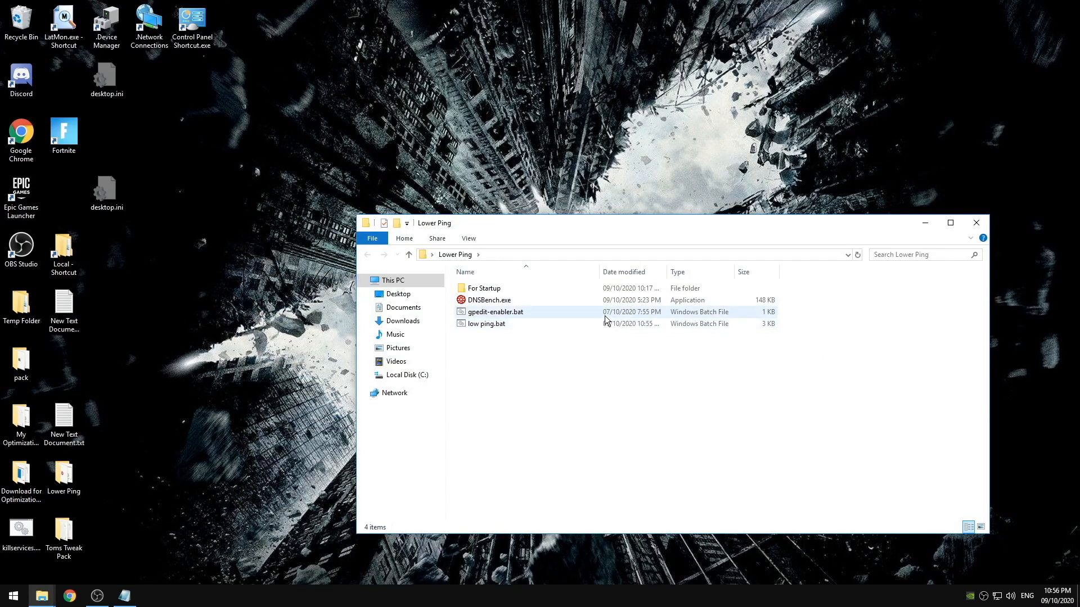
right_click(486, 323)
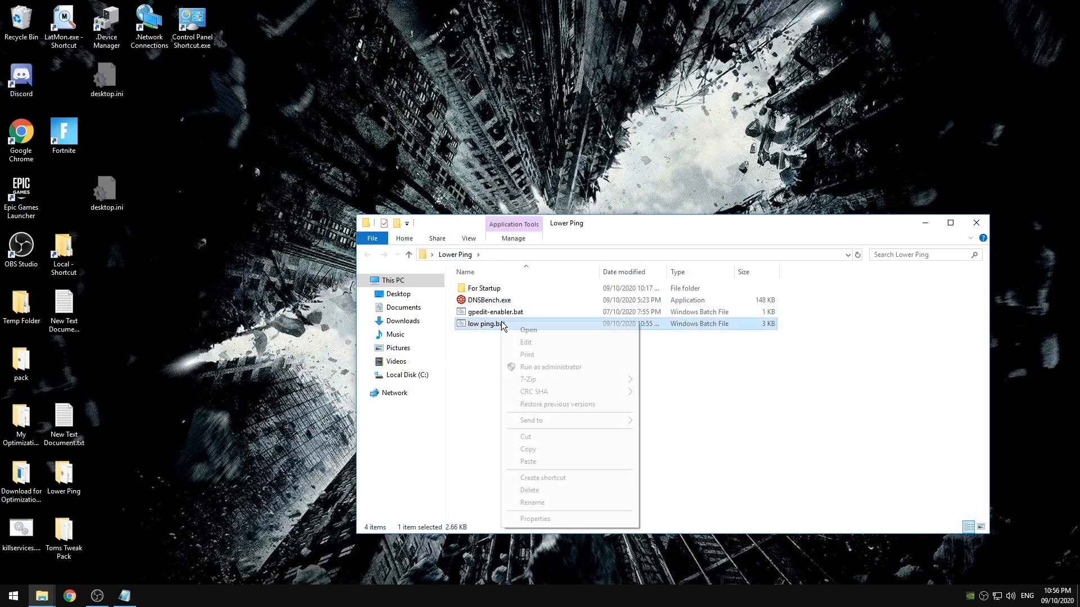
click(525, 342)
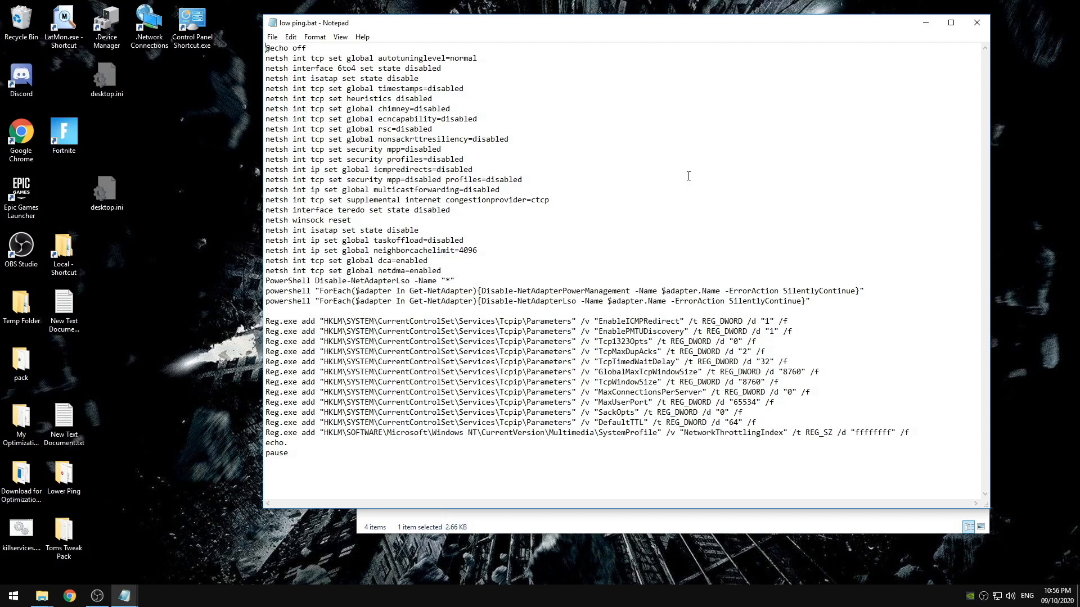
mouse_move(976, 23)
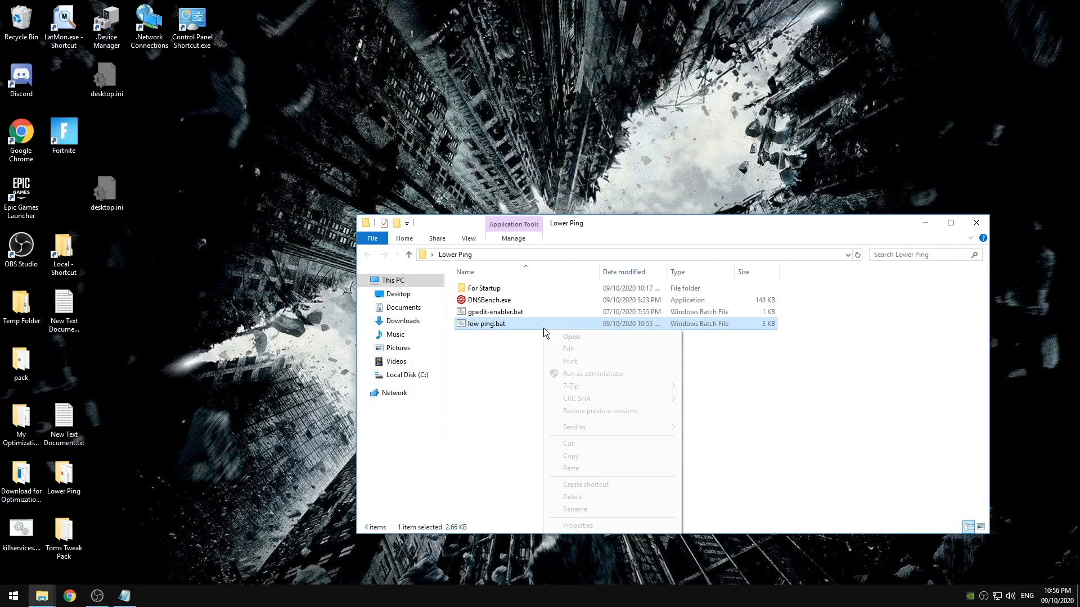
Run low ping.bat as administrator, then close the Command Prompt and Lower Ping folder
click(593, 374)
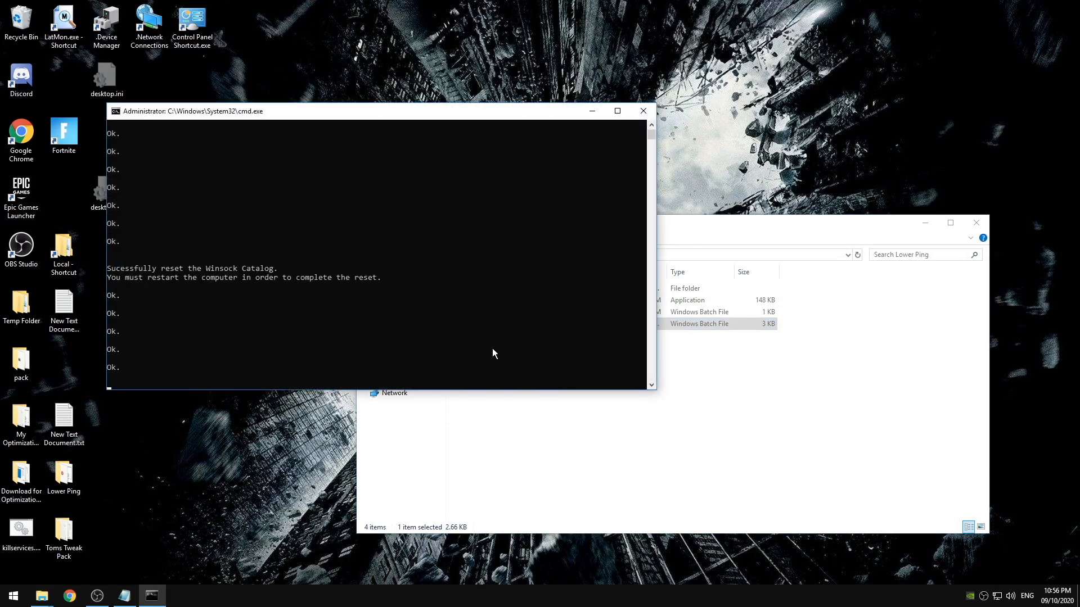
mouse_move(204, 242)
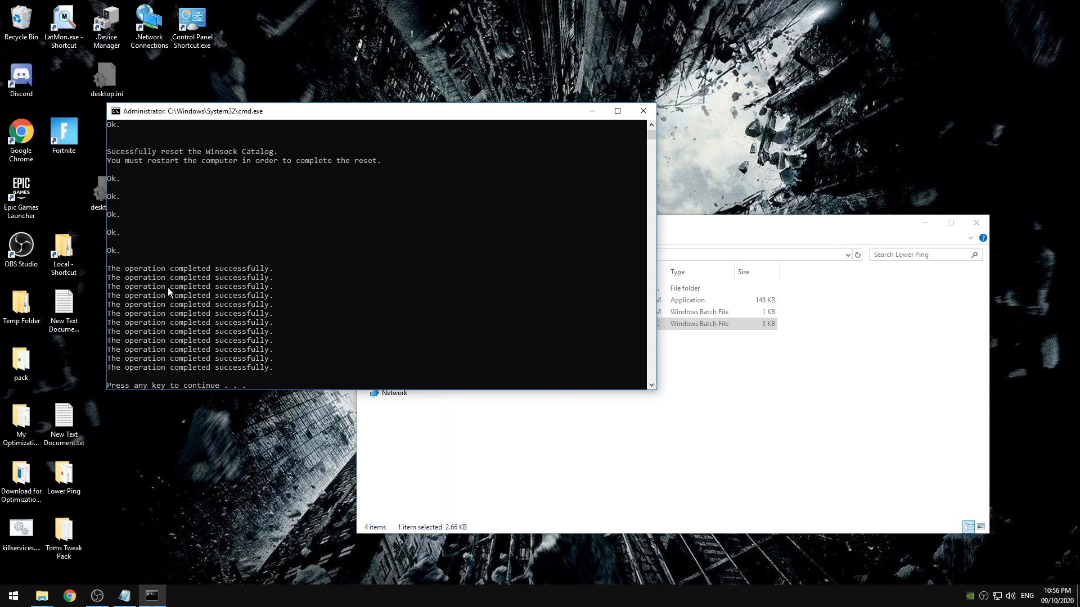
mouse_move(642, 111)
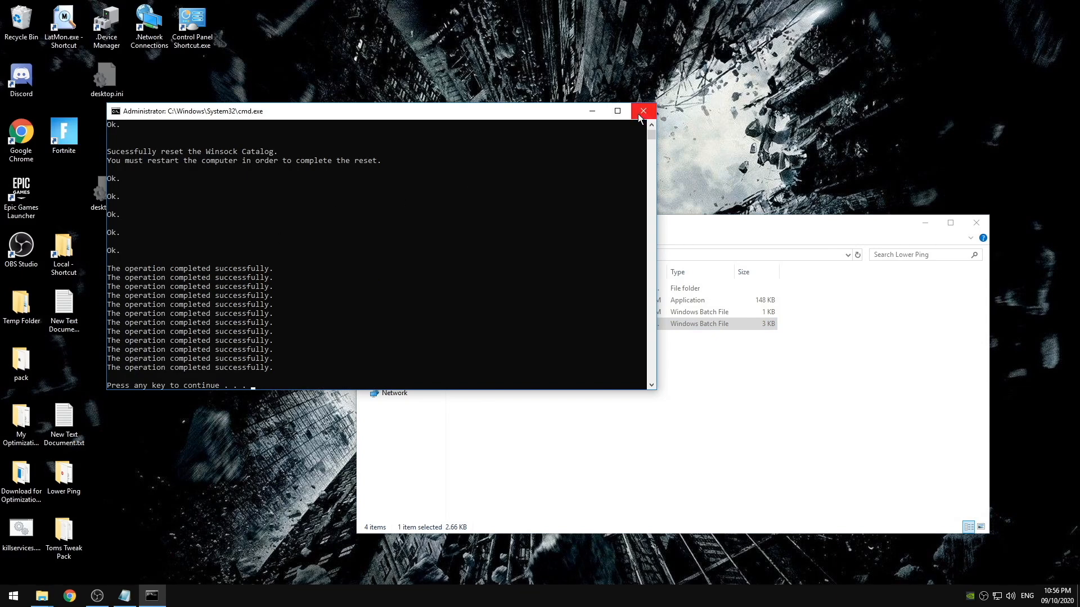
click(643, 111)
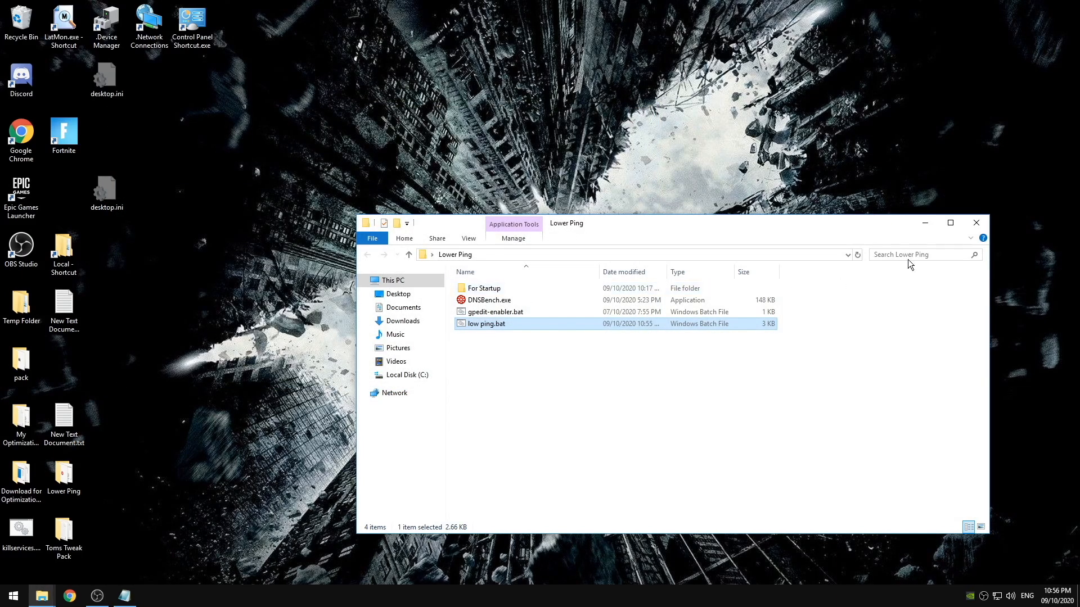
click(976, 222)
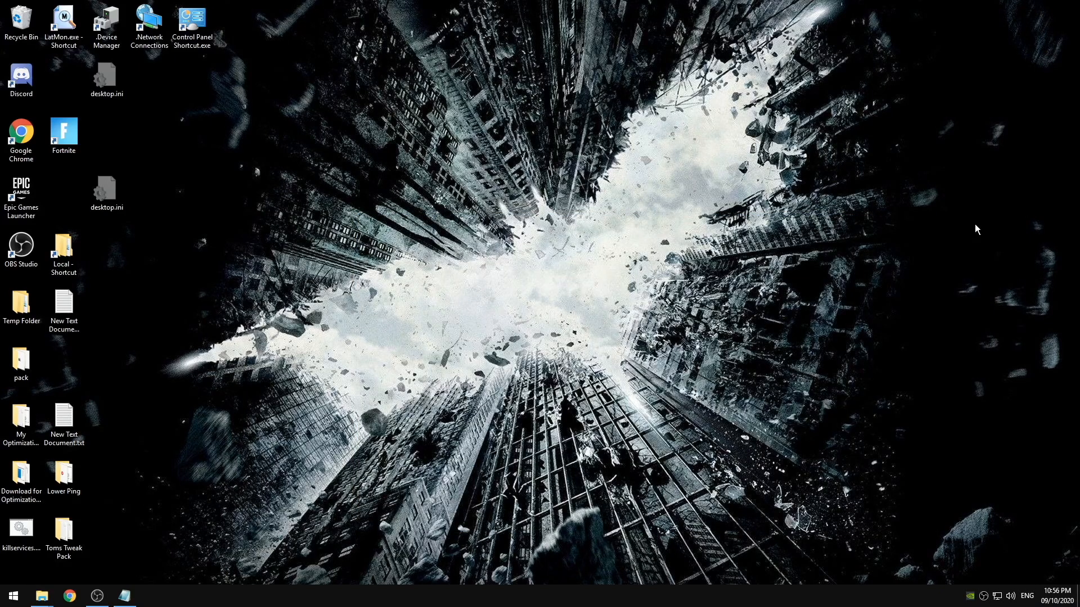